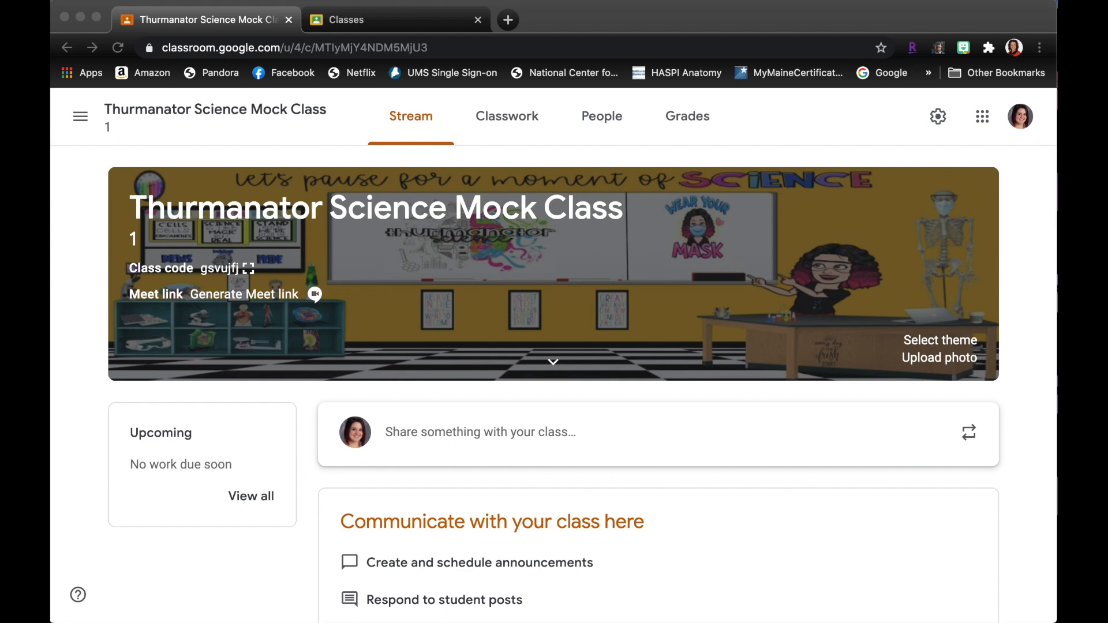
mouse_move(288, 559)
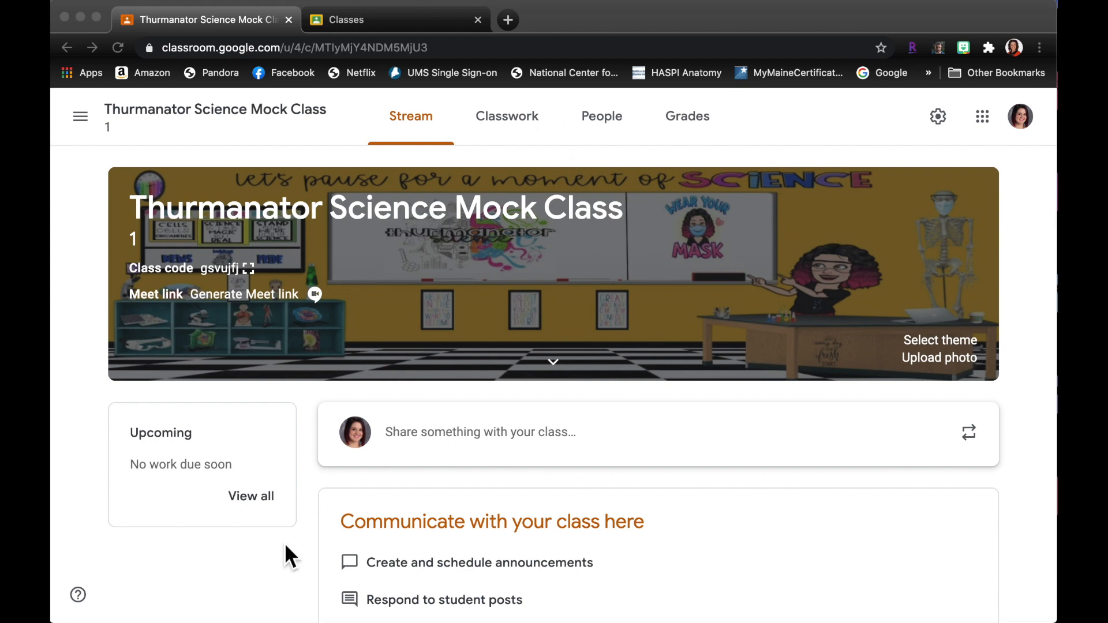
mouse_move(420, 477)
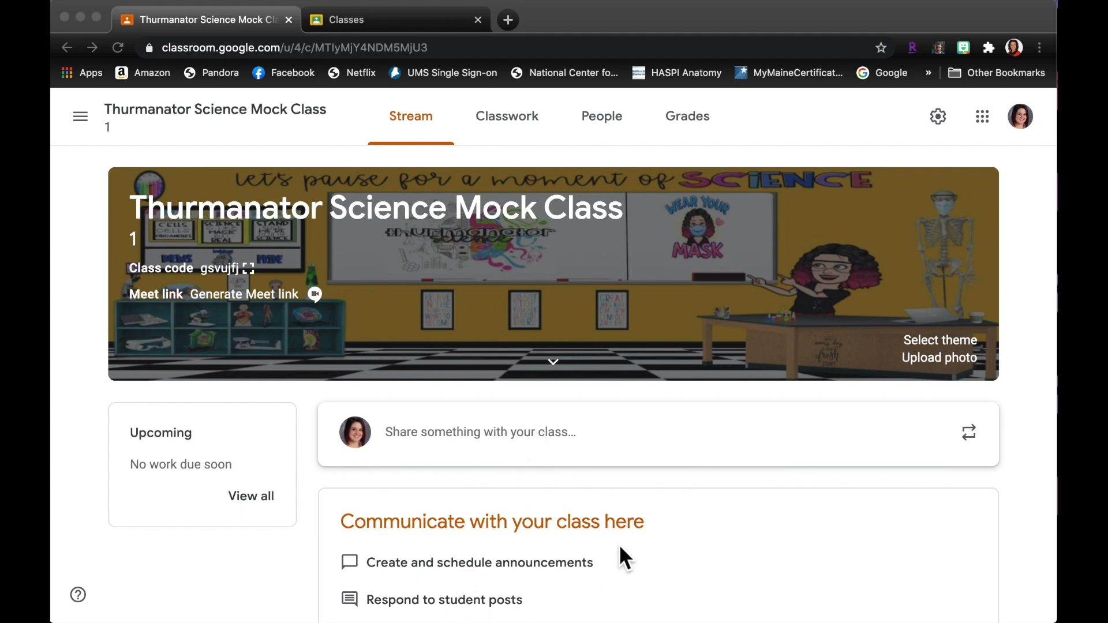
mouse_move(451, 115)
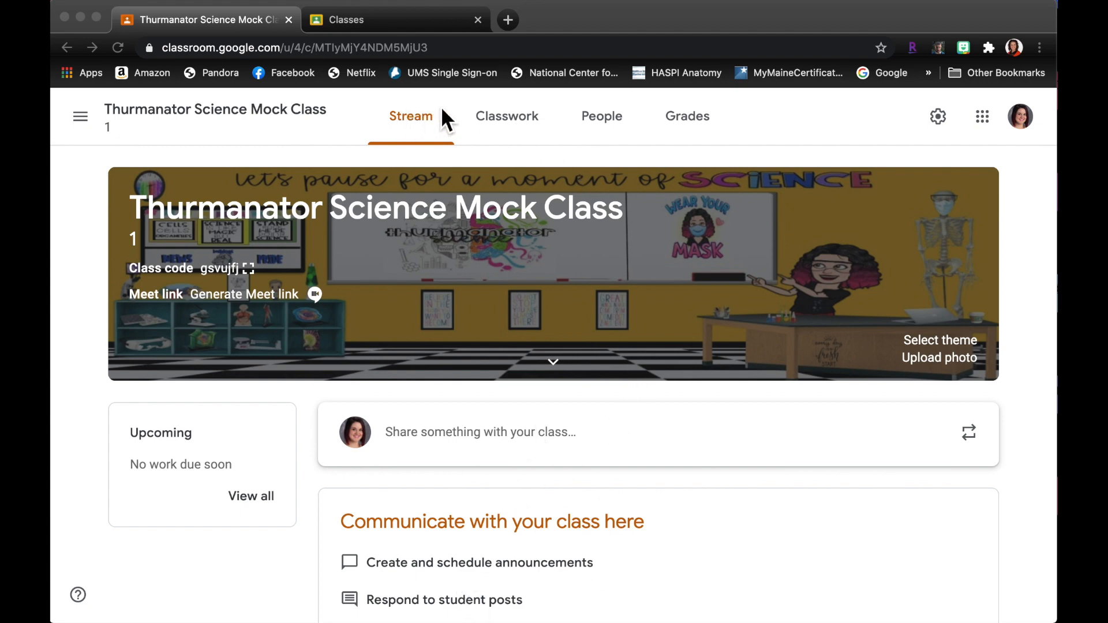
mouse_move(520, 125)
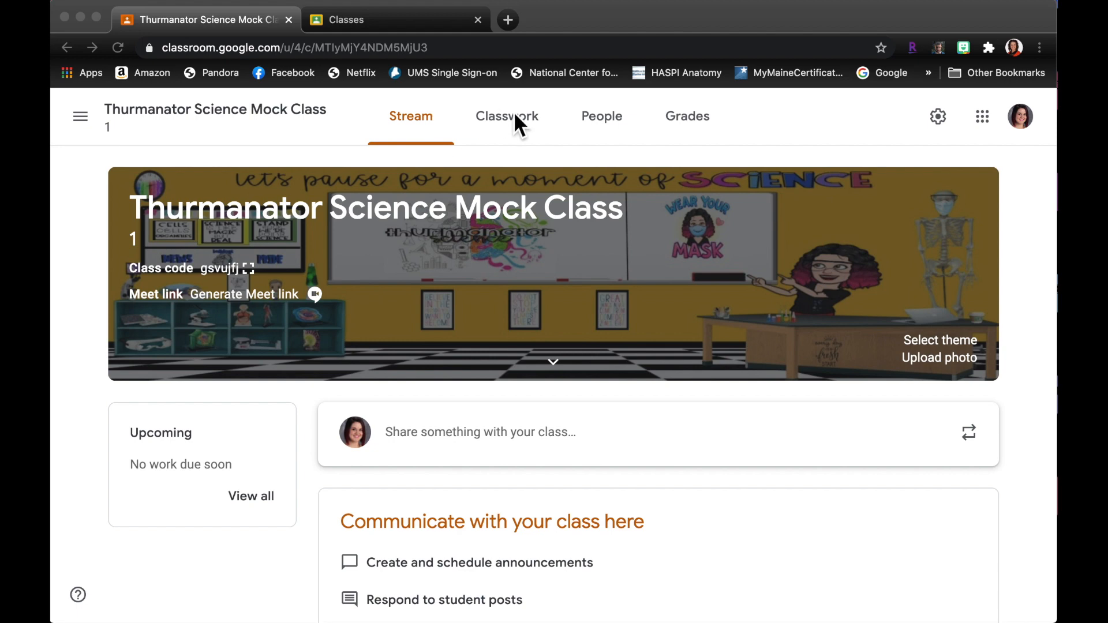
- Switch from the class stream to the Classwork page of Thurmanator Science Mock Class
click(507, 116)
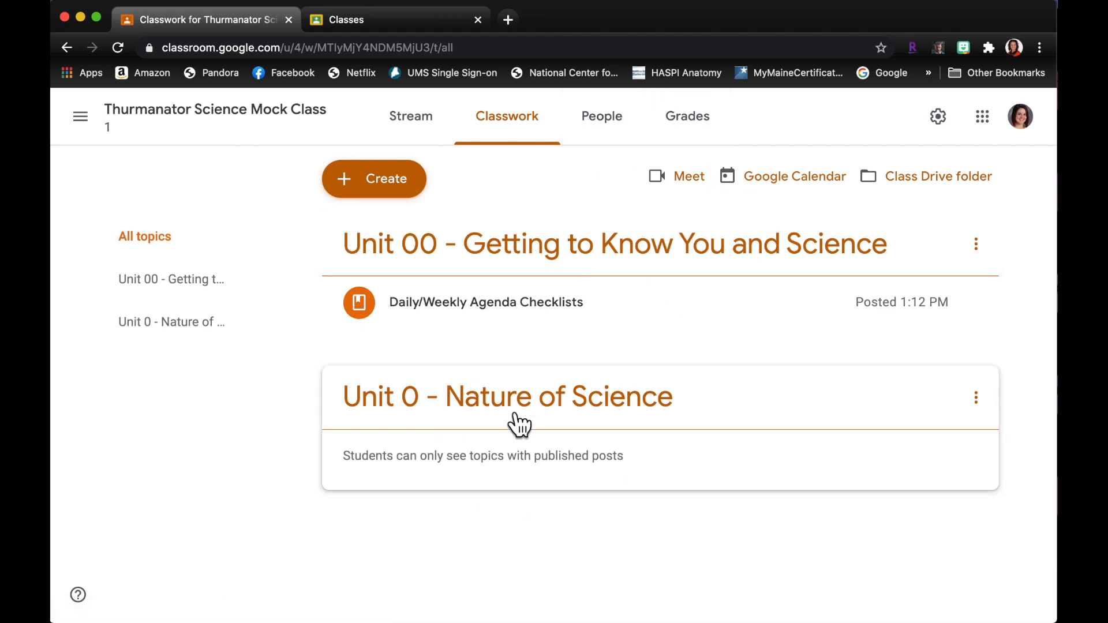
mouse_move(388, 183)
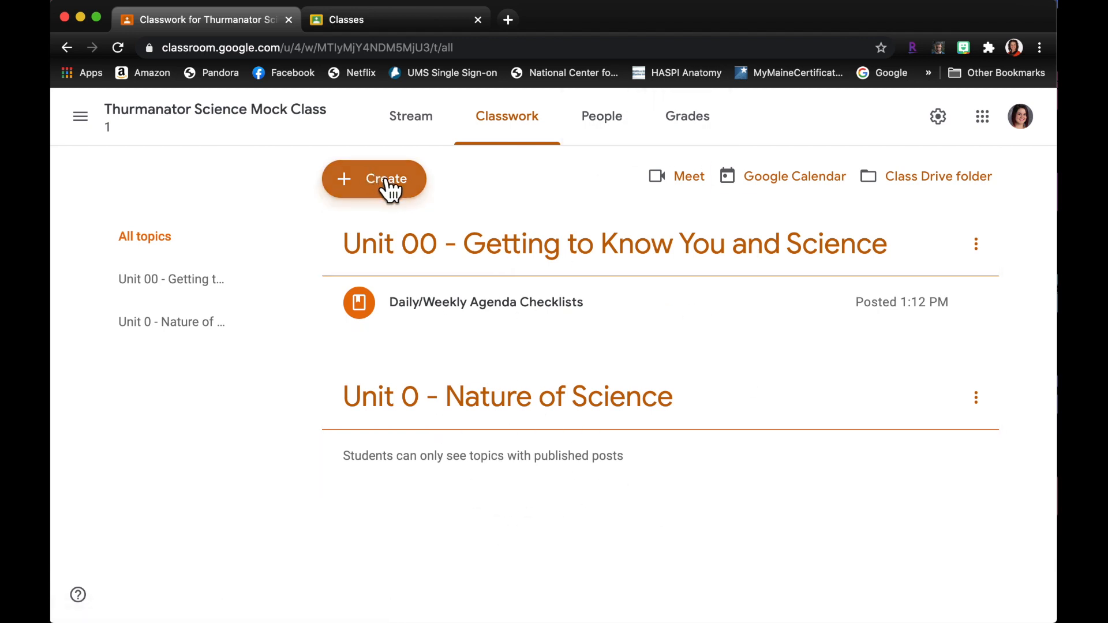
- Create an assignment titled 'Unit 00 – Getting to Know You and Science DINB' and bring up the Add attachment options
click(374, 179)
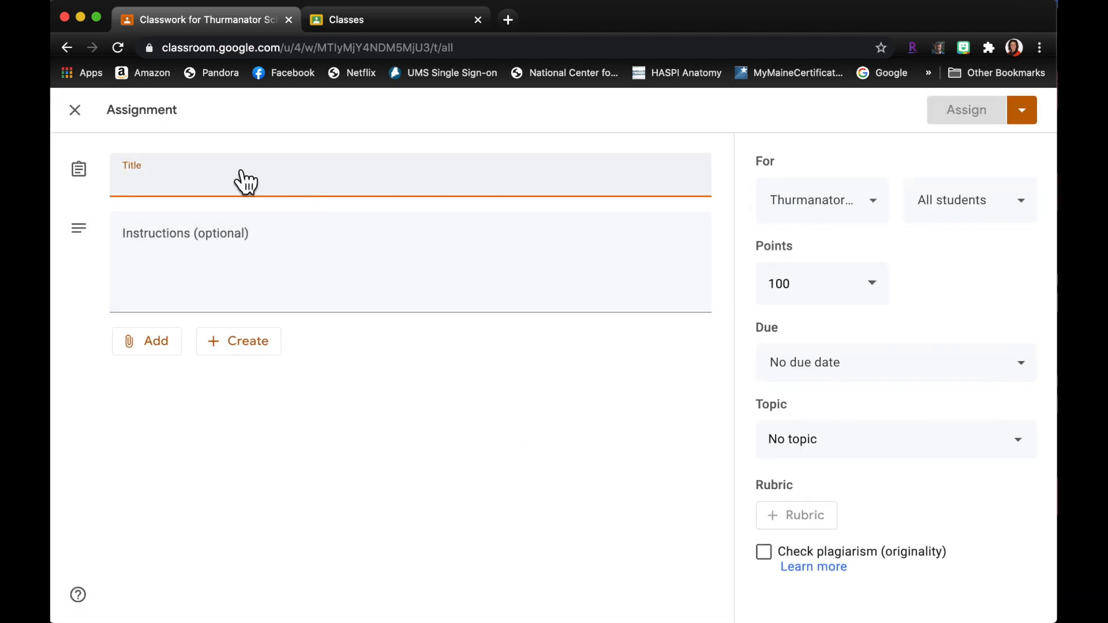
text(Unit 00 -- Getting to k)
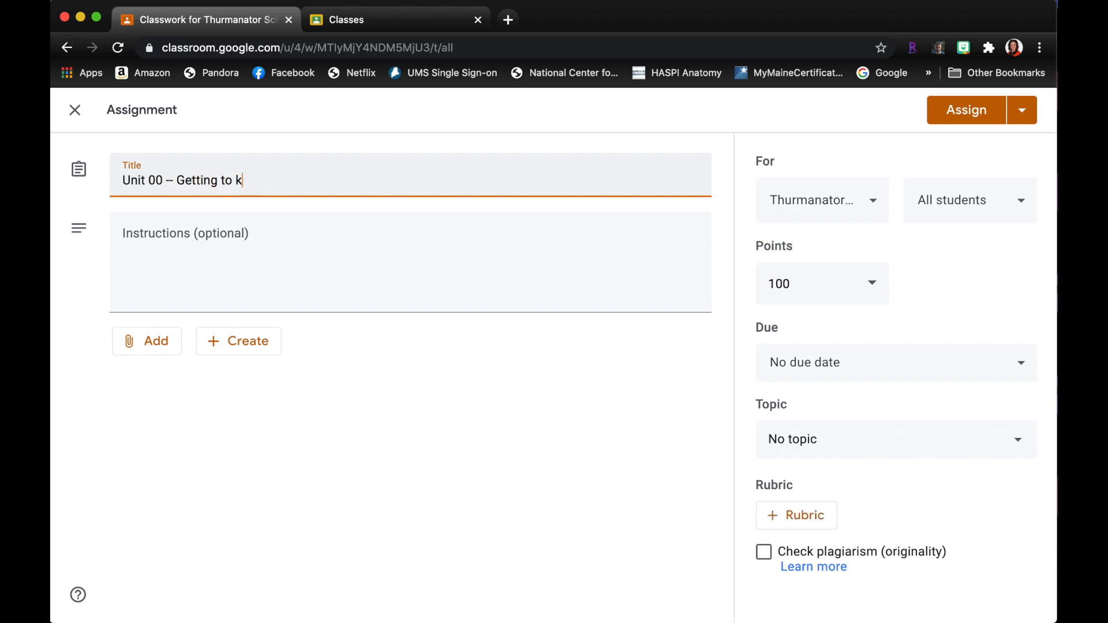
text(now You a)
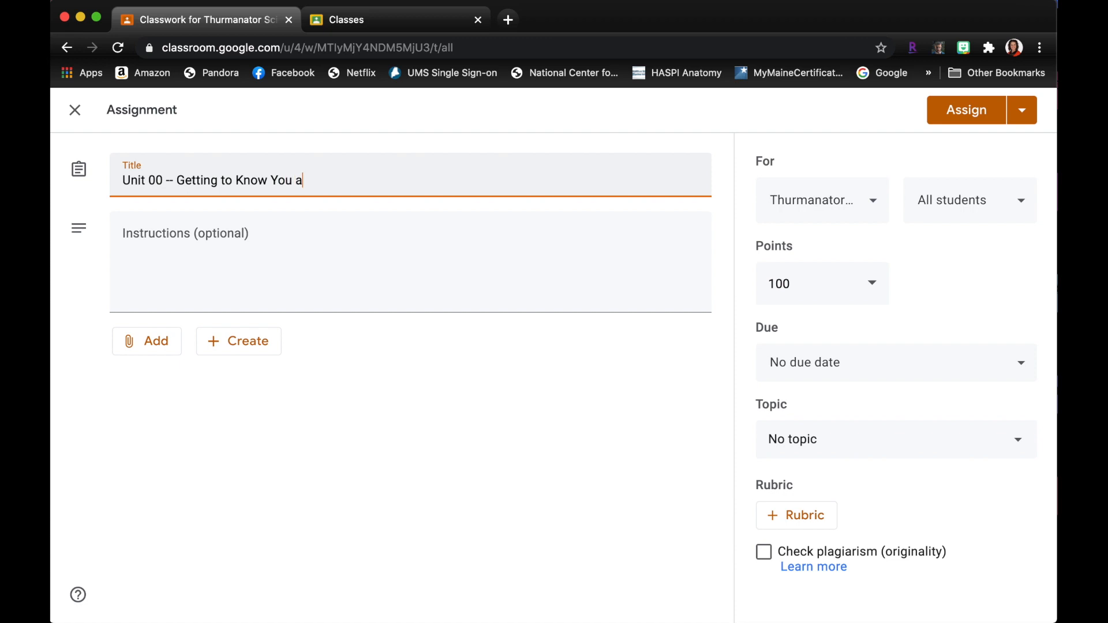
text(nd Science)
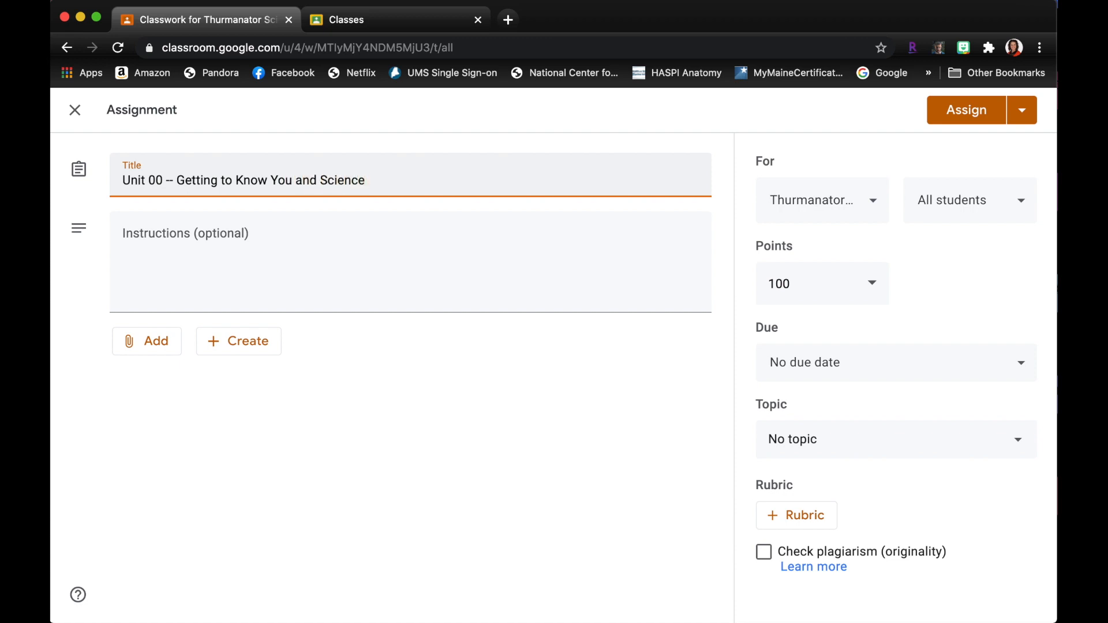
text(DINB)
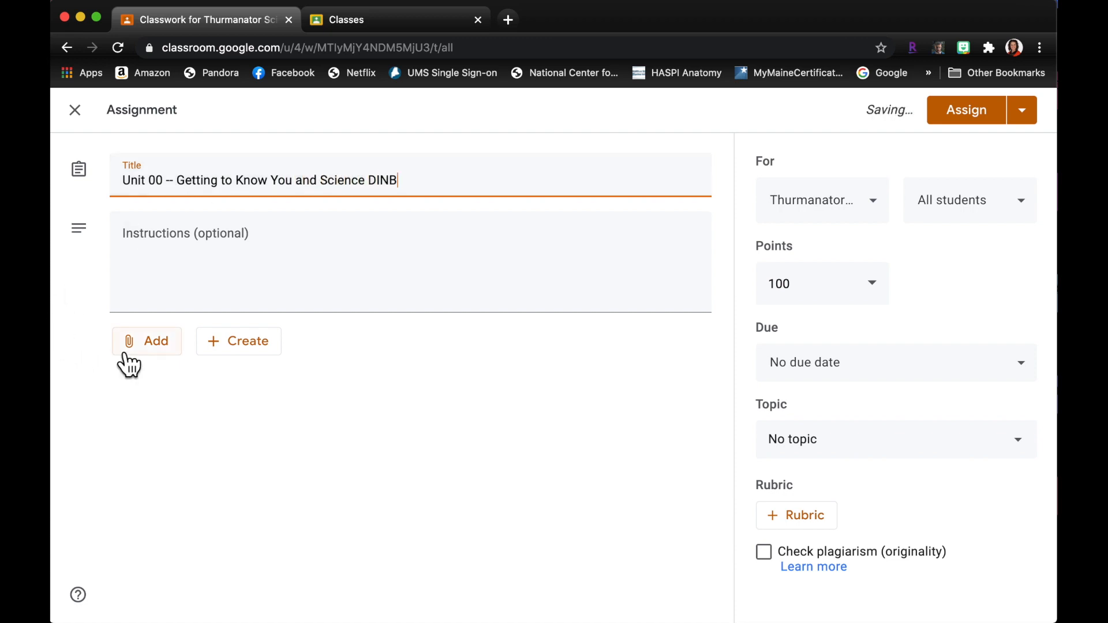
click(147, 340)
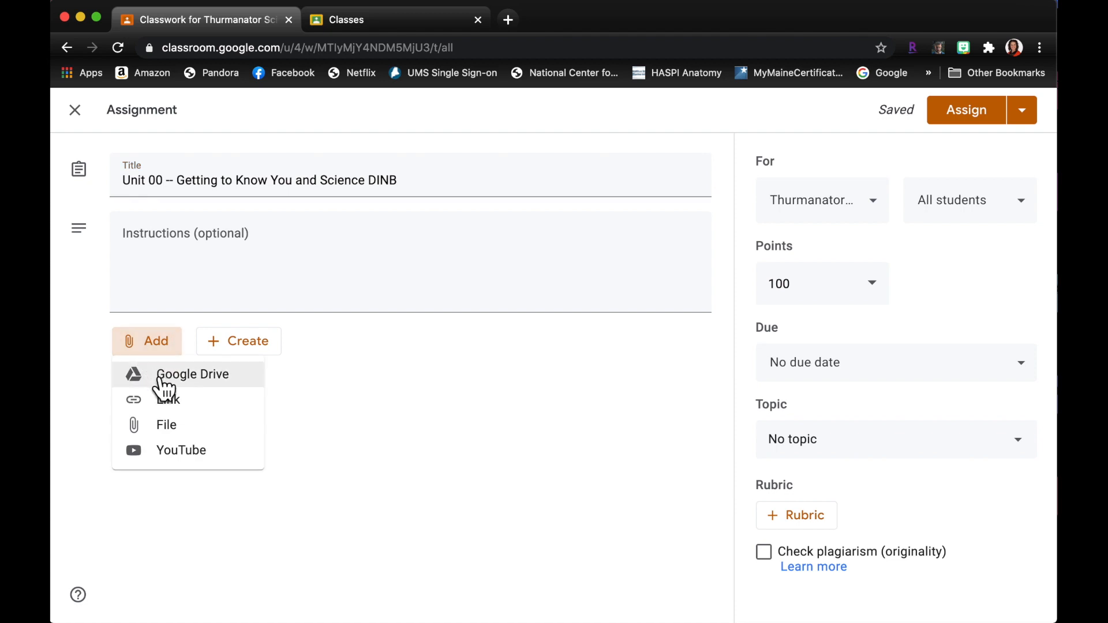
- Attach the 'Unit 00 - Getting to Know You' Slides file from My Drive set to Make a copy for each student
click(192, 374)
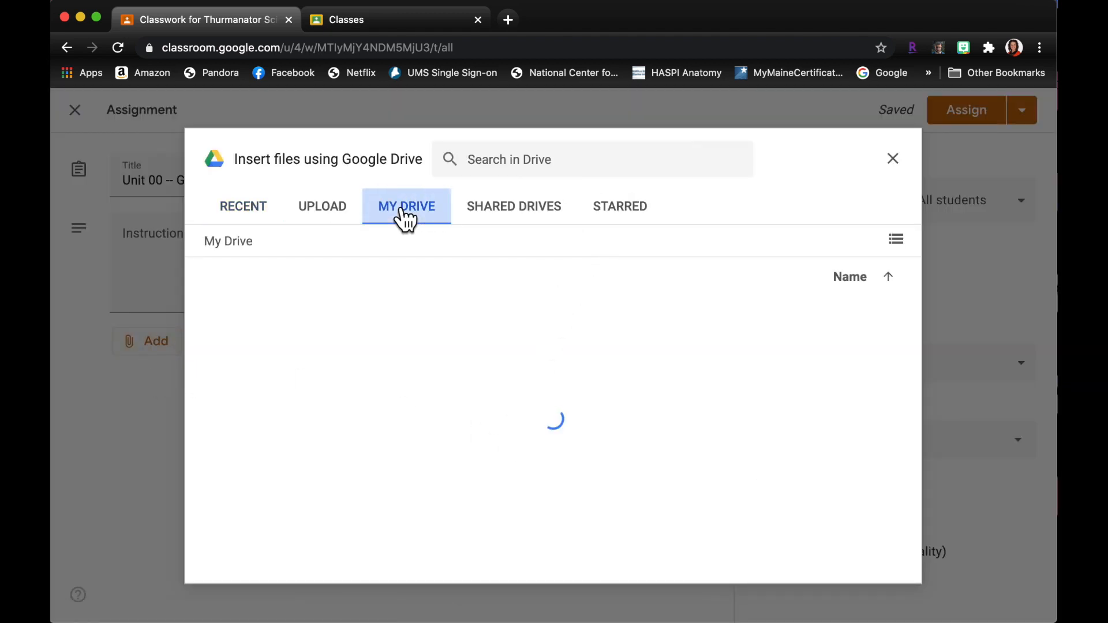
click(407, 206)
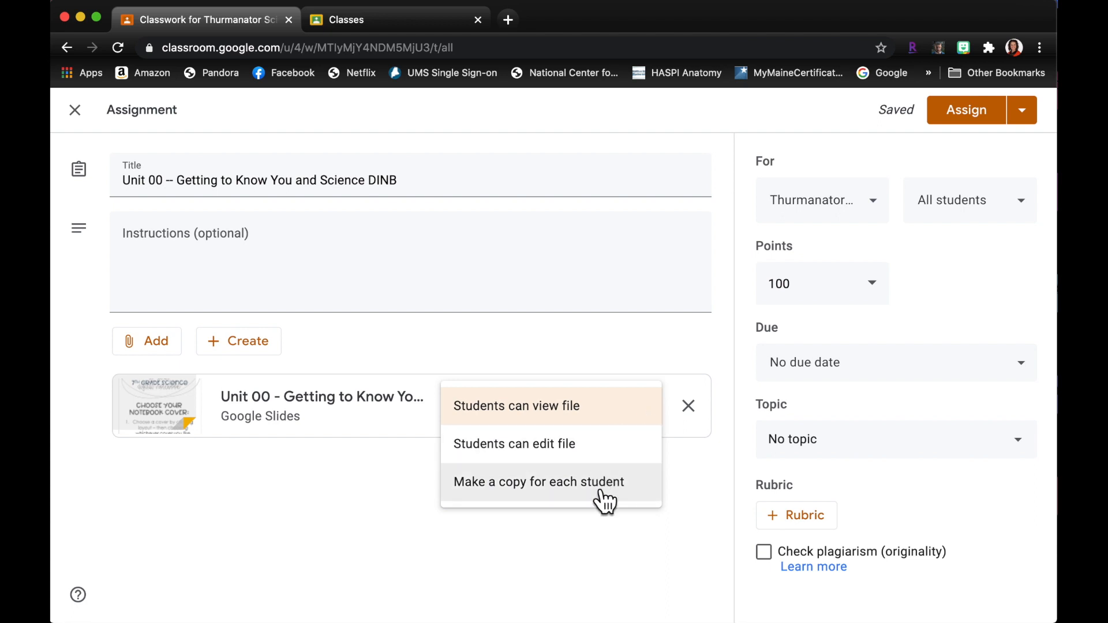
click(541, 483)
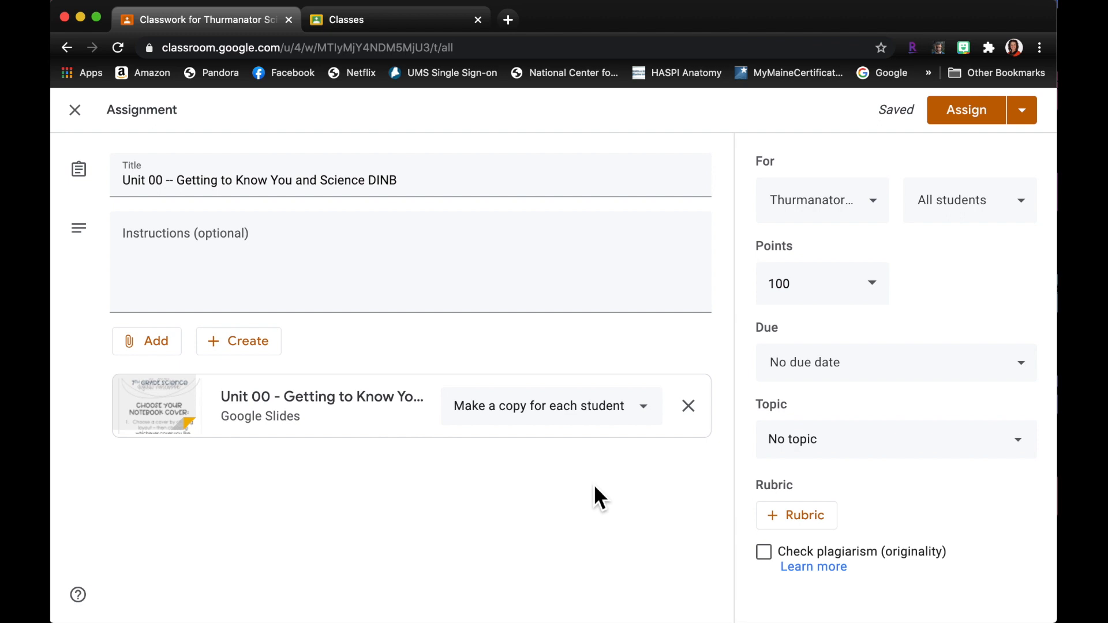
mouse_move(864, 342)
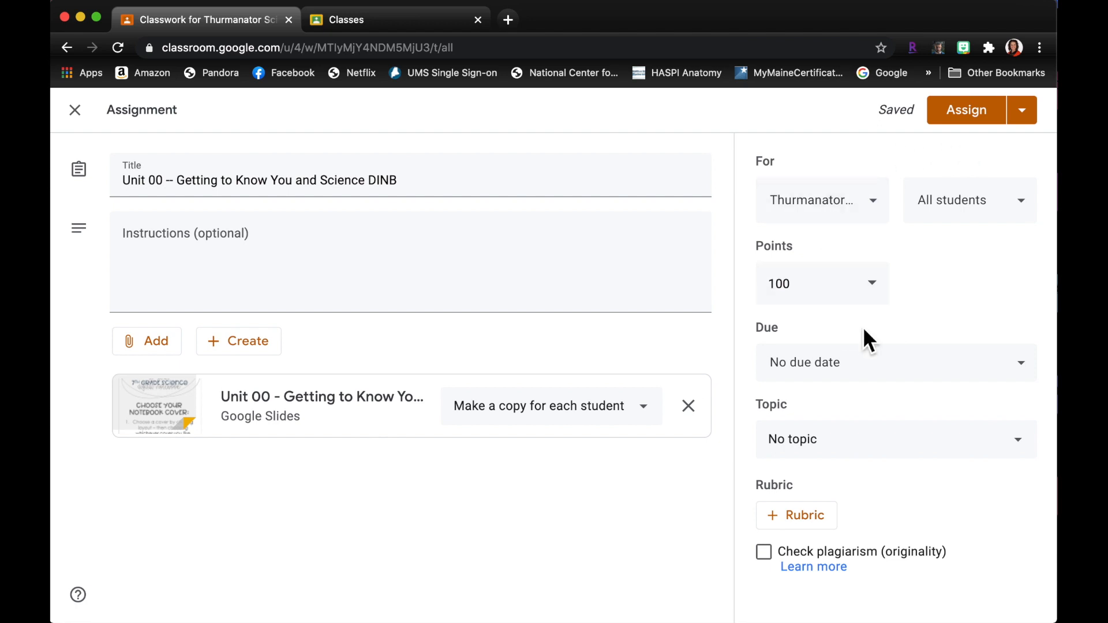
mouse_move(917, 372)
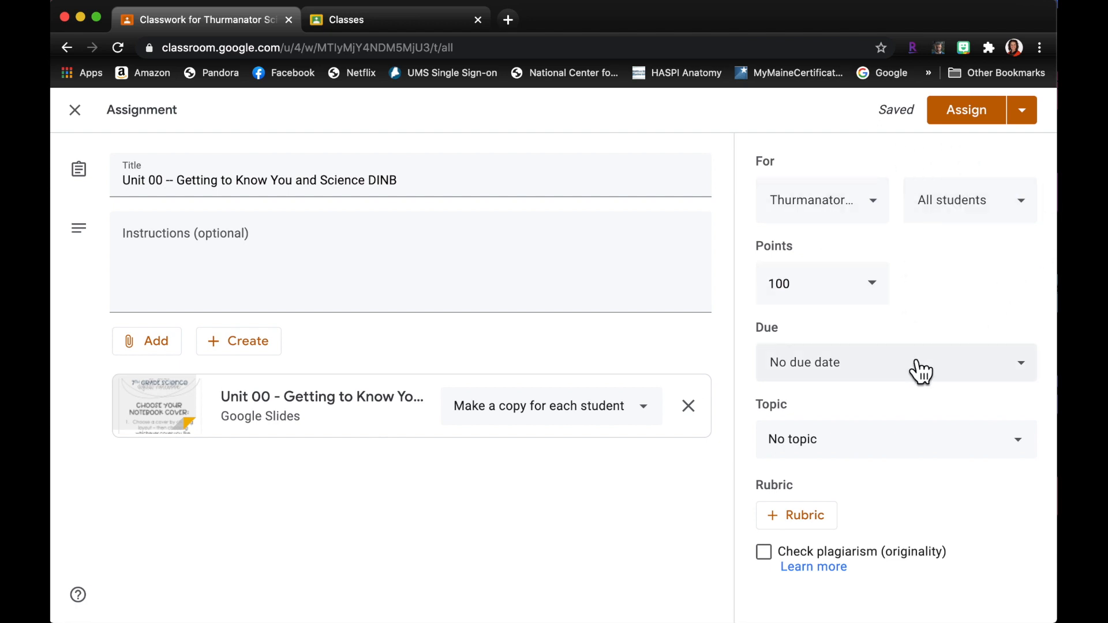
- File the assignment under the Unit 00 topic and assign it to all students
click(896, 439)
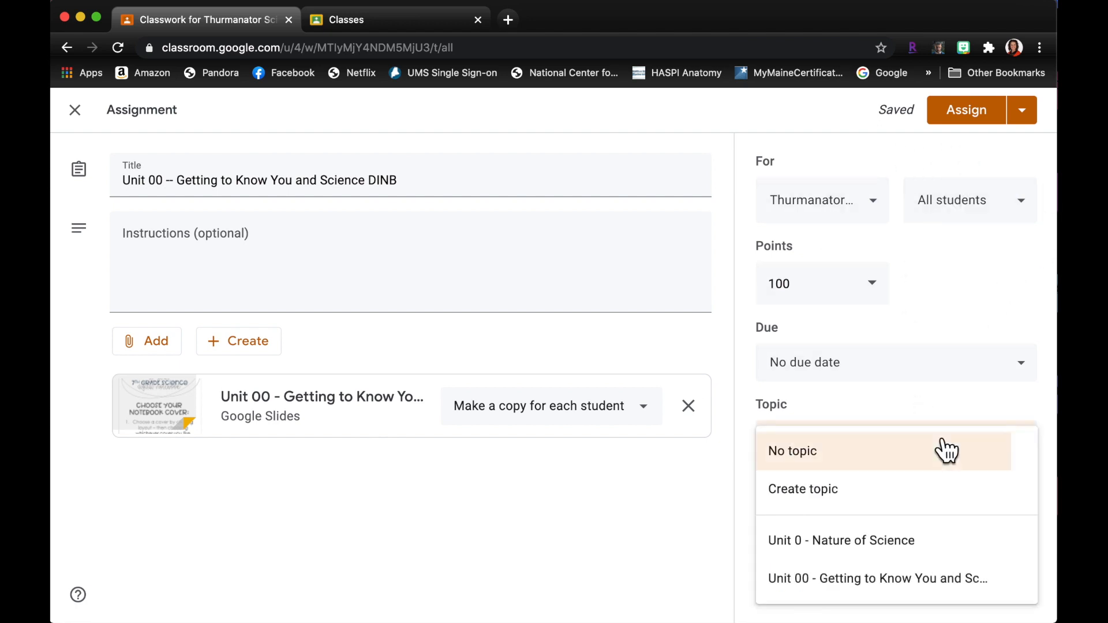
click(880, 578)
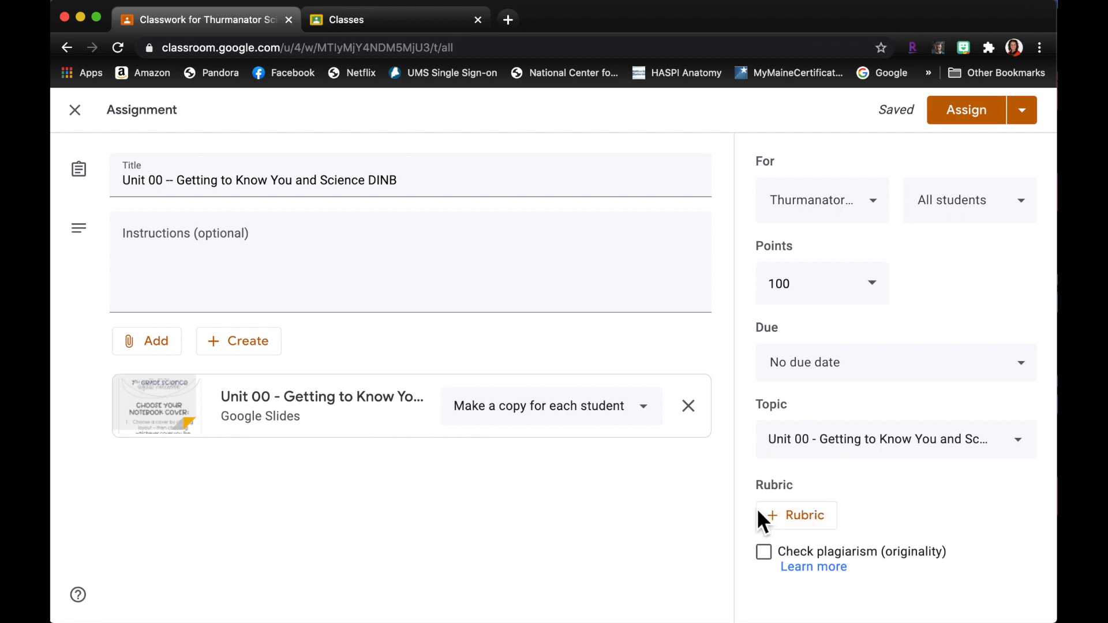
mouse_move(880, 540)
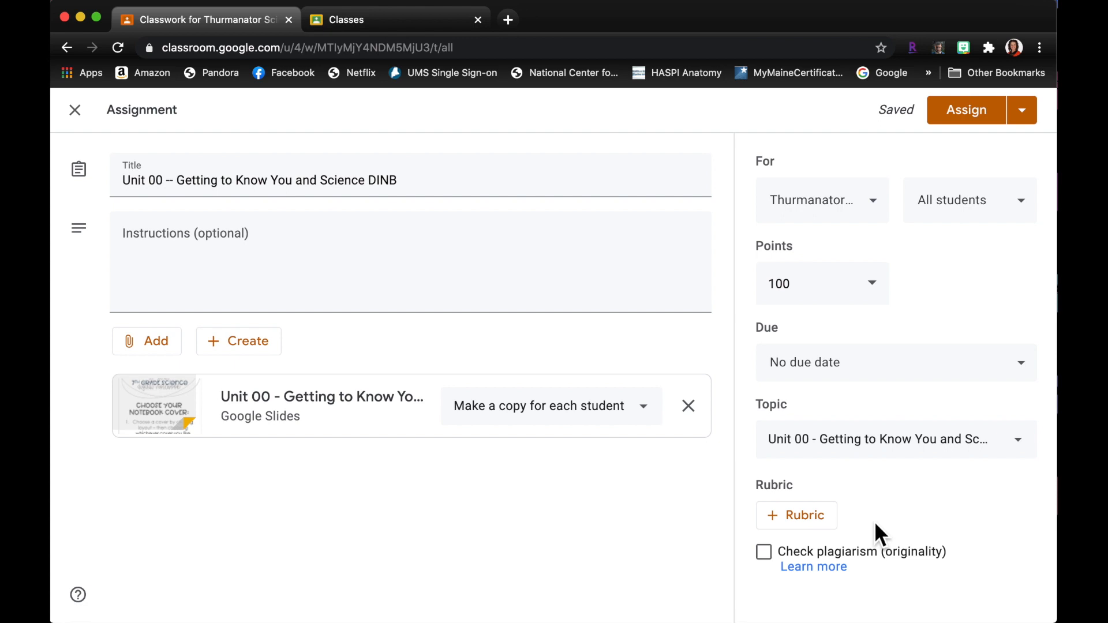
mouse_move(849, 506)
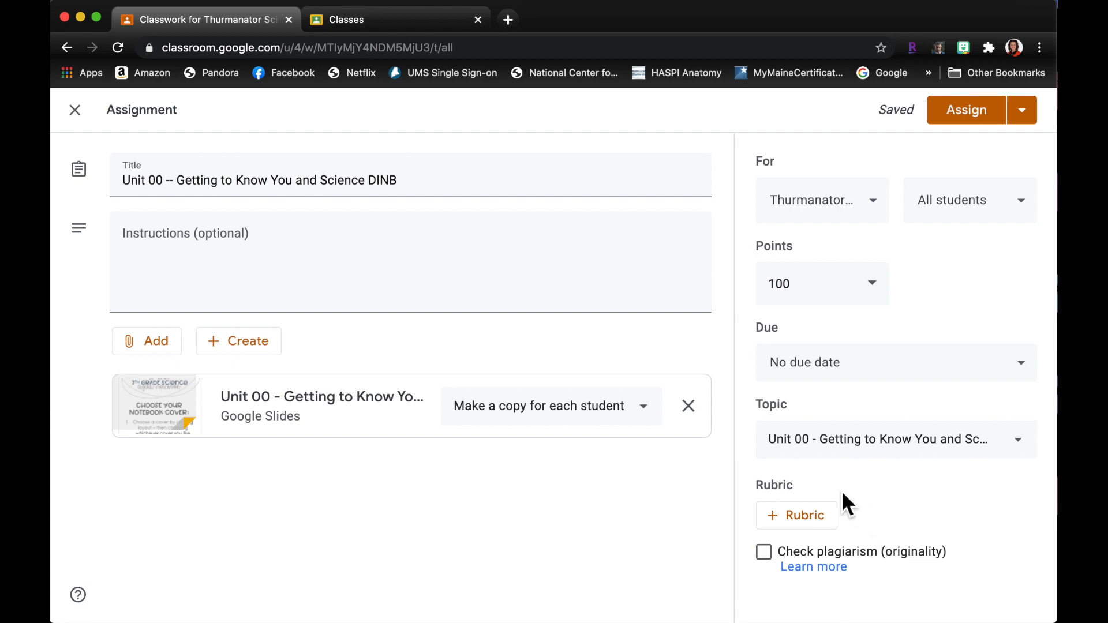
mouse_move(889, 540)
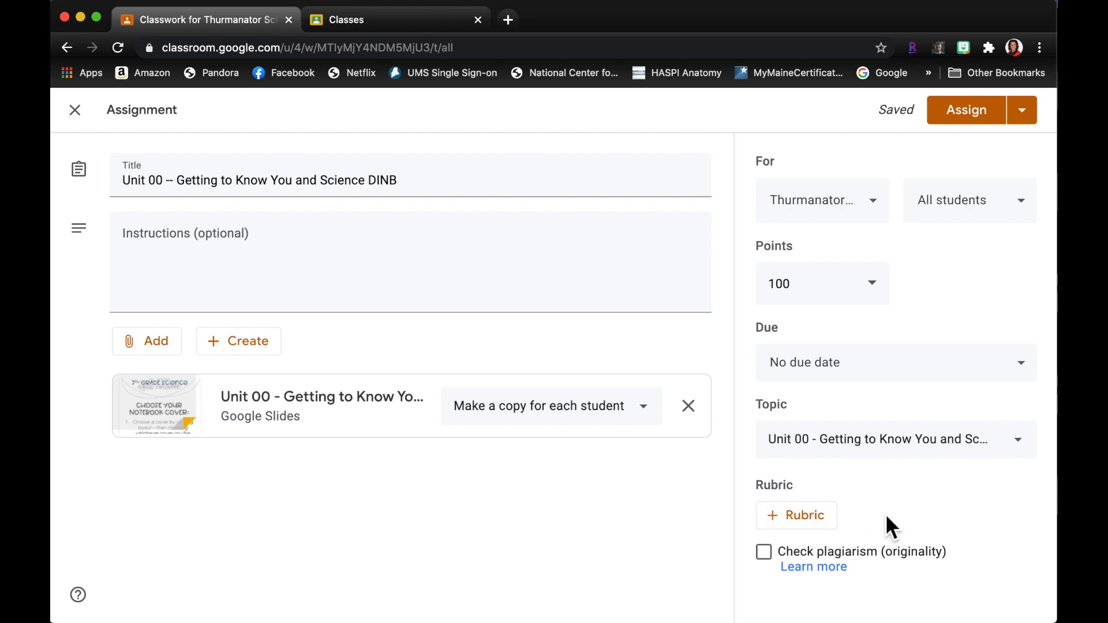
mouse_move(1008, 301)
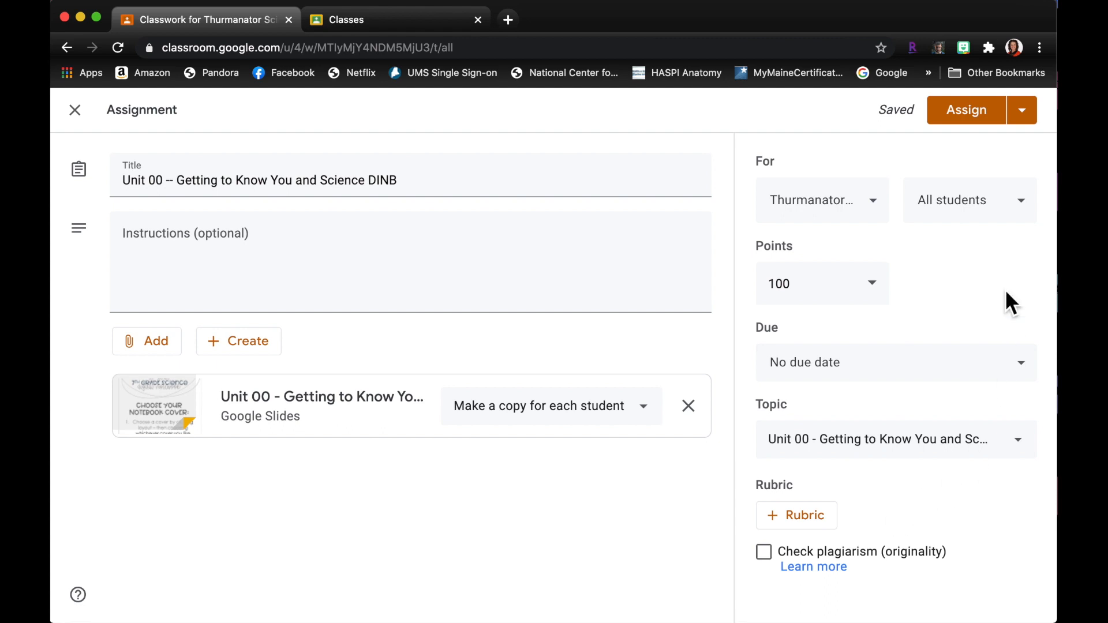
mouse_move(984, 136)
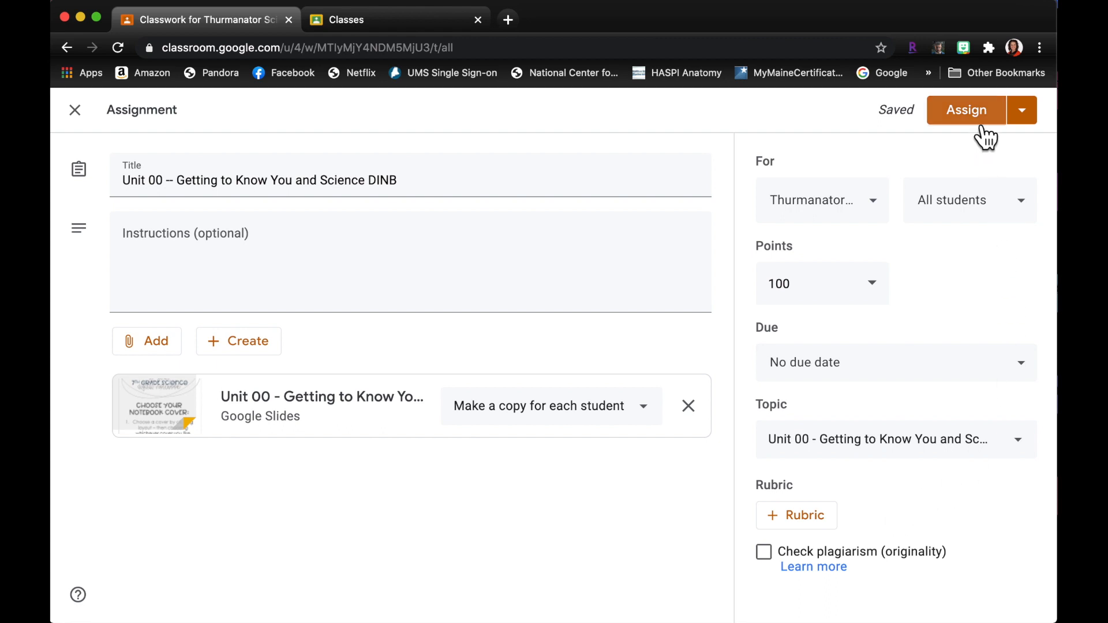
click(966, 111)
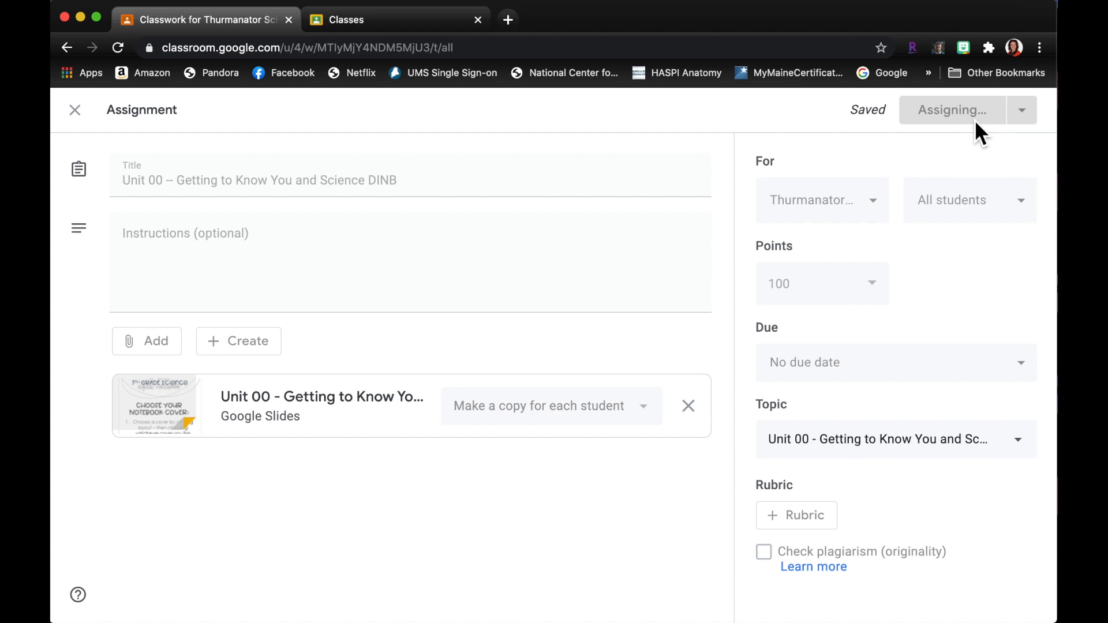
click(954, 110)
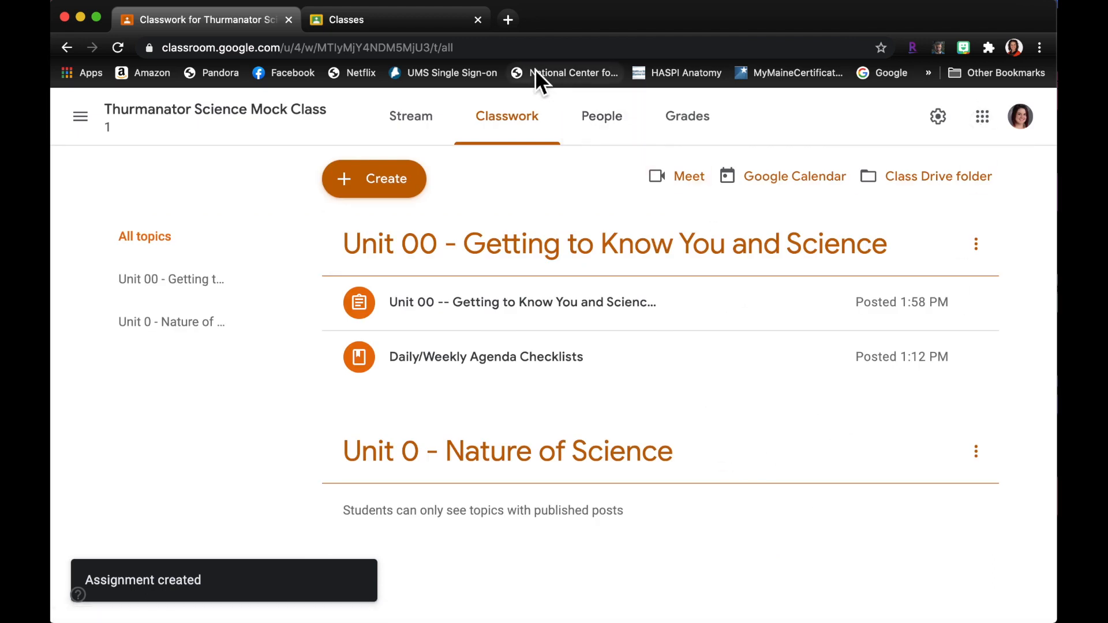
- Enter Thurmanator Science Mock Class coursework, dismiss the tip, and expand the Unit 00 assignment showing its Slides attachment
click(353, 18)
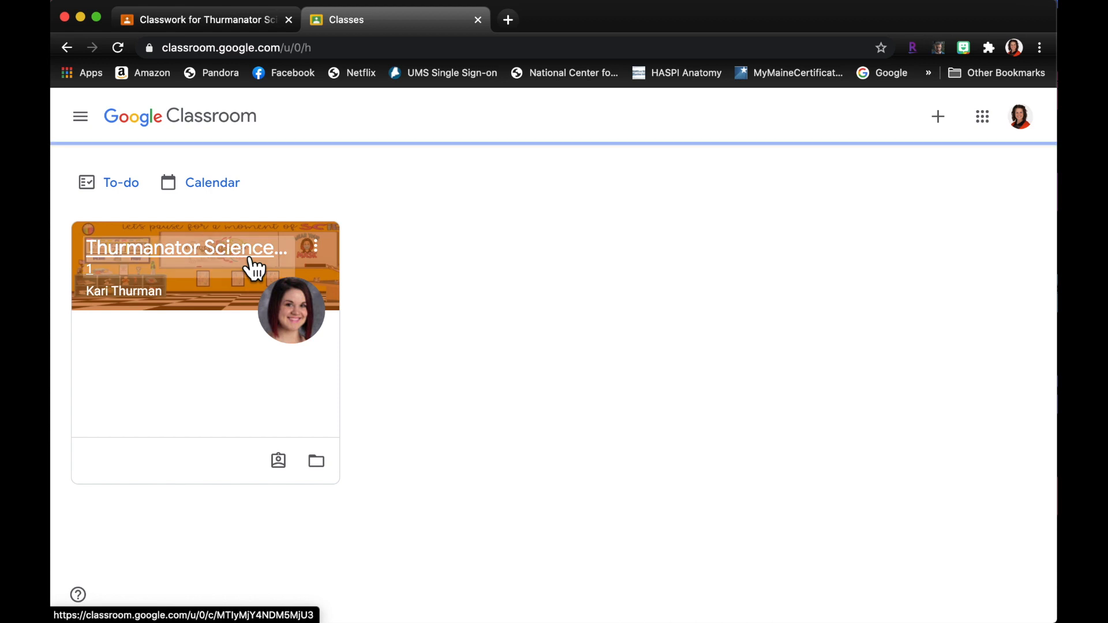
click(179, 248)
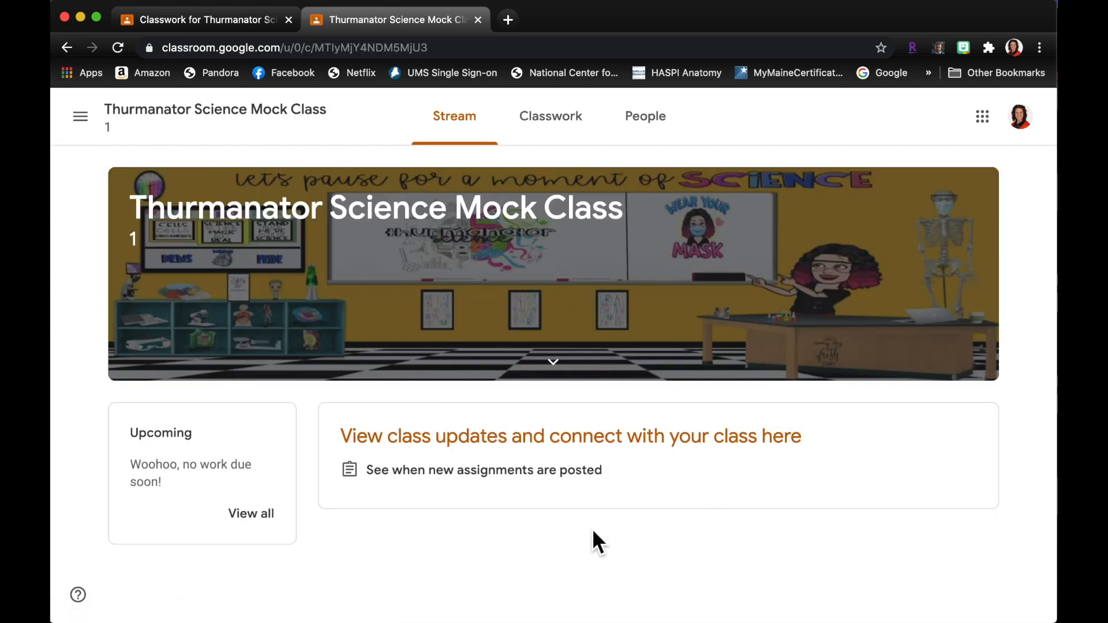
mouse_move(567, 519)
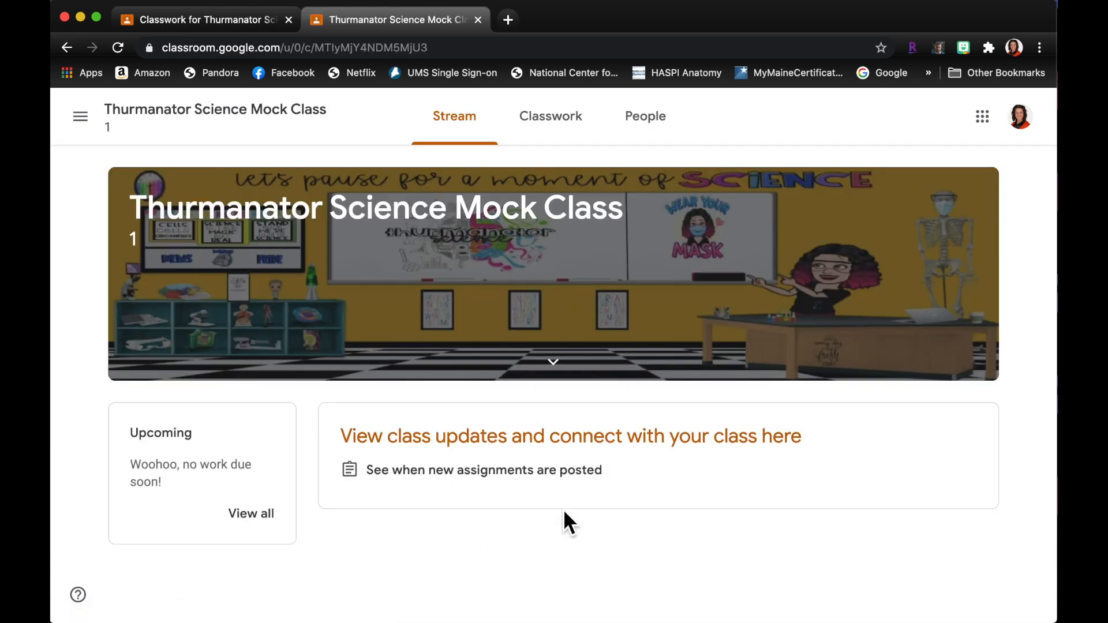
mouse_move(726, 256)
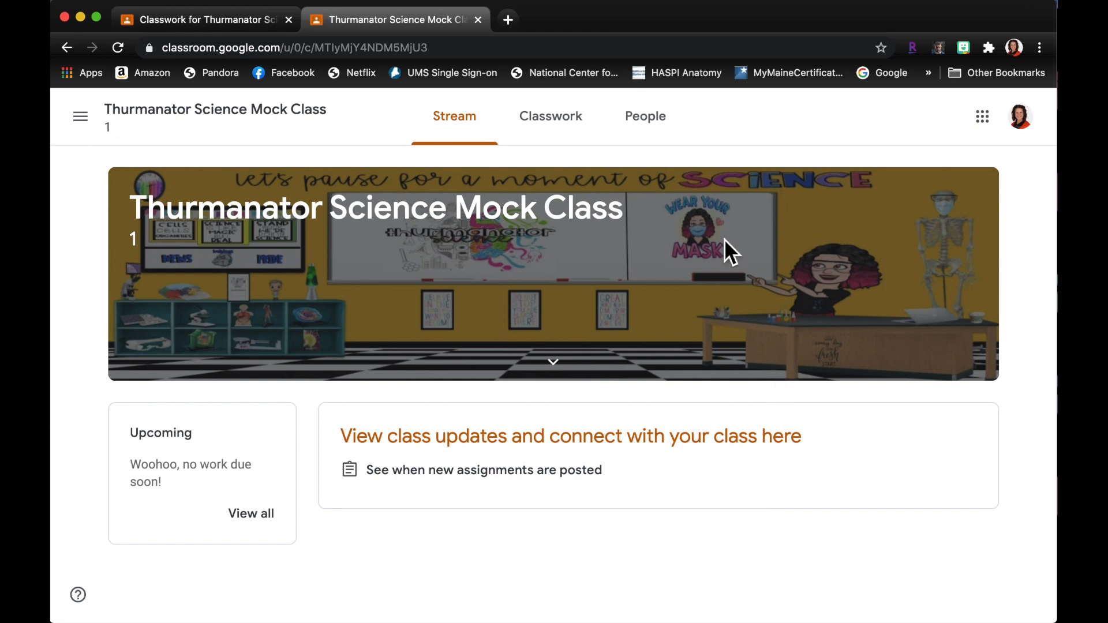
mouse_move(604, 147)
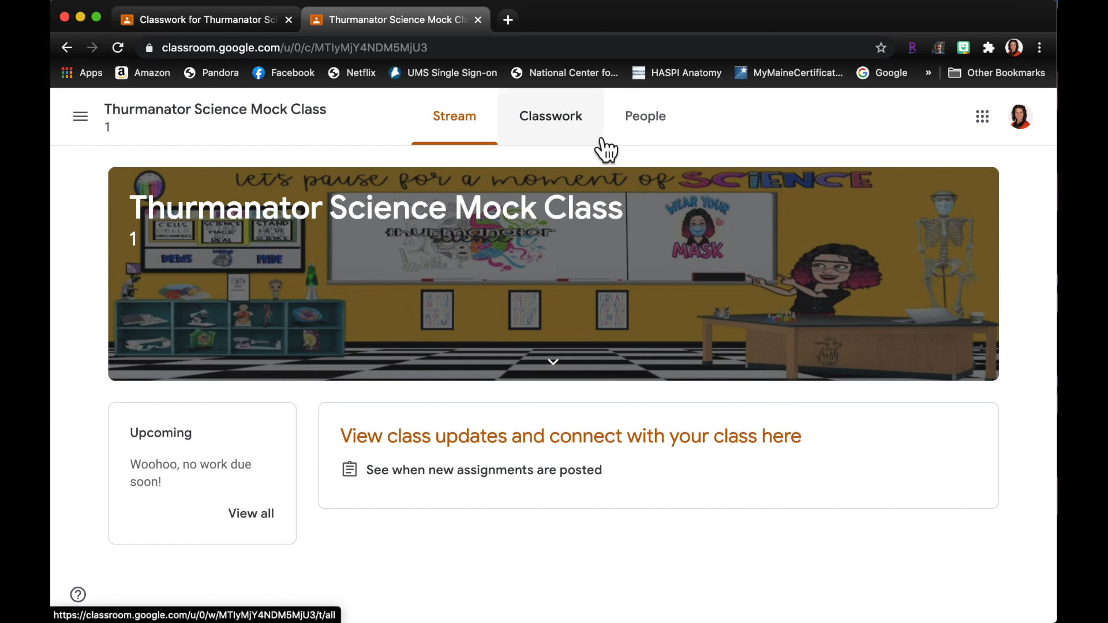
mouse_move(598, 143)
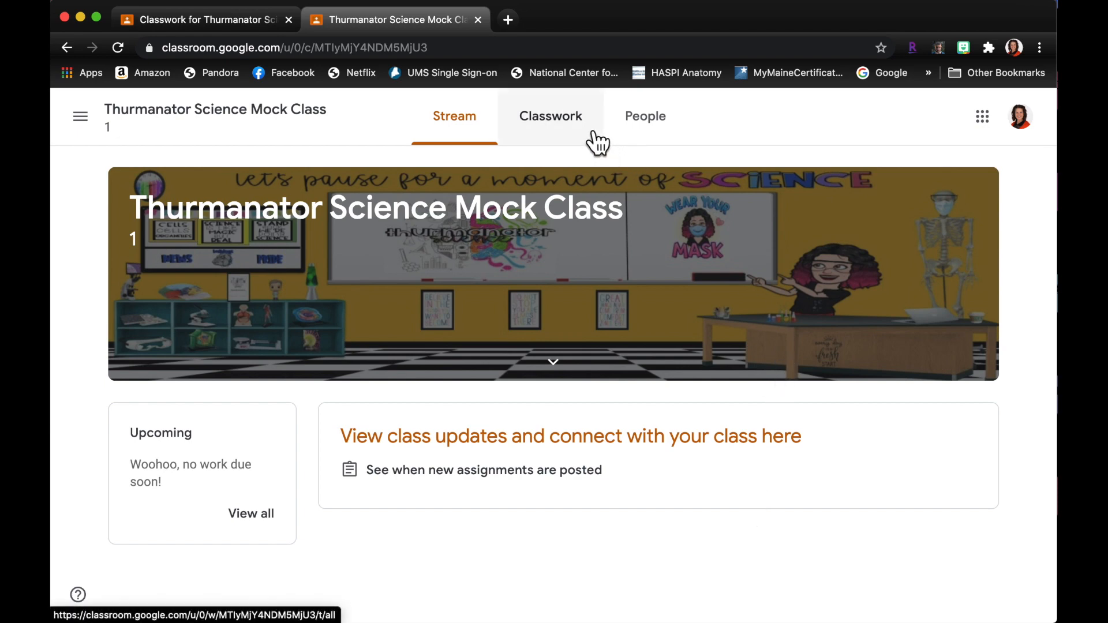
click(549, 115)
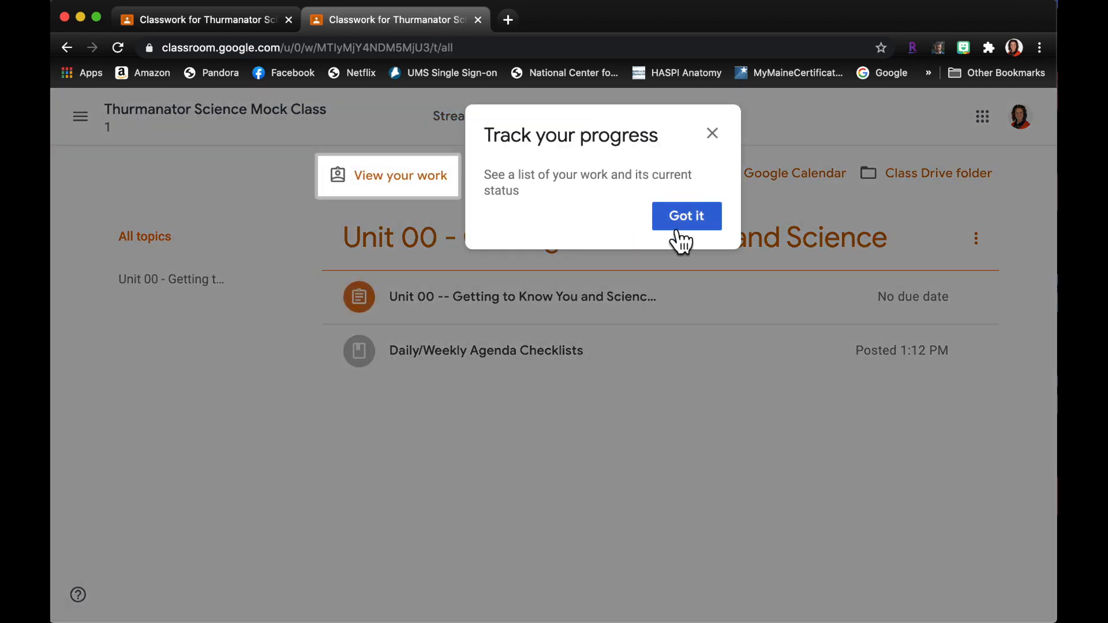
click(686, 216)
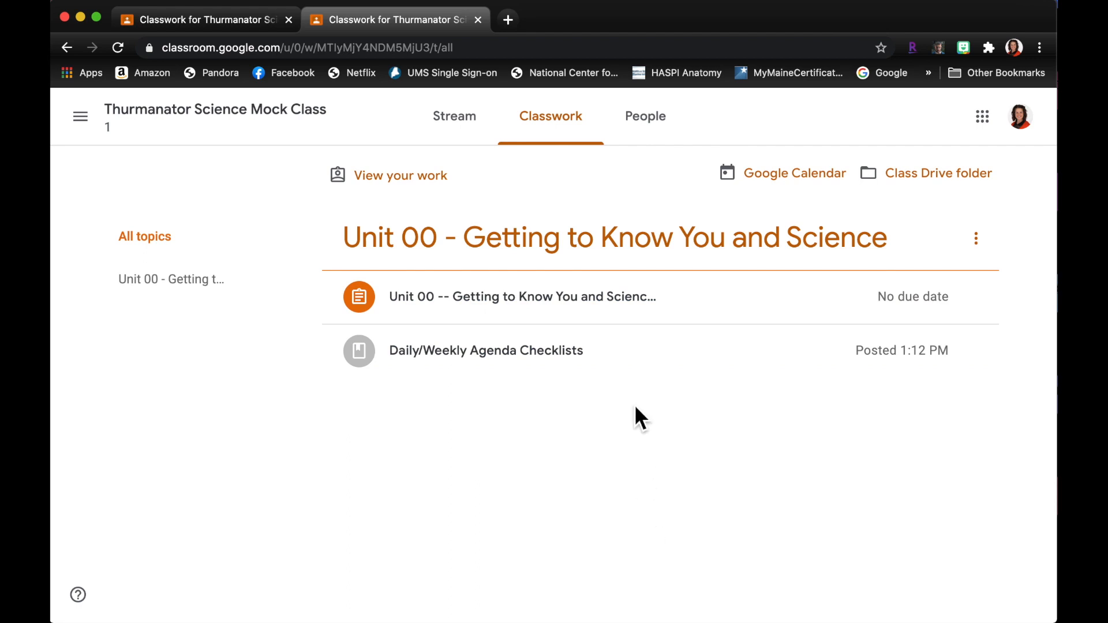
mouse_move(644, 307)
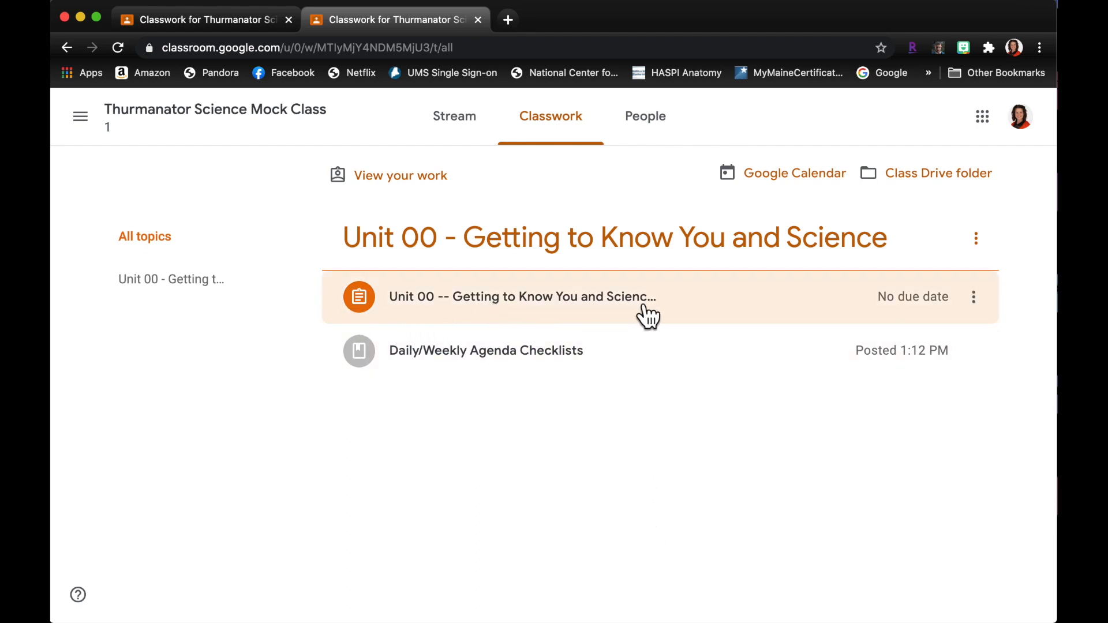
mouse_move(554, 316)
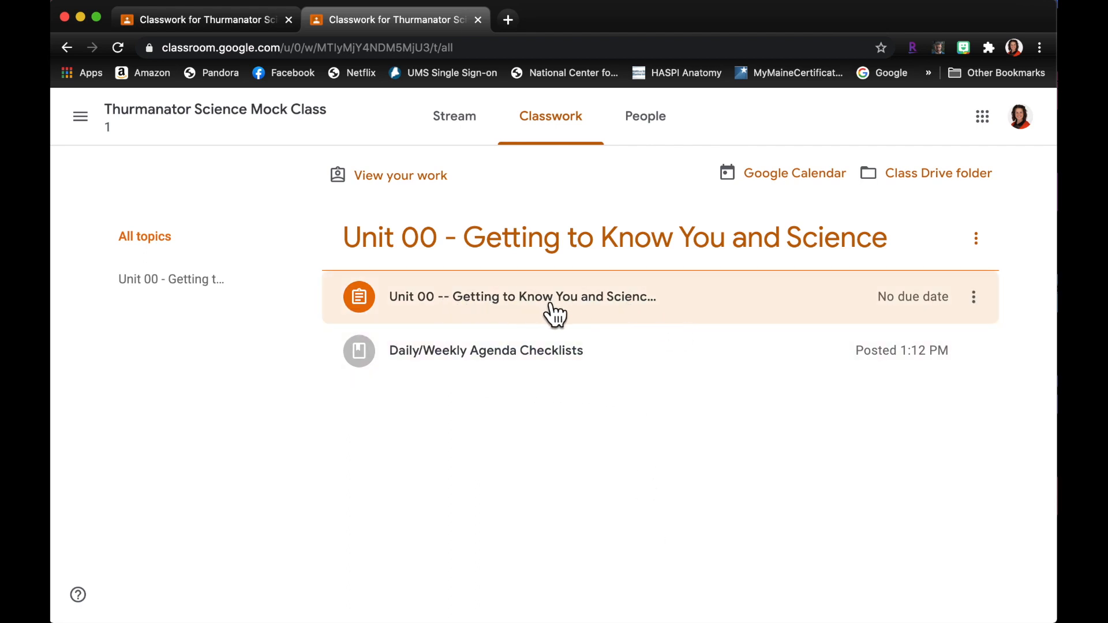
click(522, 297)
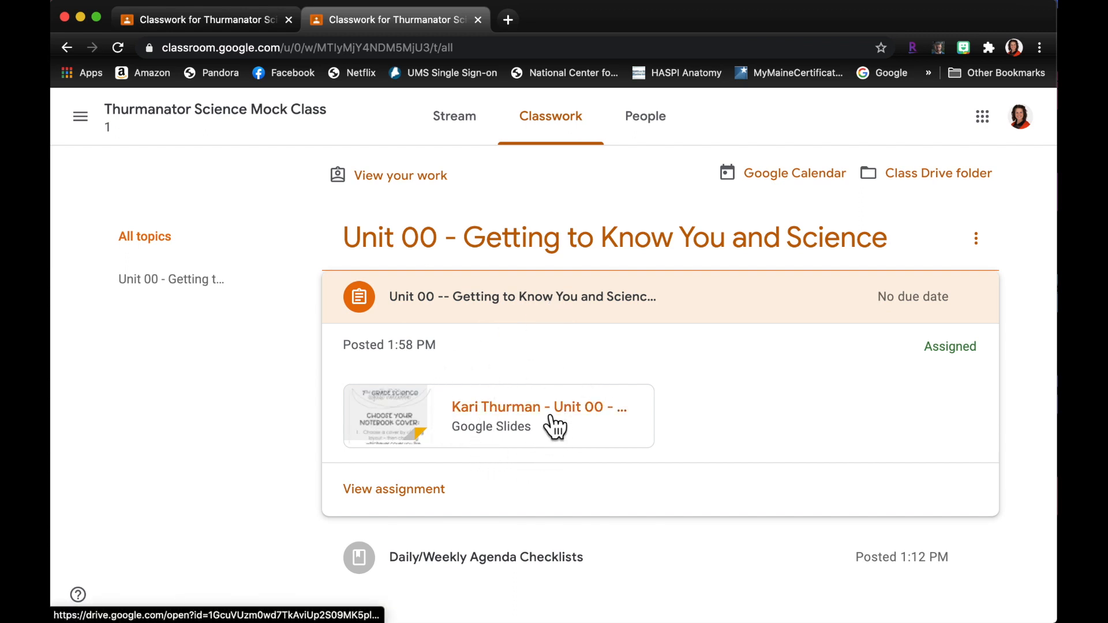
- Look through the attached Unit 00 Slides notebook, then return to the teacher's Classwork page
click(539, 408)
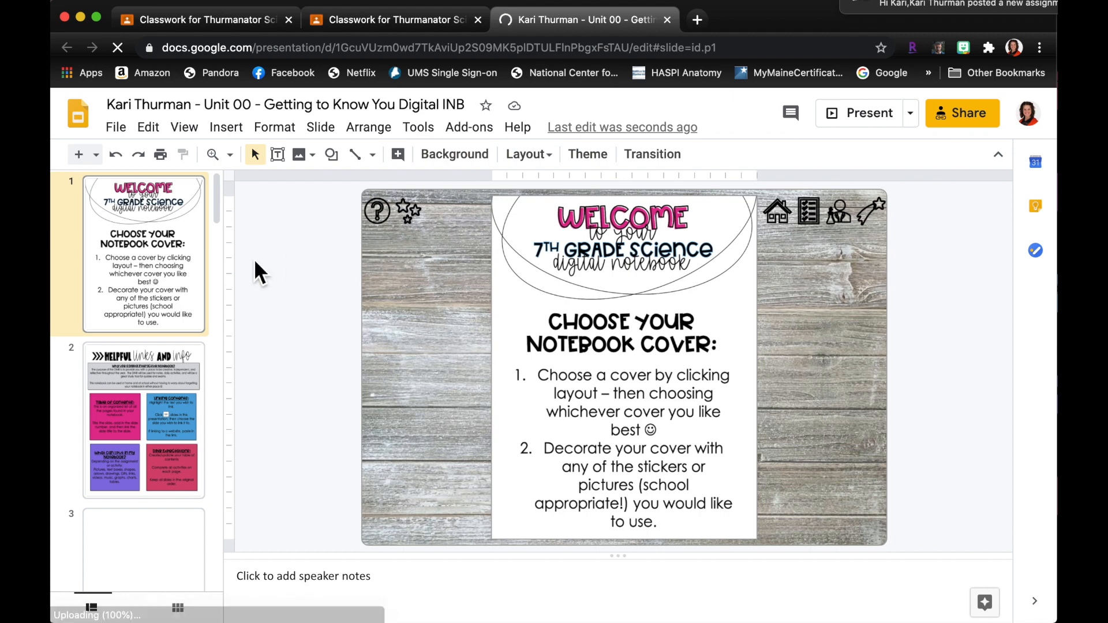
scroll(down, 3)
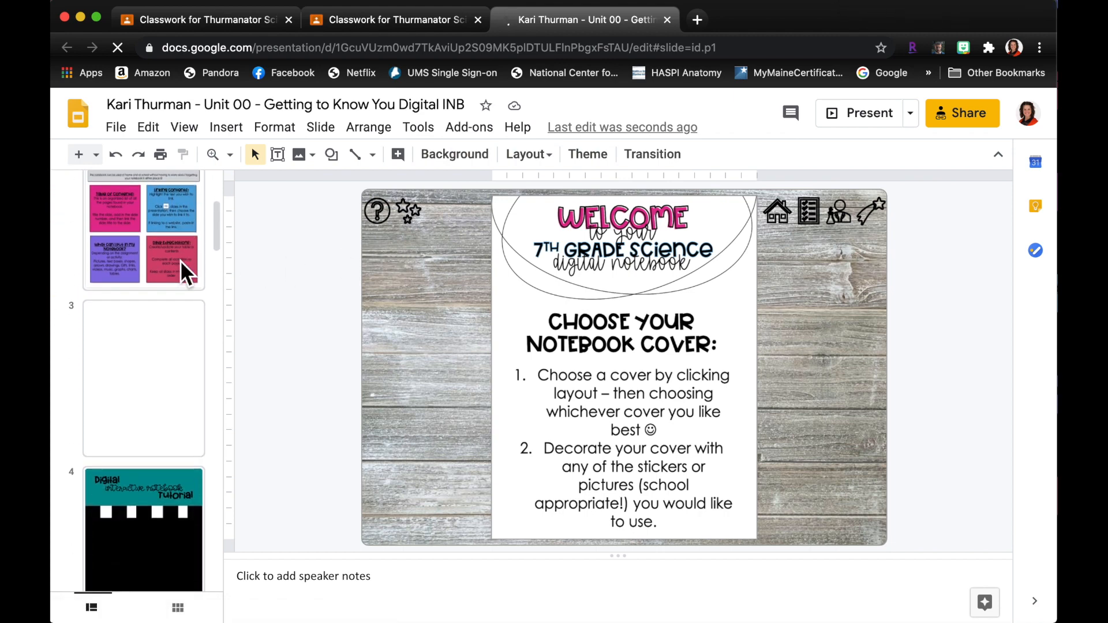
scroll(down, 3)
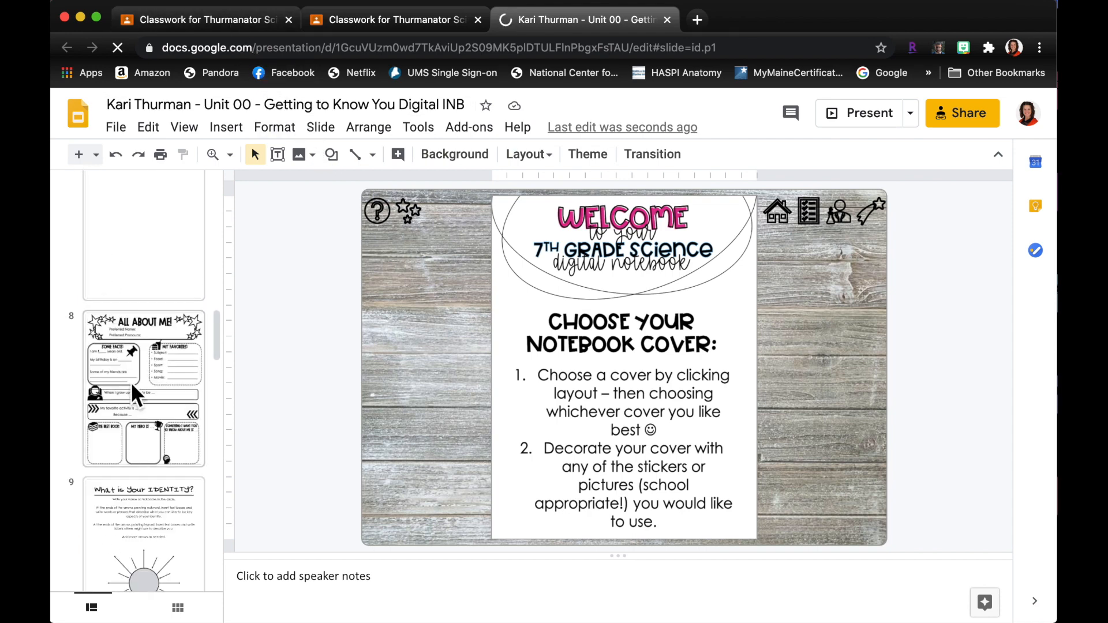
click(208, 19)
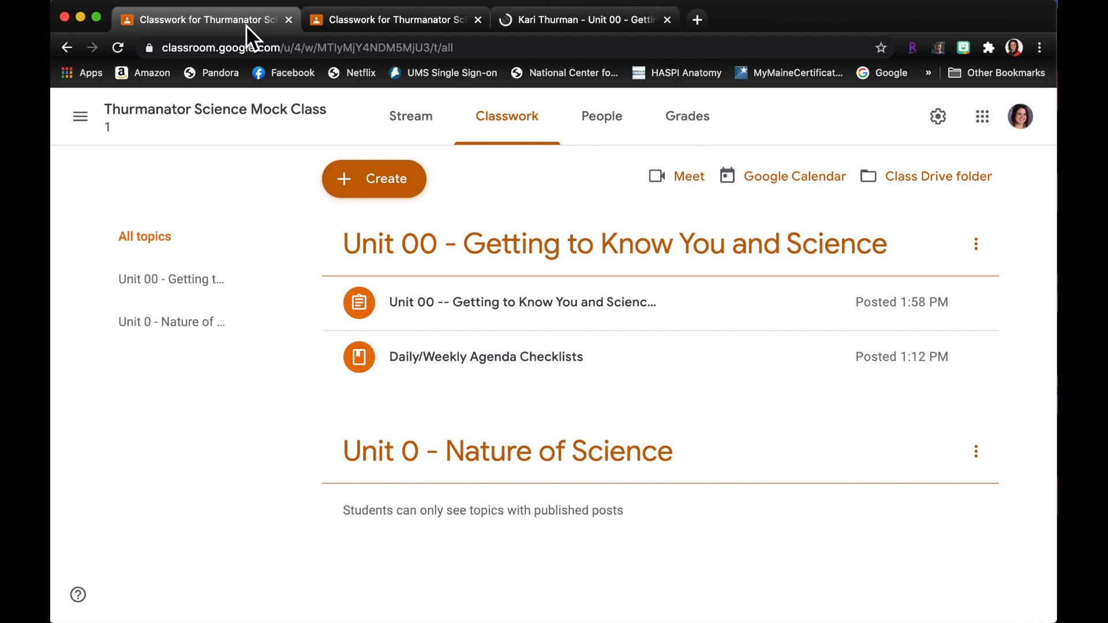
mouse_move(734, 324)
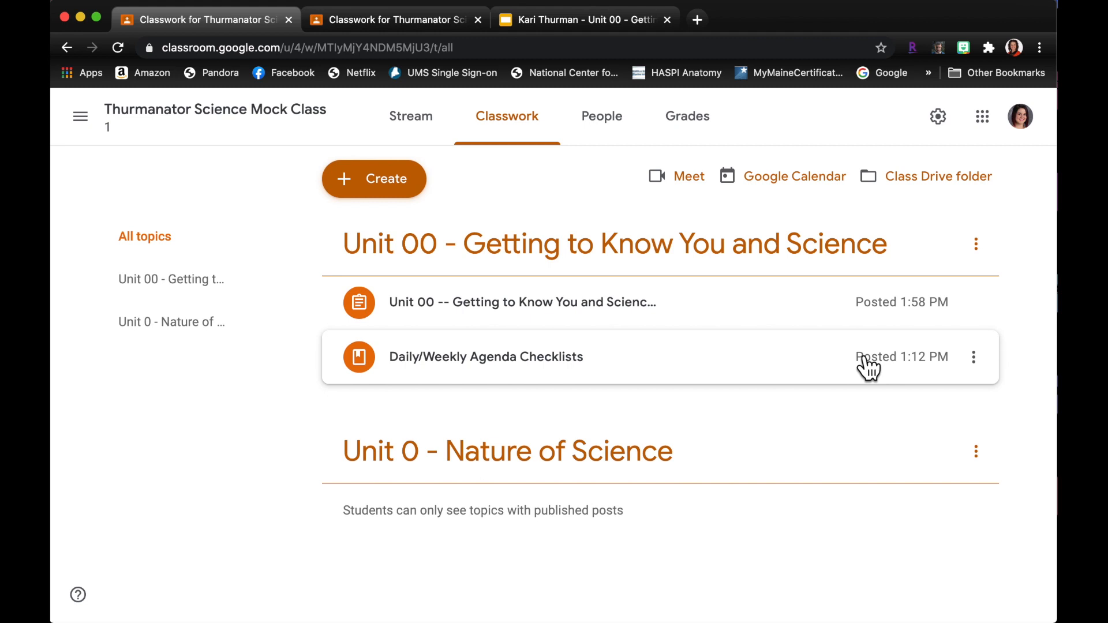
mouse_move(482, 191)
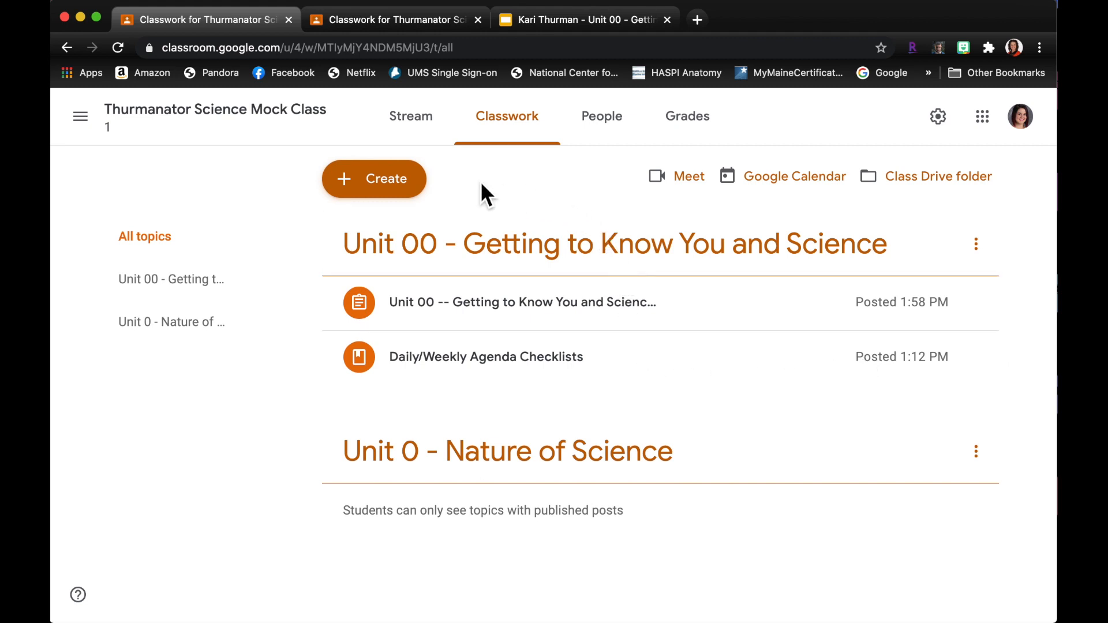
- Create an assignment titled 'Unit 00 DINB Page 8-9' filed under the Unit 00 topic
click(374, 178)
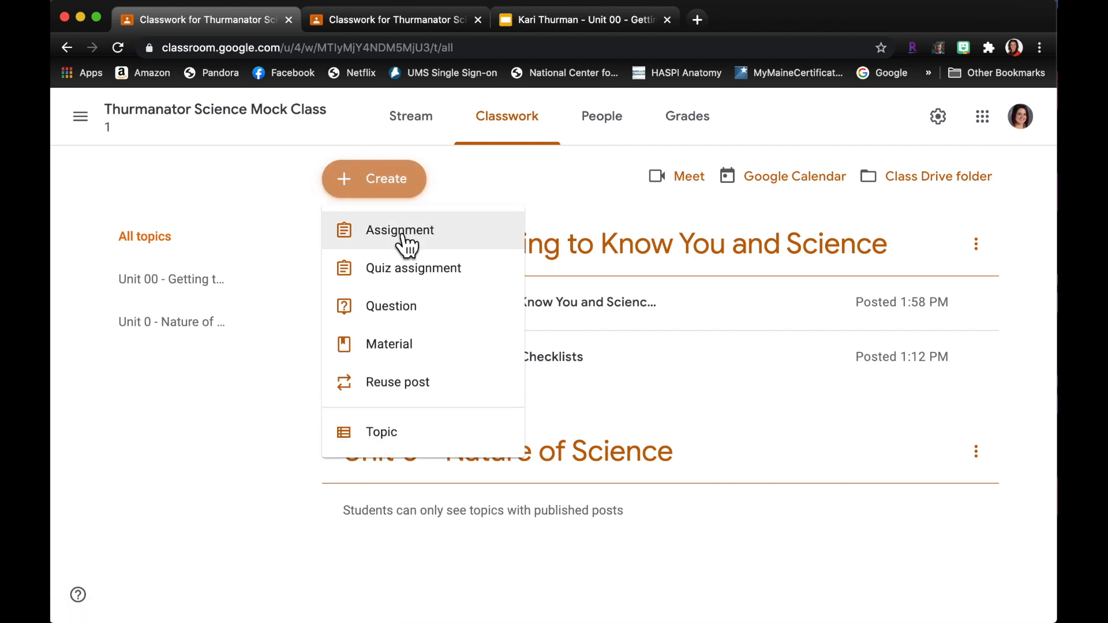
click(400, 230)
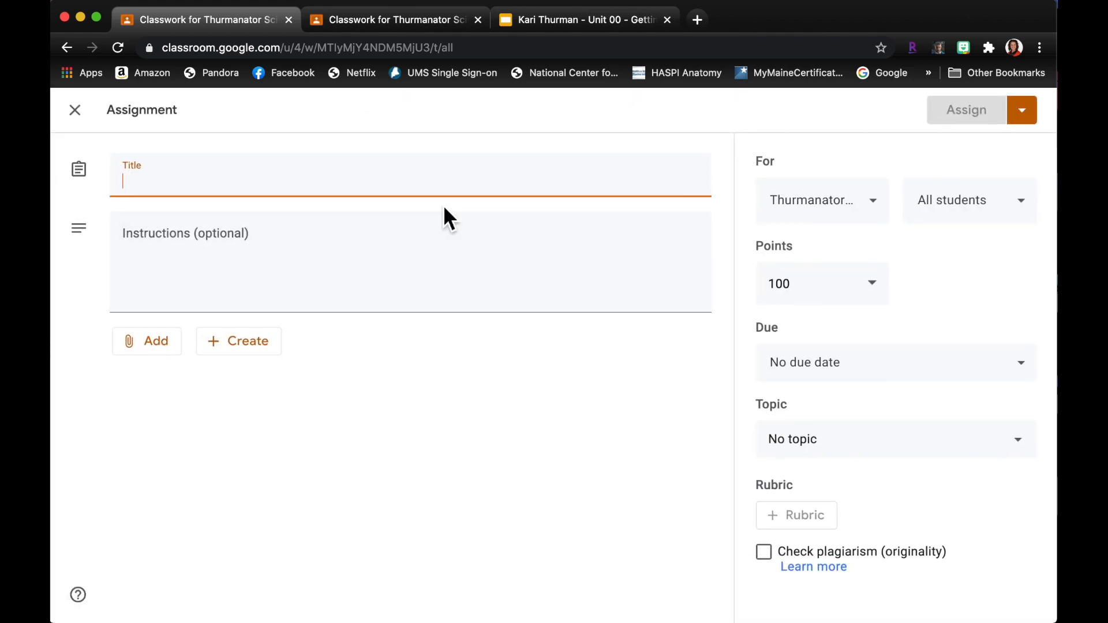
text(Unit)
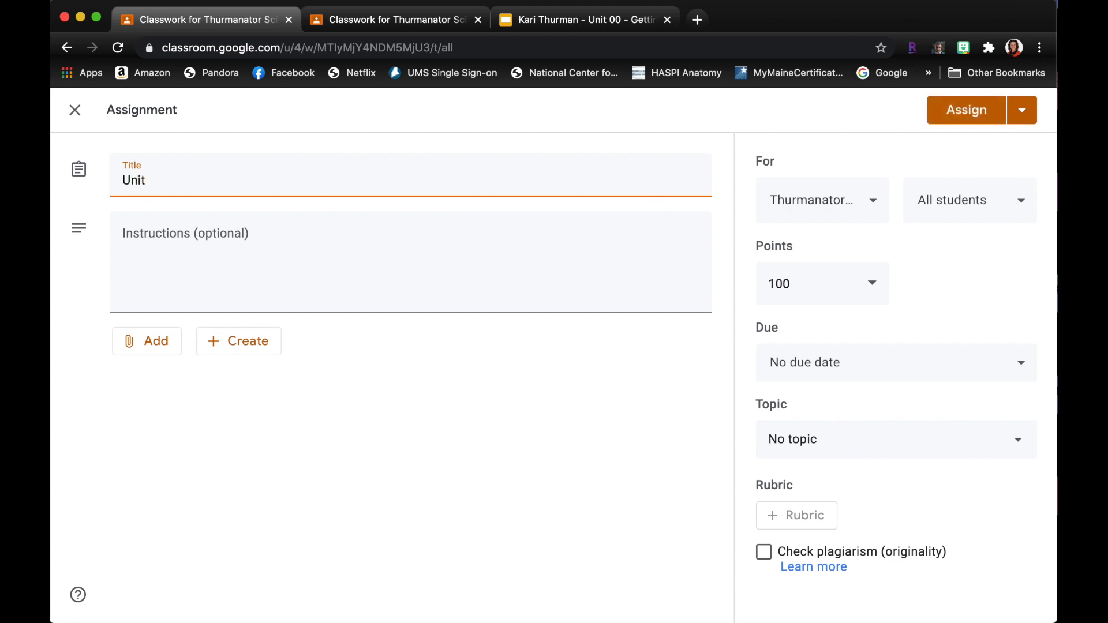
text(00 DINB Page 8-9)
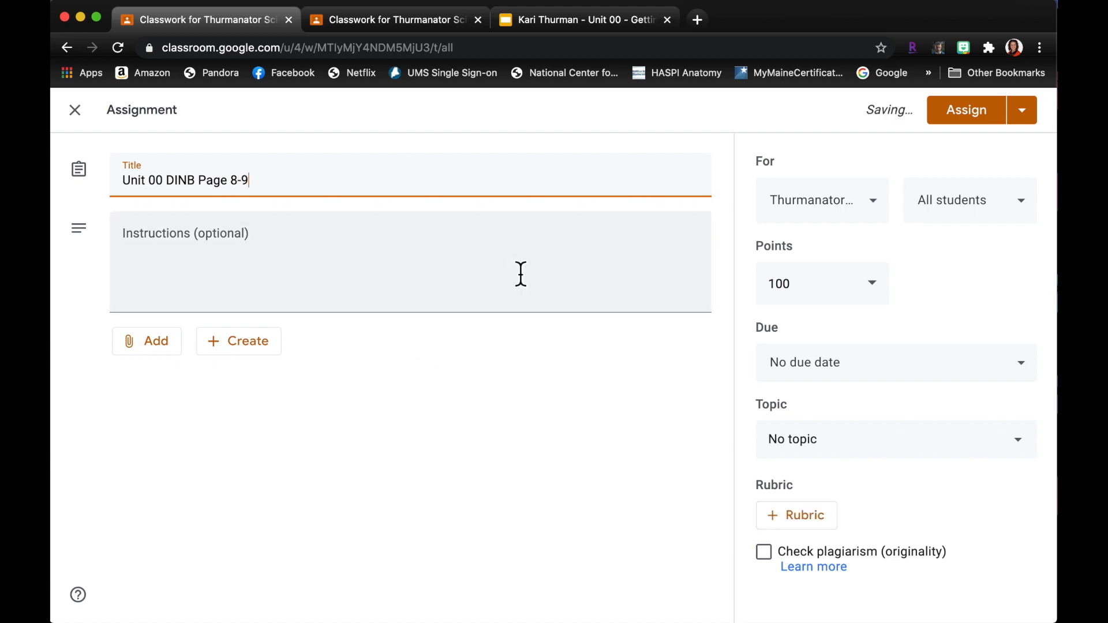
click(896, 439)
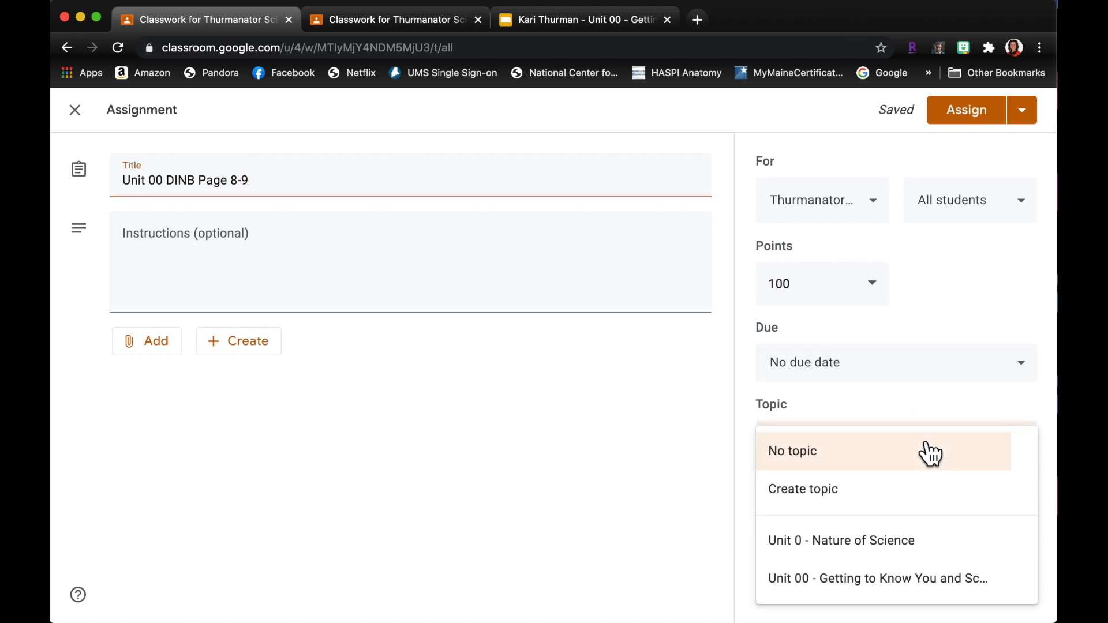
click(877, 579)
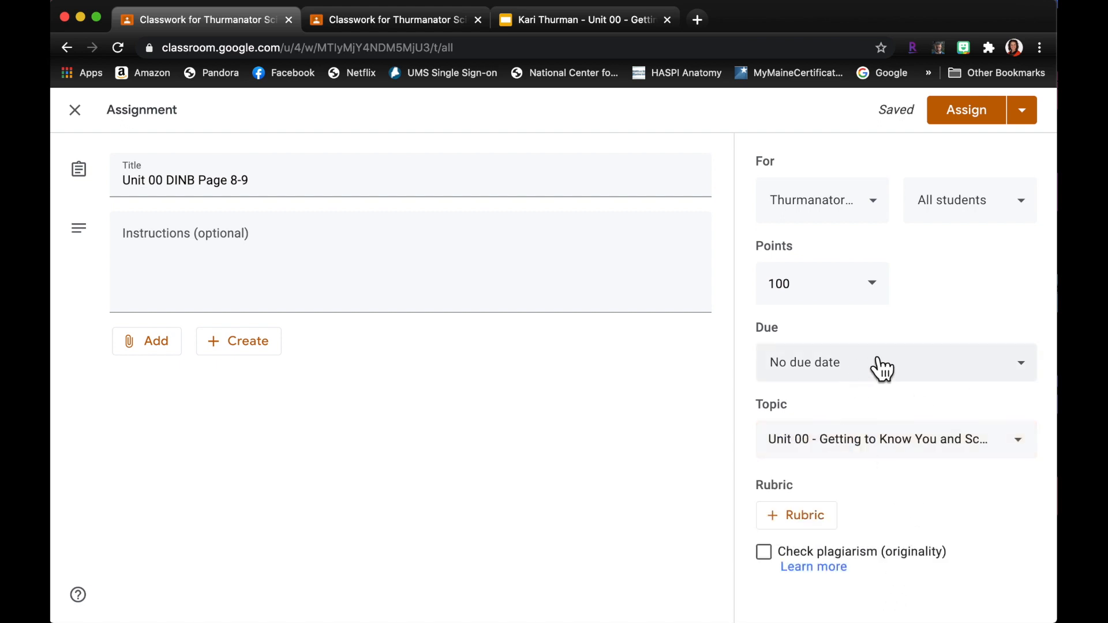
- Set the due date to August 24, 2020 and assign it to all students
click(883, 362)
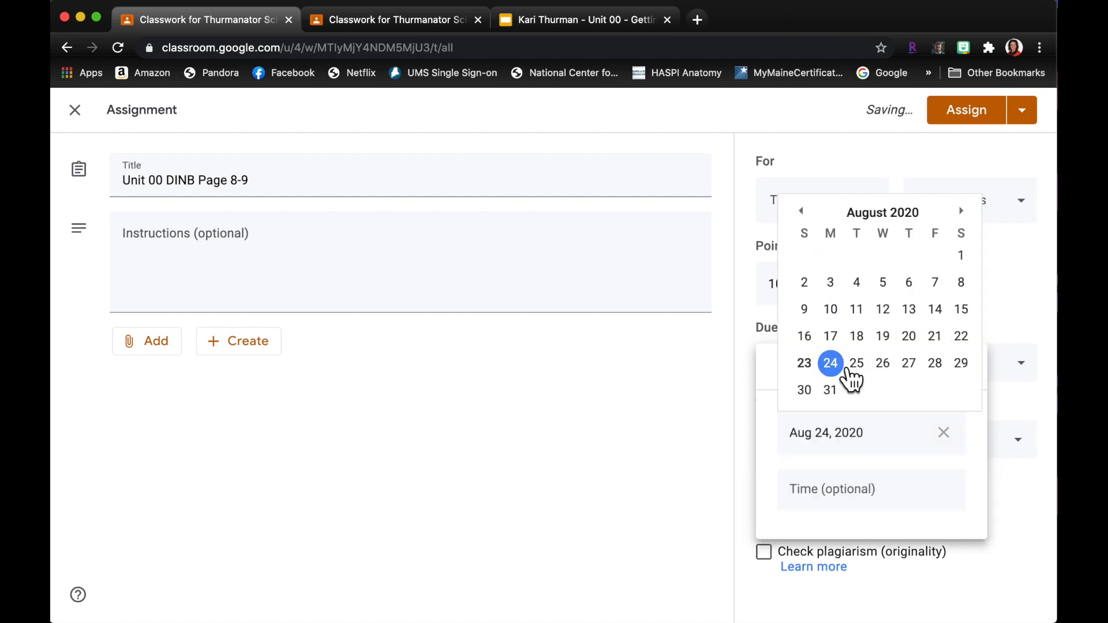
click(831, 363)
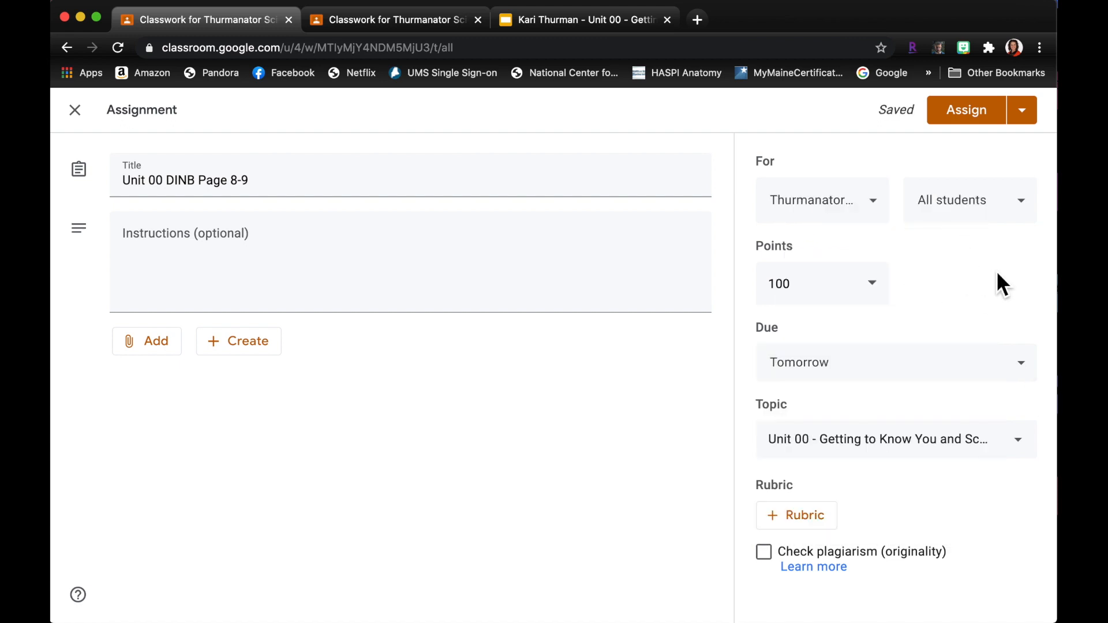
click(895, 363)
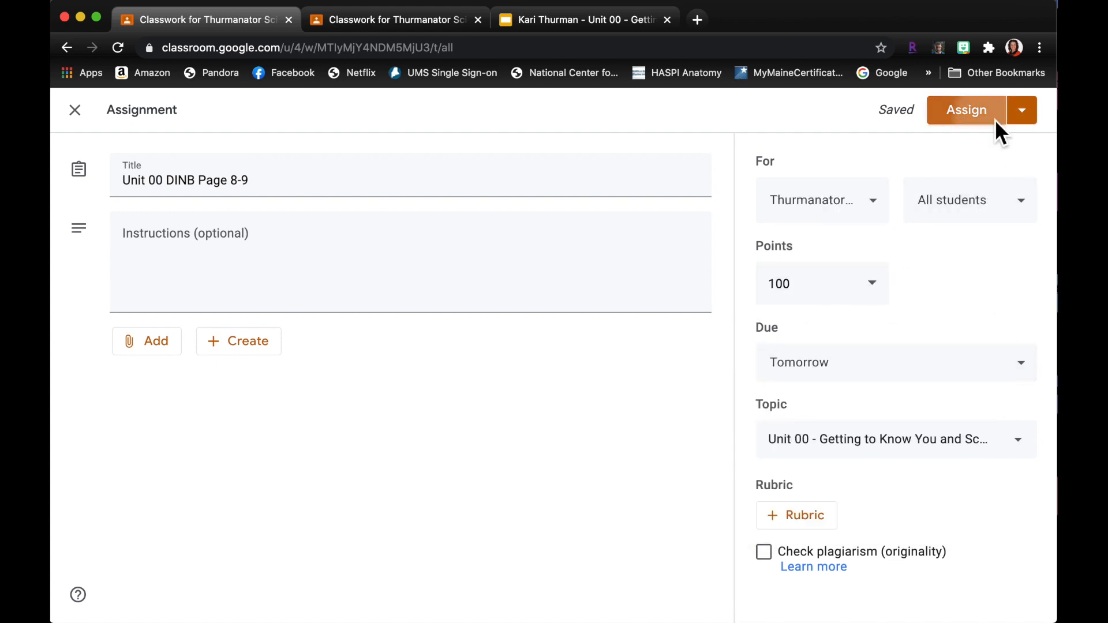
click(966, 110)
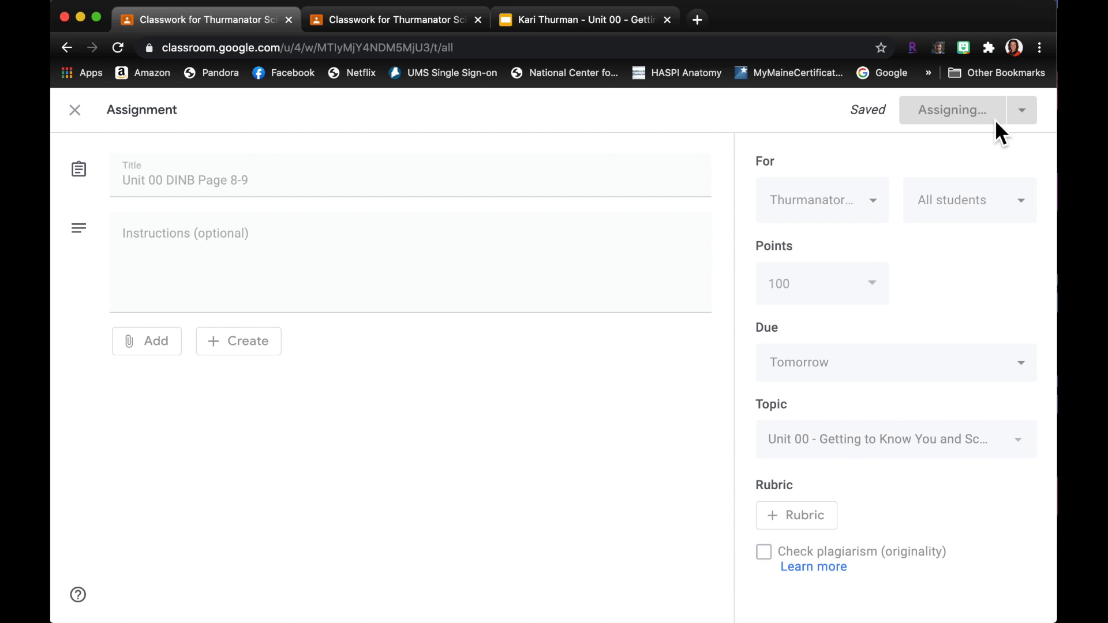
click(951, 110)
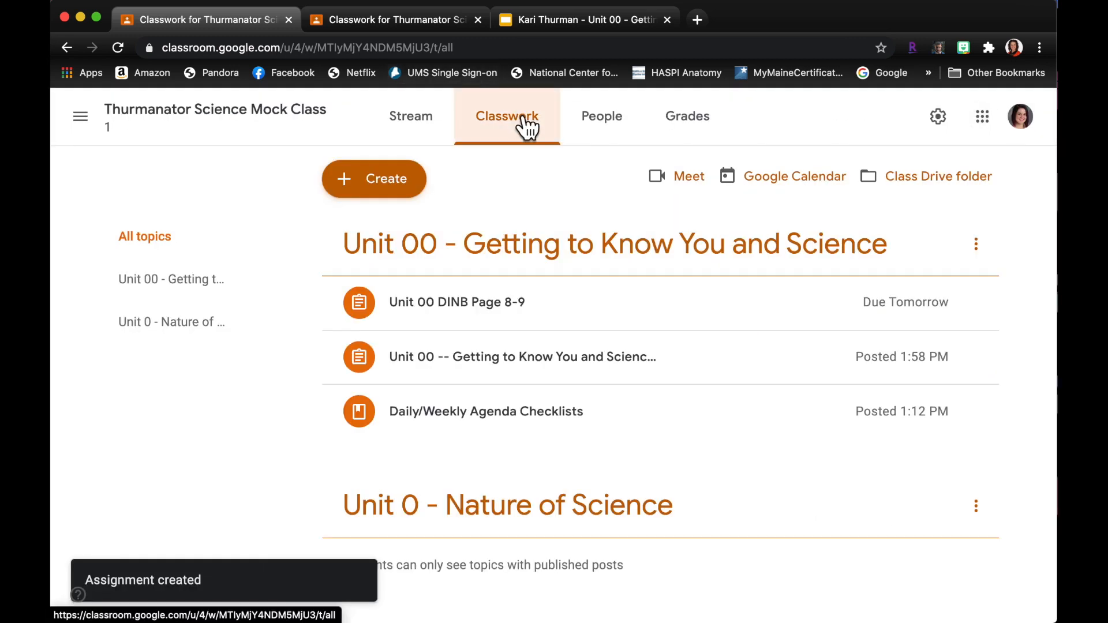
mouse_move(465, 471)
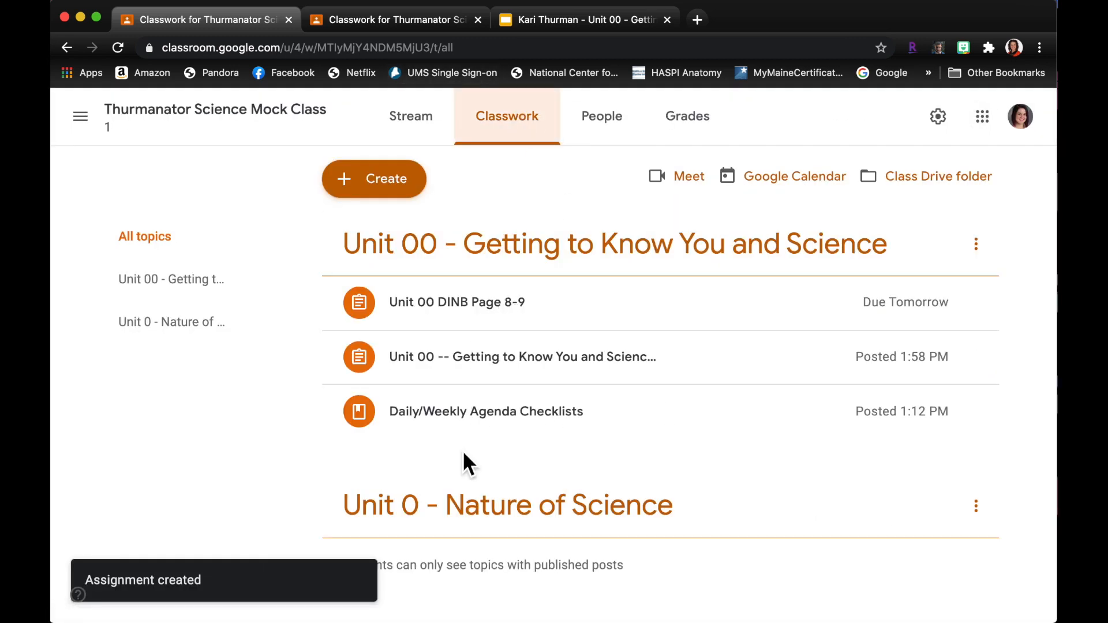
- Check the student work for Unit 00 DINB Page 8-9 (0 turned in), then expand the Getting to Know You assignment
click(458, 303)
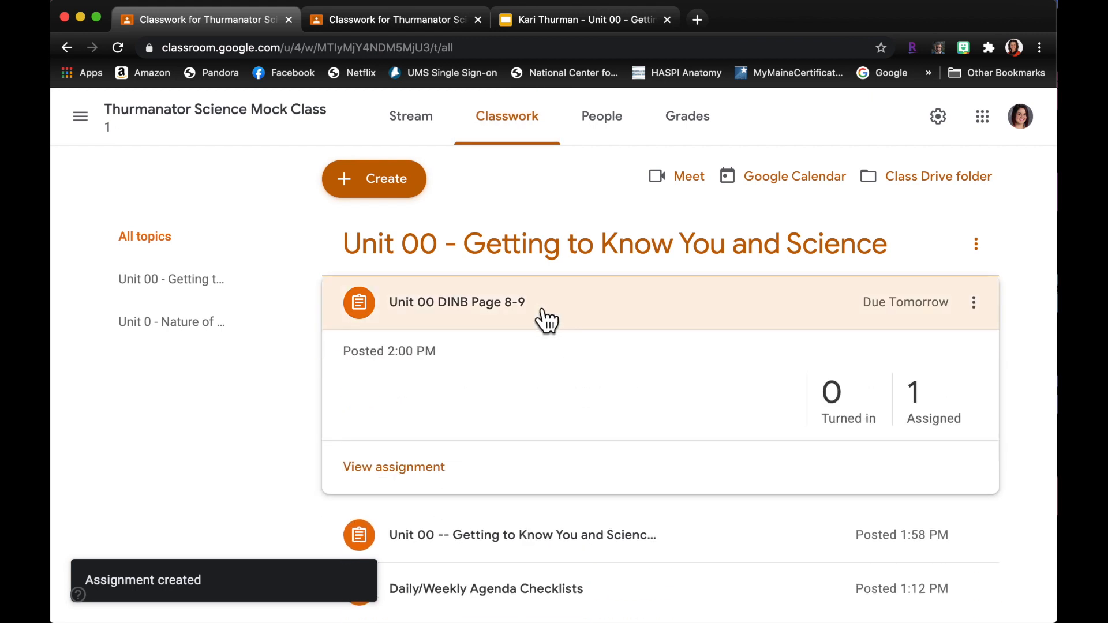
click(457, 302)
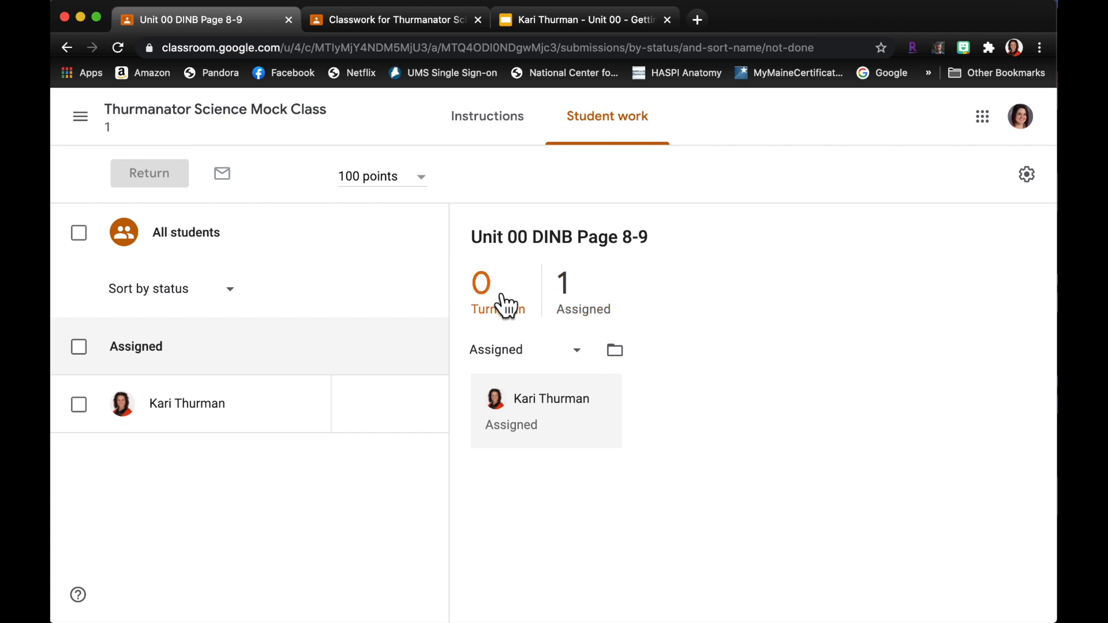
mouse_move(487, 129)
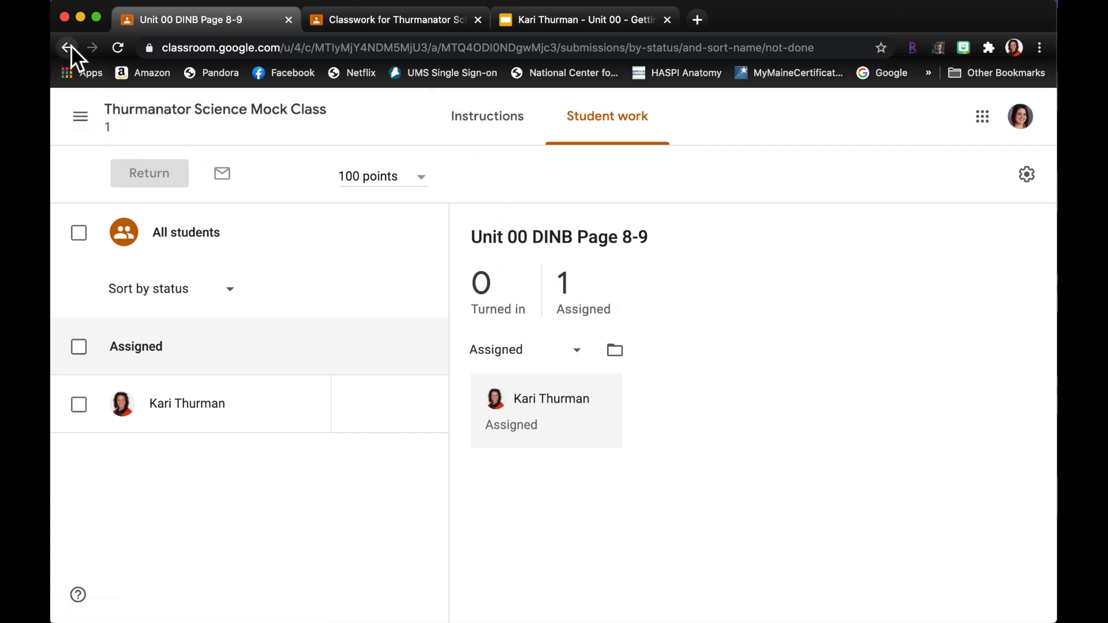
click(67, 46)
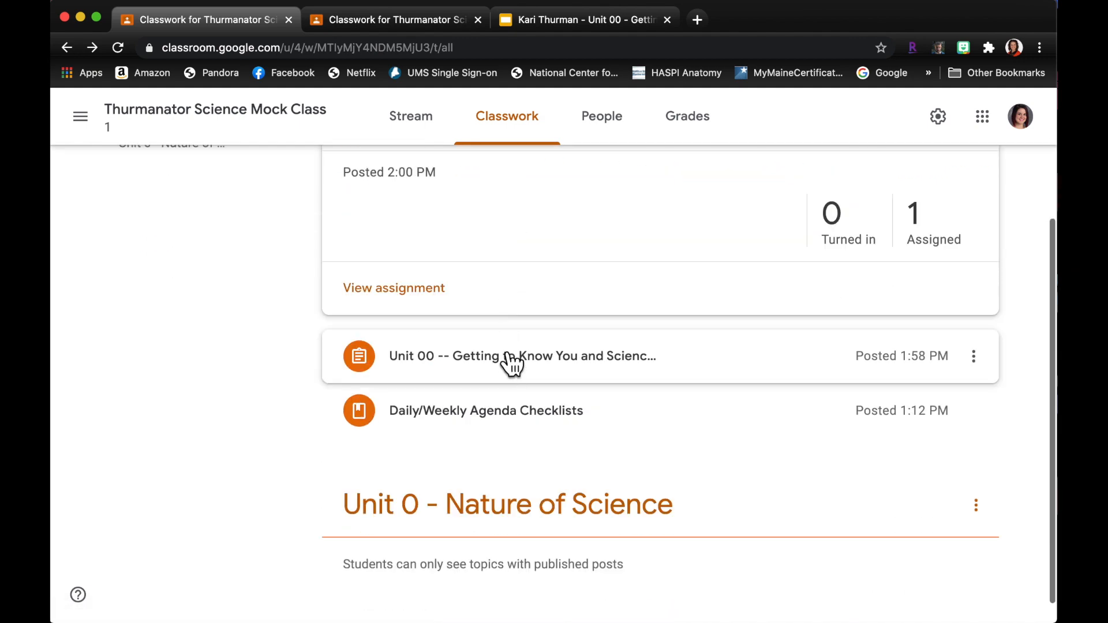
click(521, 355)
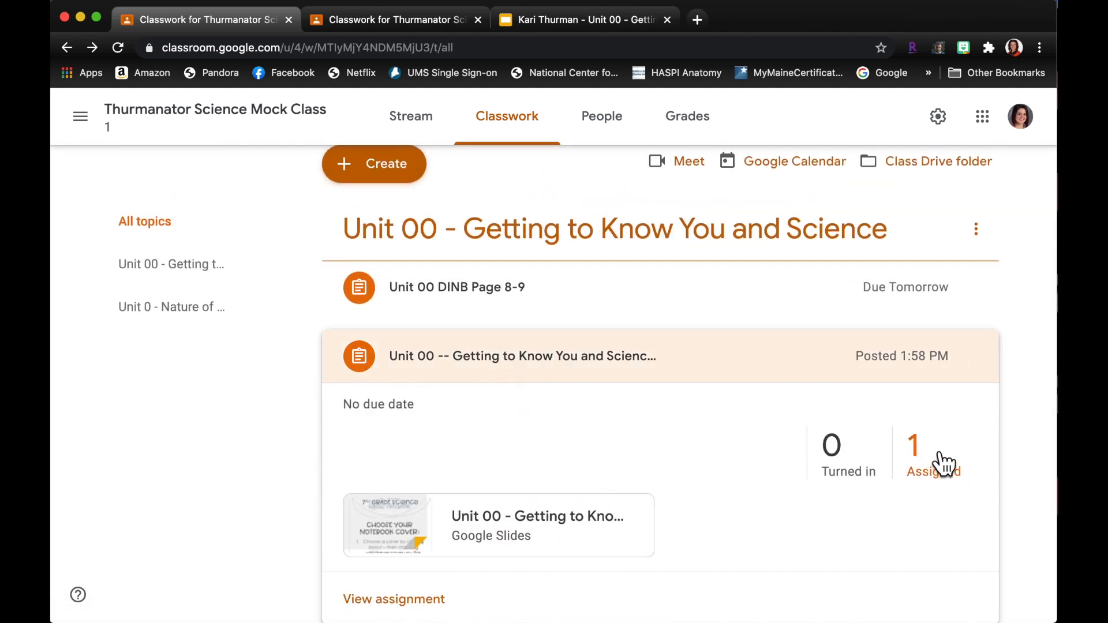
mouse_move(586, 78)
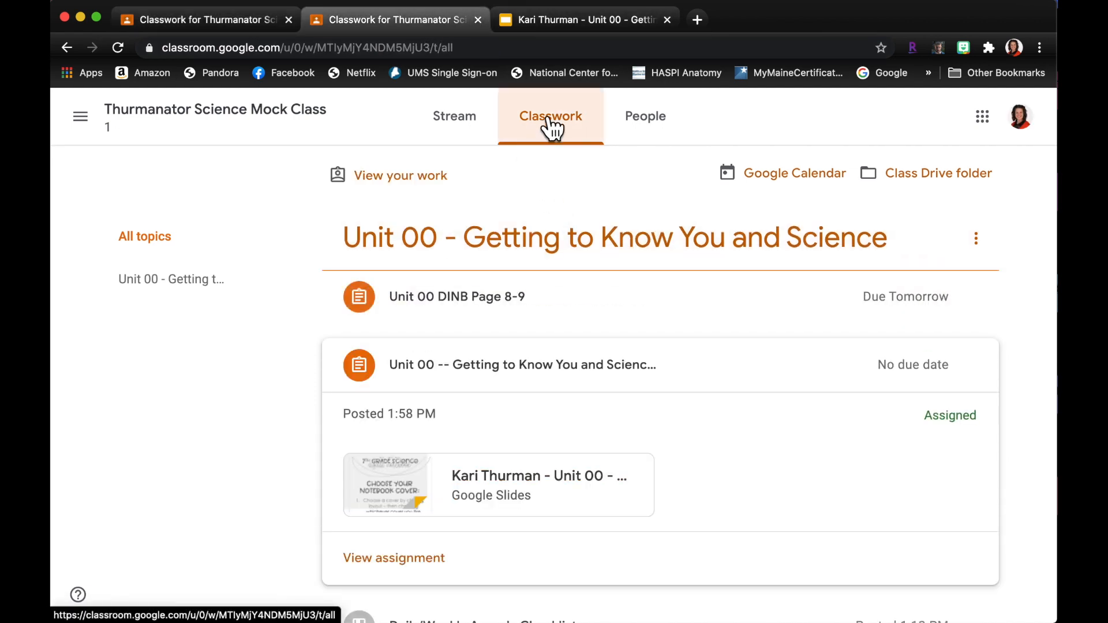
mouse_move(485, 326)
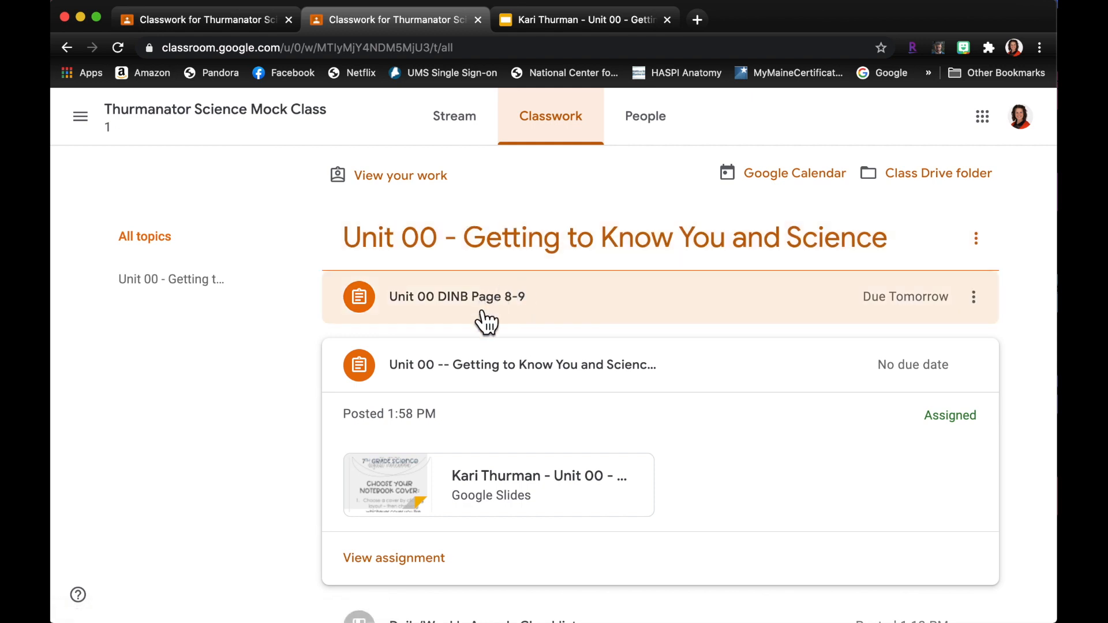
mouse_move(556, 258)
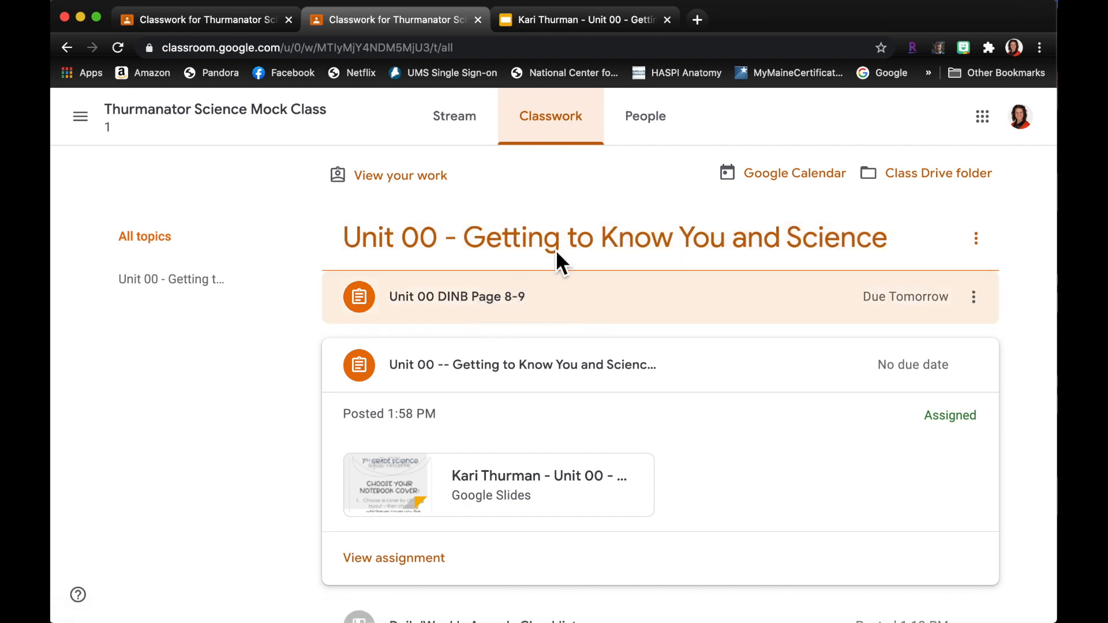
mouse_move(557, 328)
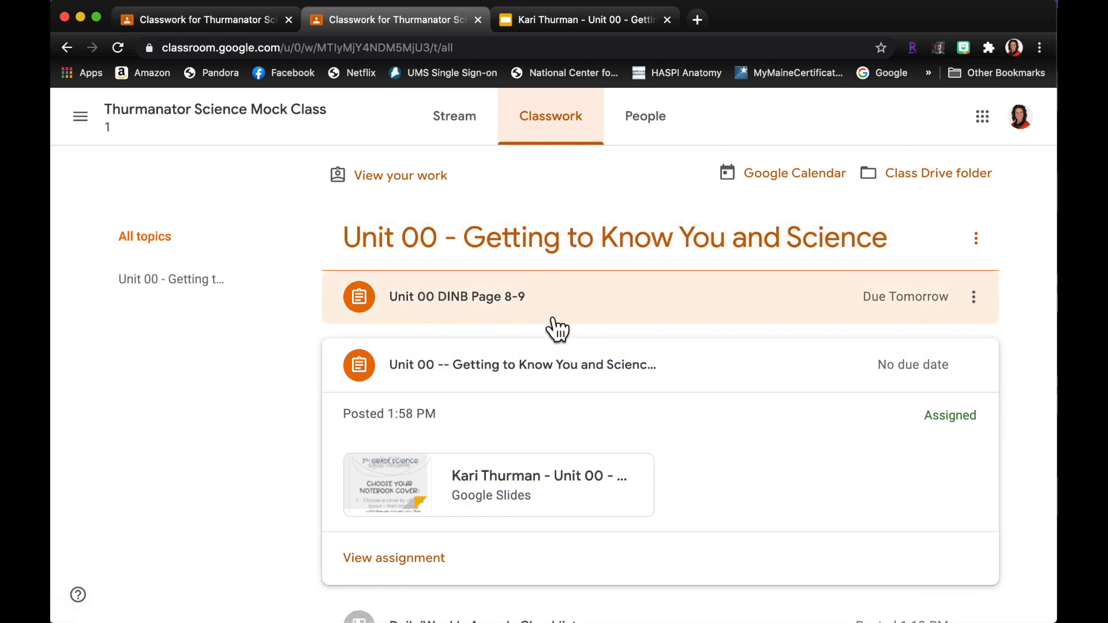
mouse_move(534, 319)
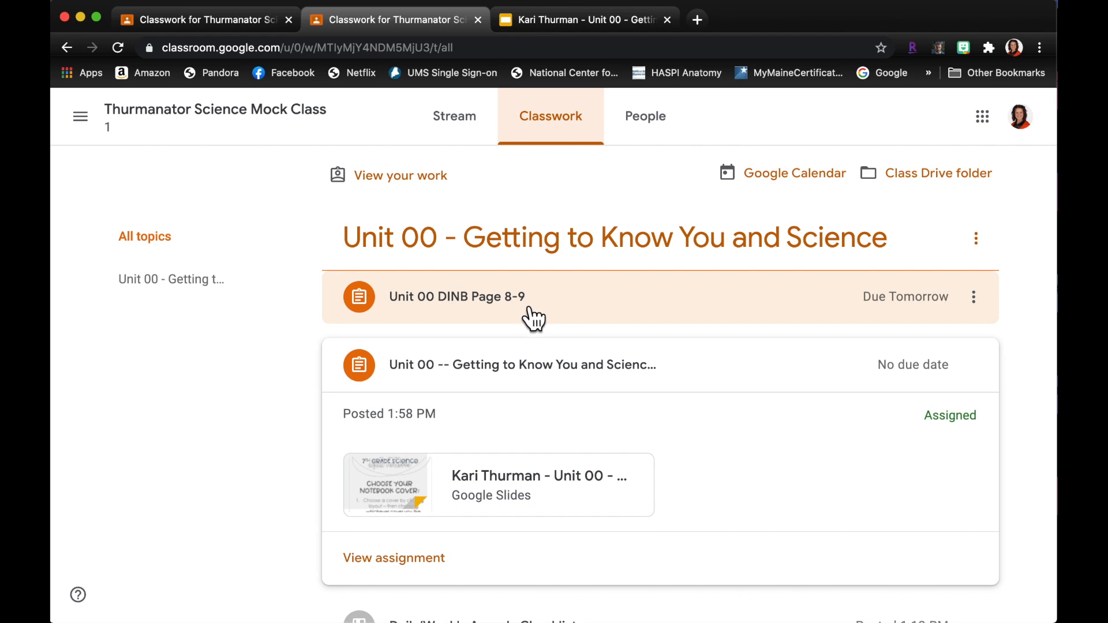
mouse_move(608, 39)
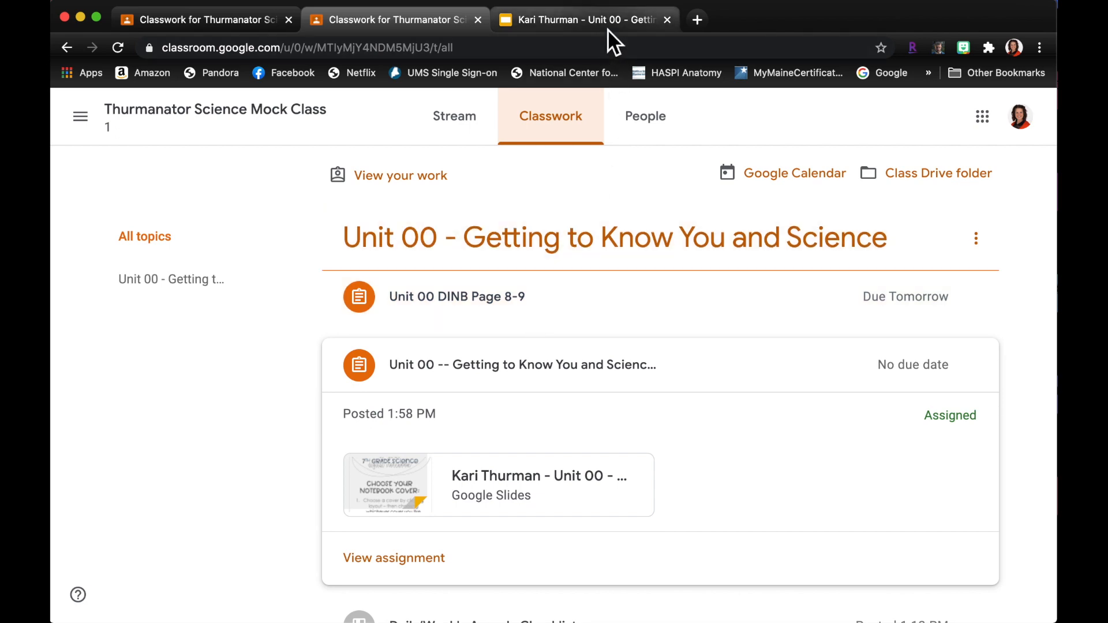
- Switch to the student's Getting to Know You Digital INB presentation in Google Slides
click(388, 482)
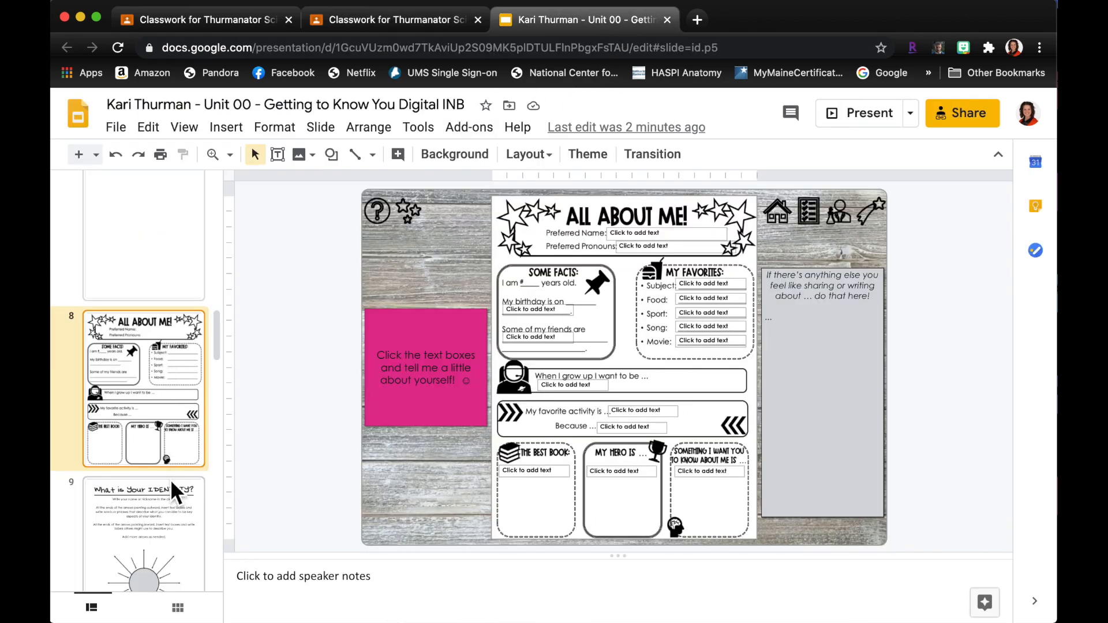
- Download slides 8 and 9 as PNG images (current slide), then return to the student's Classroom page
scroll(down, 3)
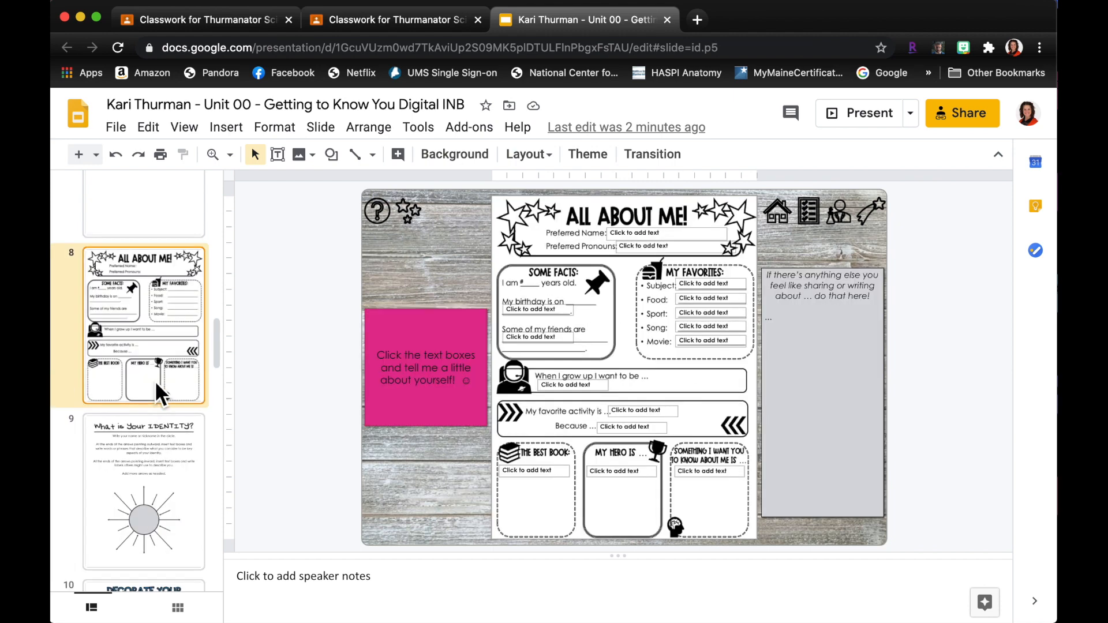
mouse_move(371, 271)
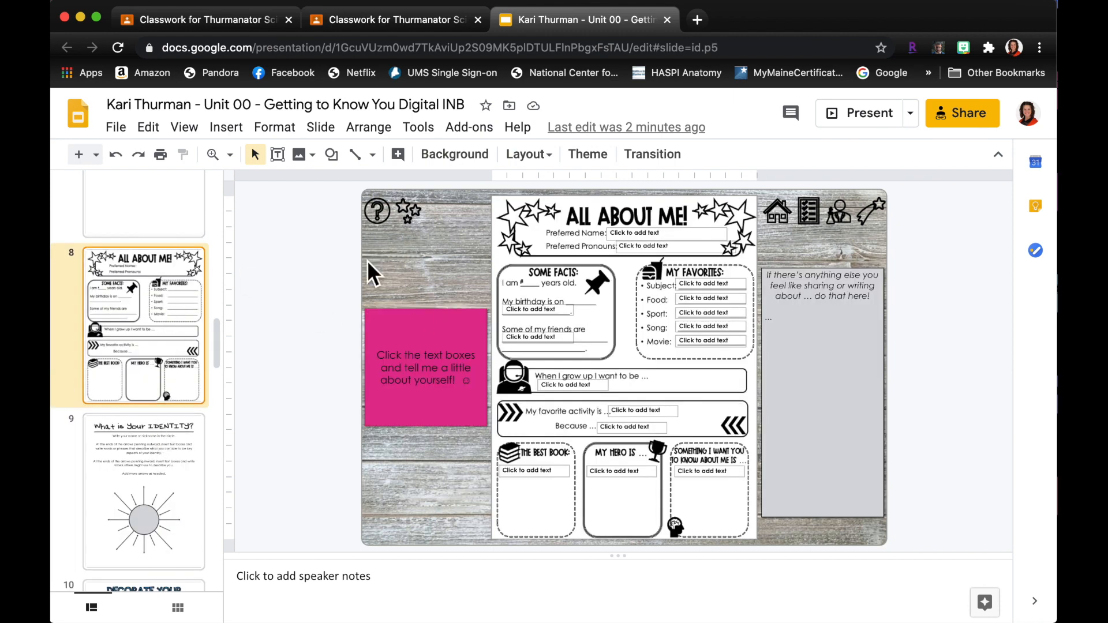
click(115, 127)
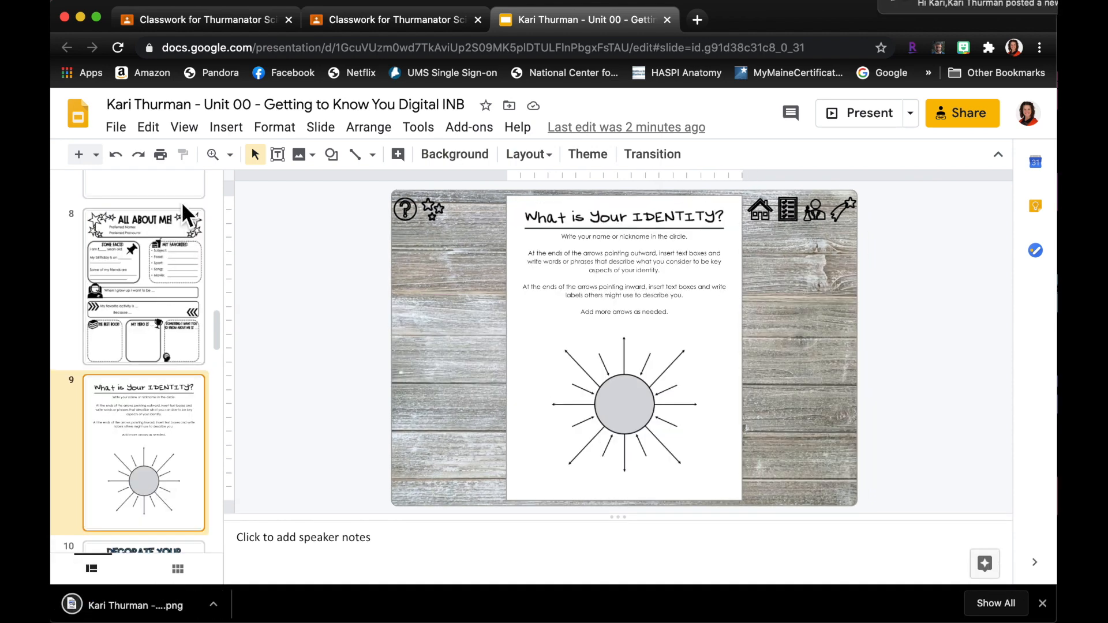
click(116, 127)
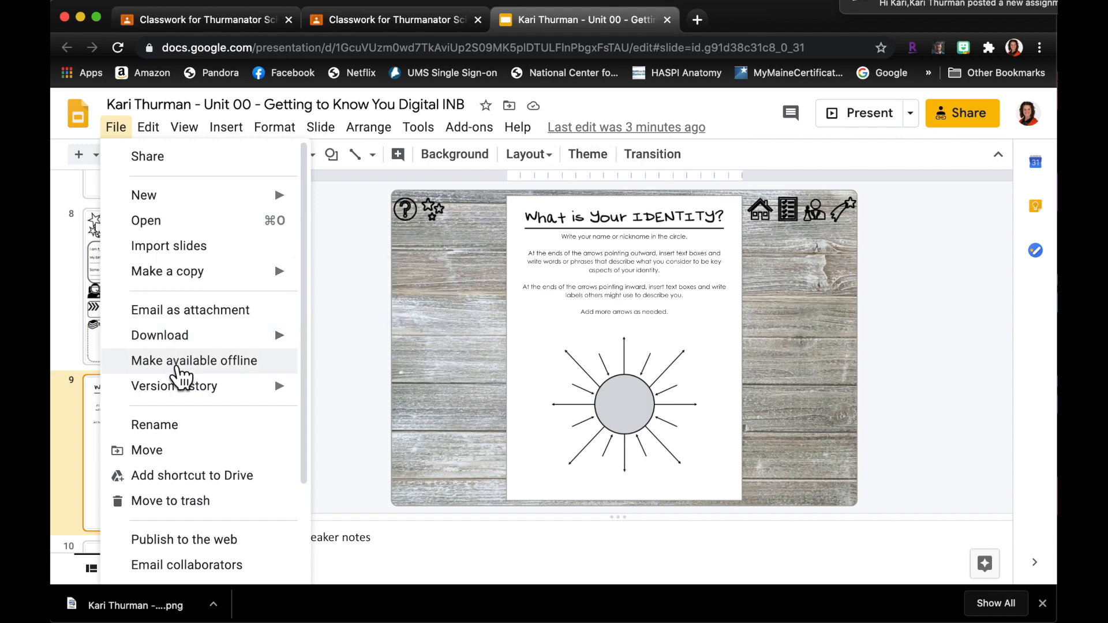
click(159, 335)
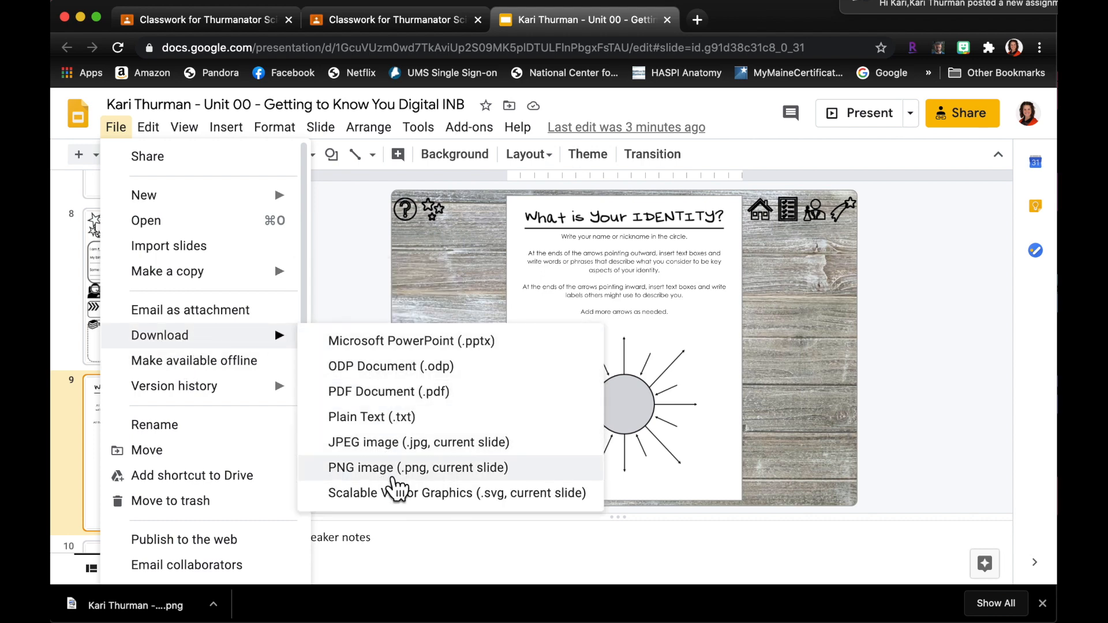
click(395, 468)
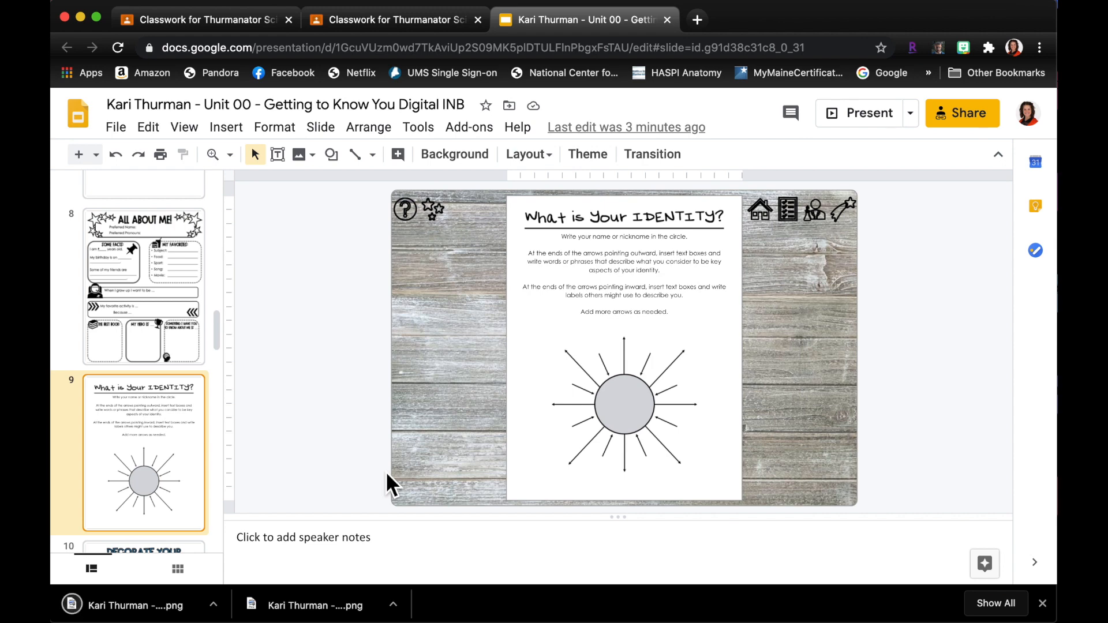
mouse_move(424, 80)
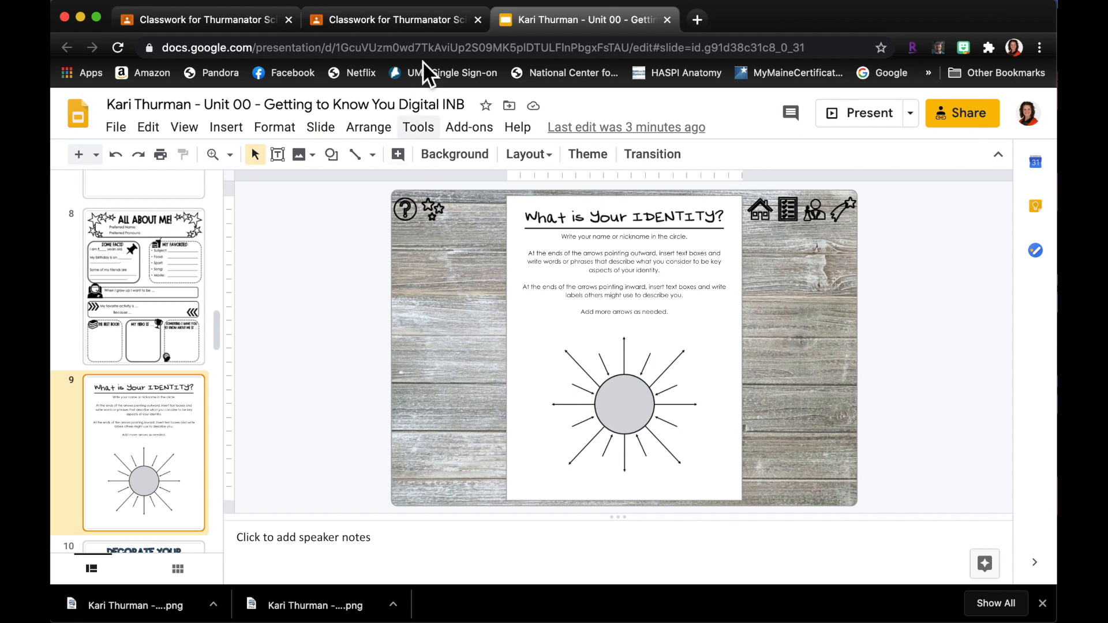
click(390, 18)
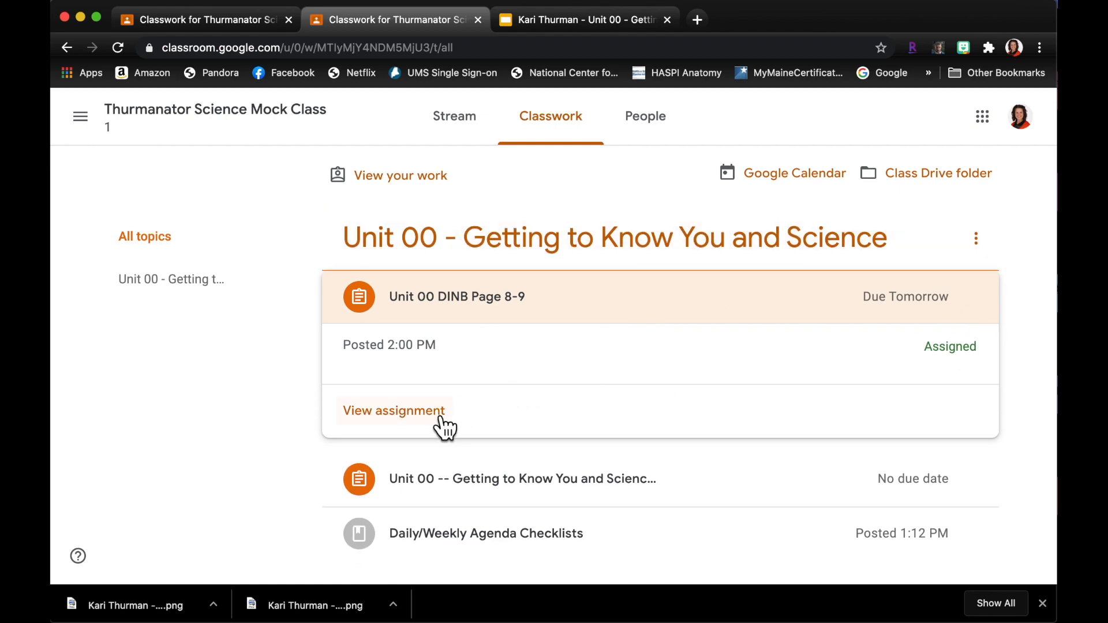
- Upload the two downloaded PNG notebook page images to the Page 8-9 assignment from the computer
click(395, 411)
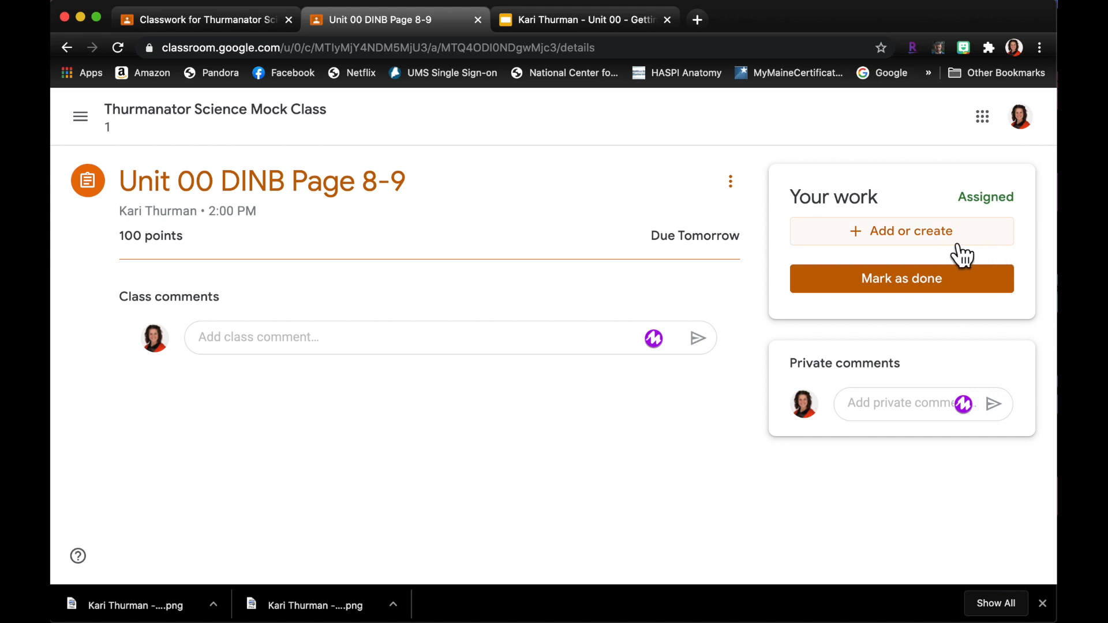
click(903, 231)
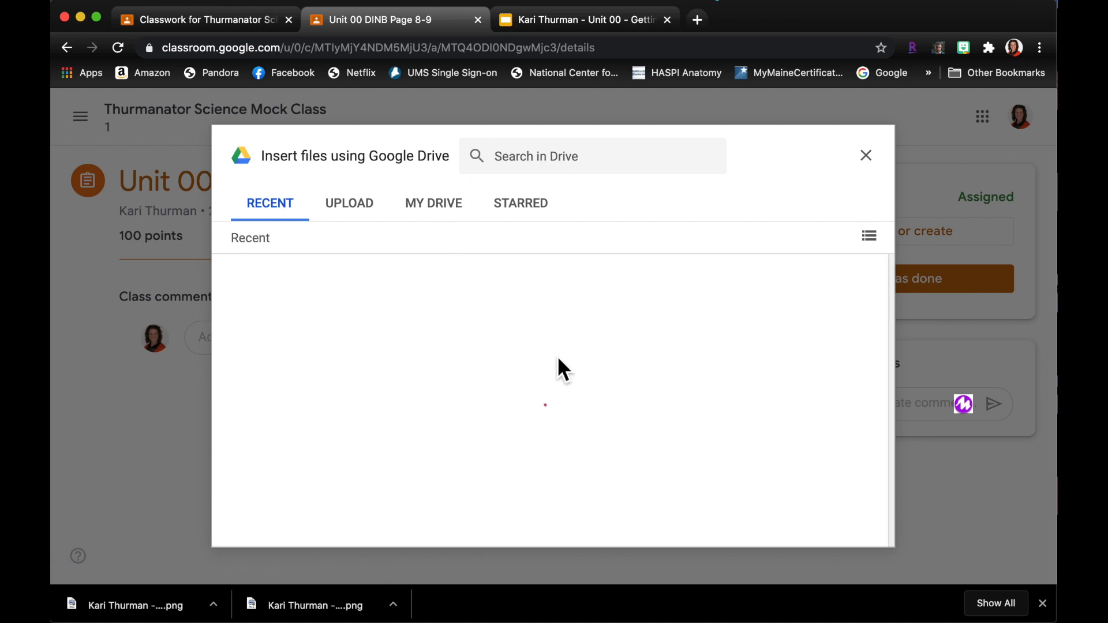
click(349, 204)
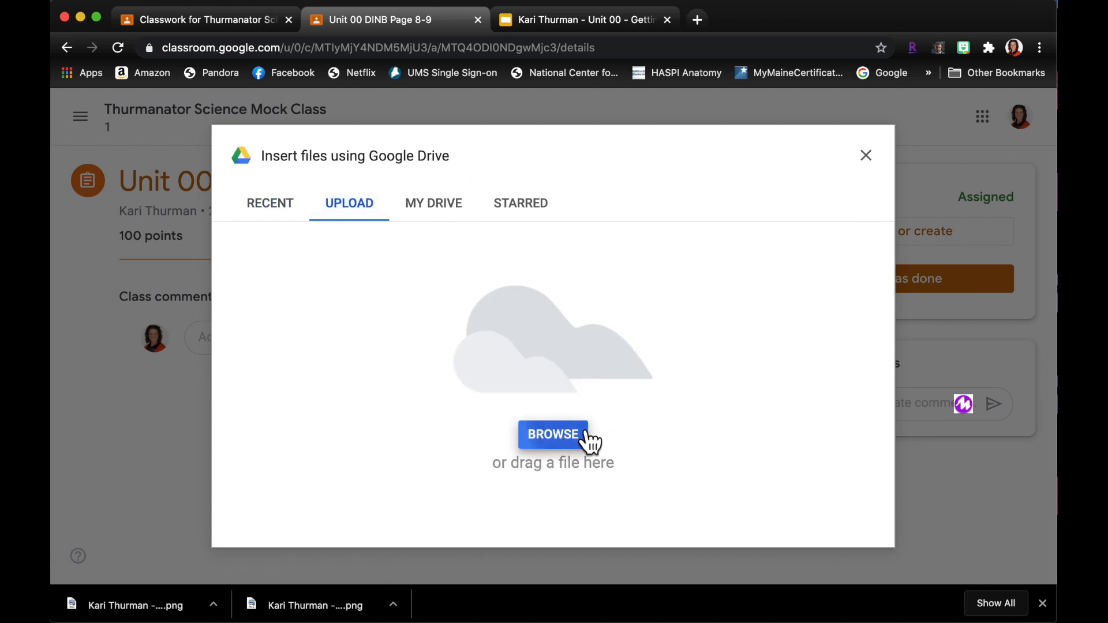
click(553, 434)
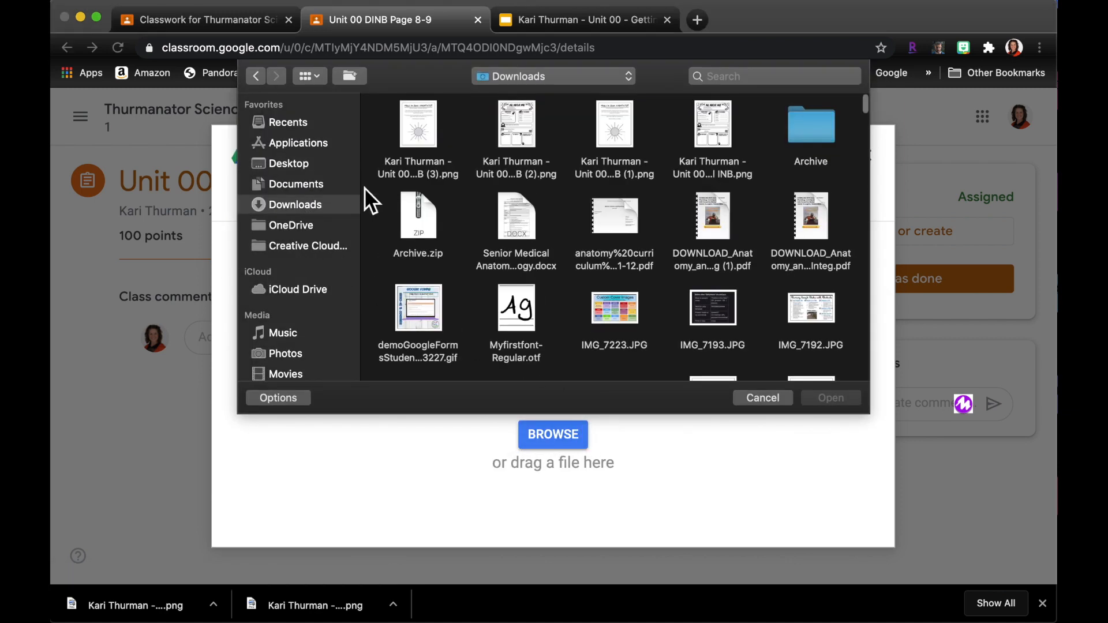
click(516, 123)
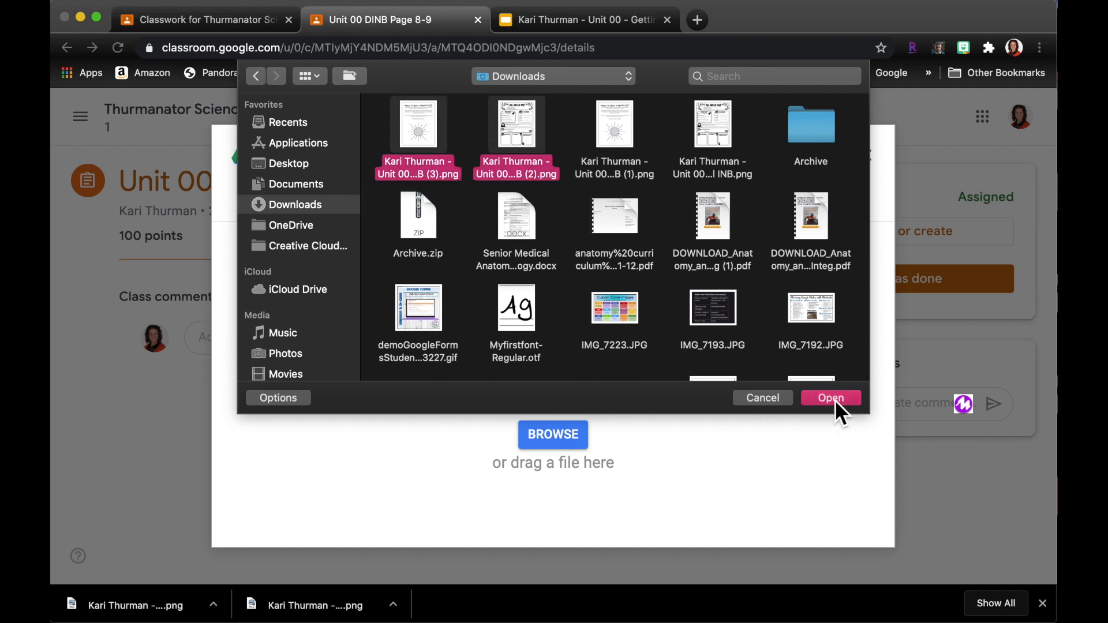
click(831, 397)
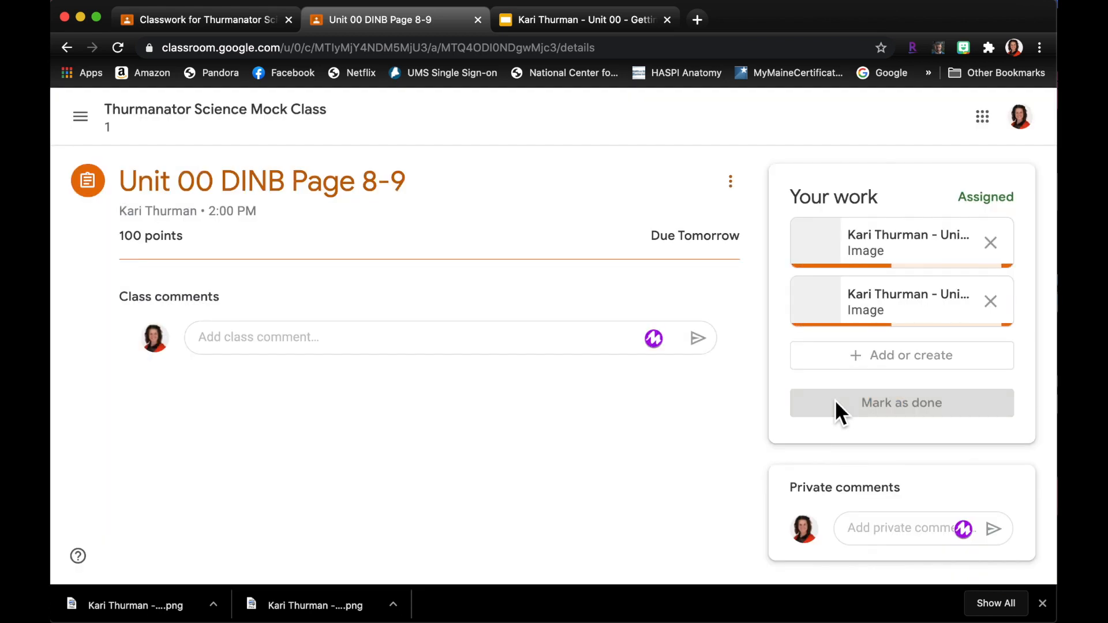
- Turn in the Page 8-9 work with both slide image attachments and confirm submission
click(902, 403)
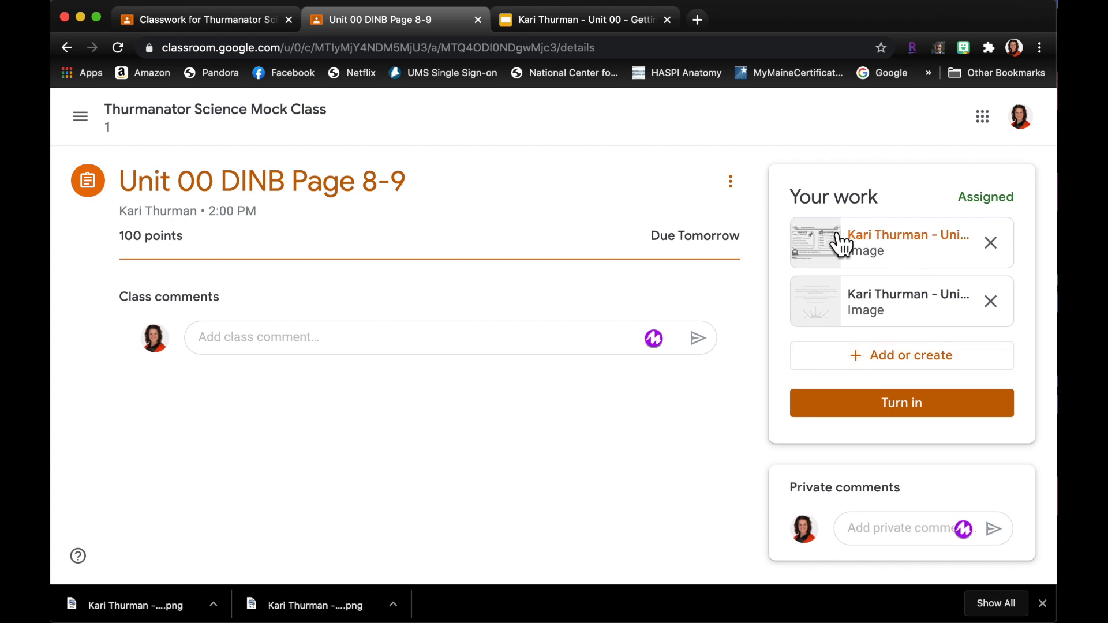
click(902, 403)
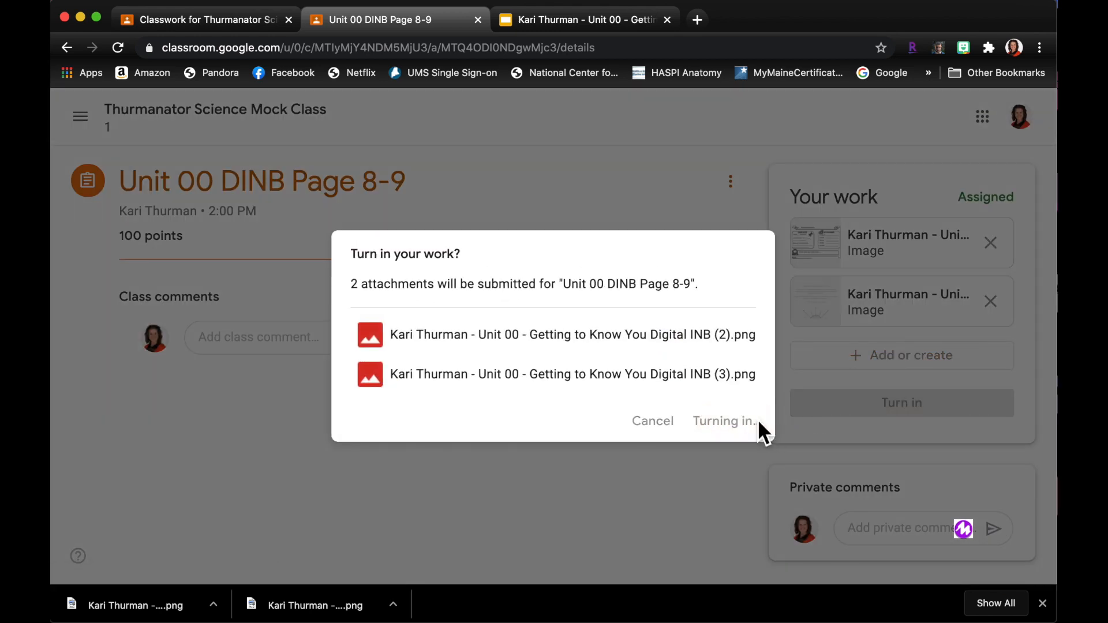
click(723, 420)
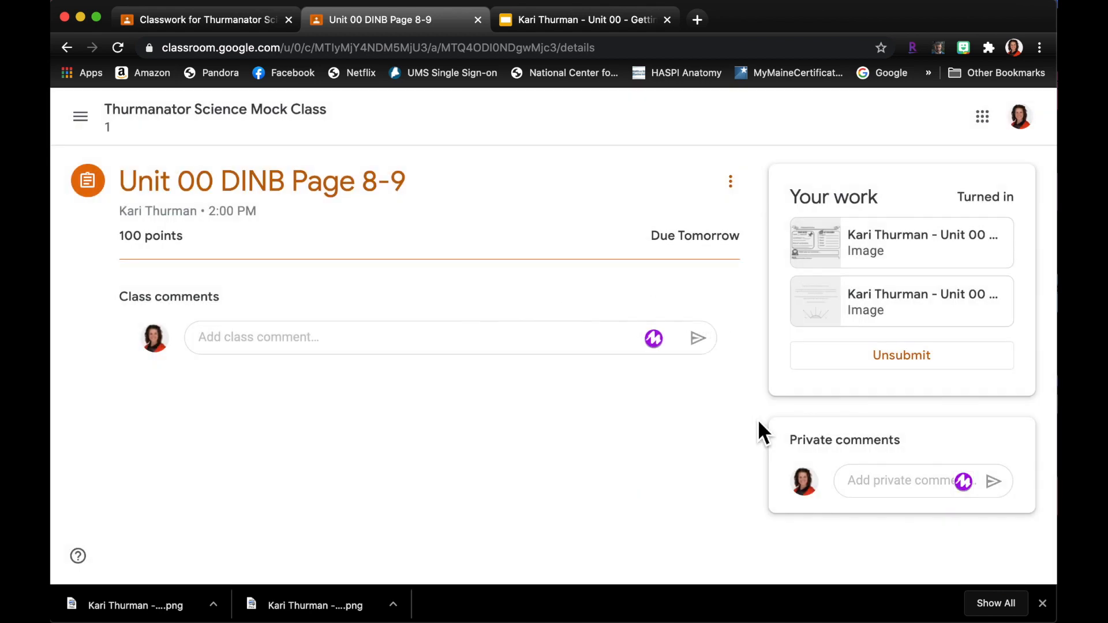
mouse_move(757, 409)
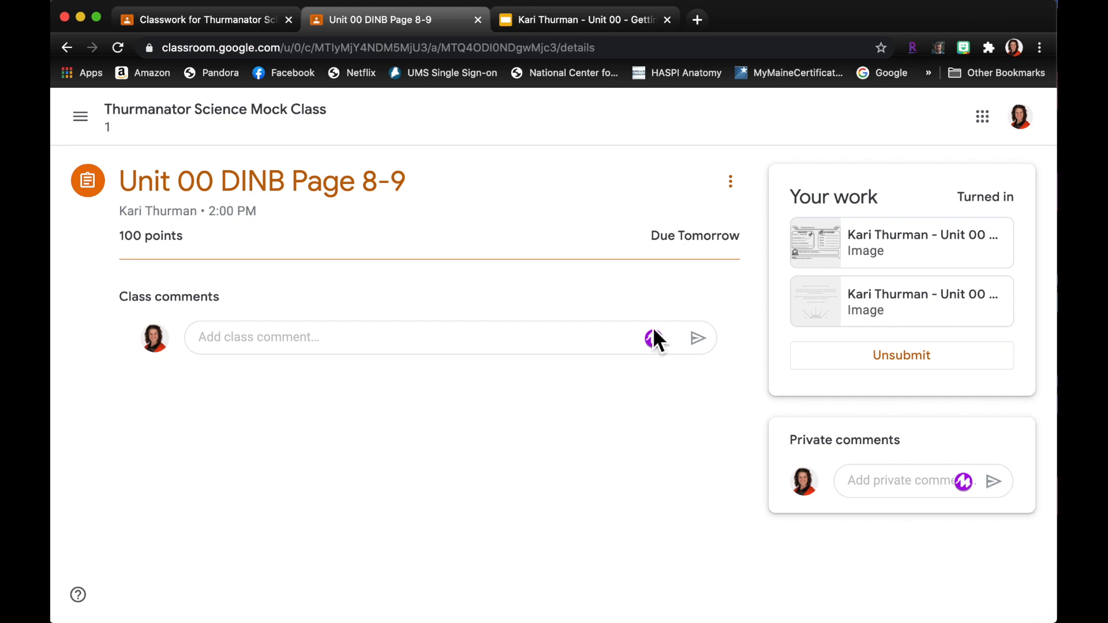
mouse_move(232, 133)
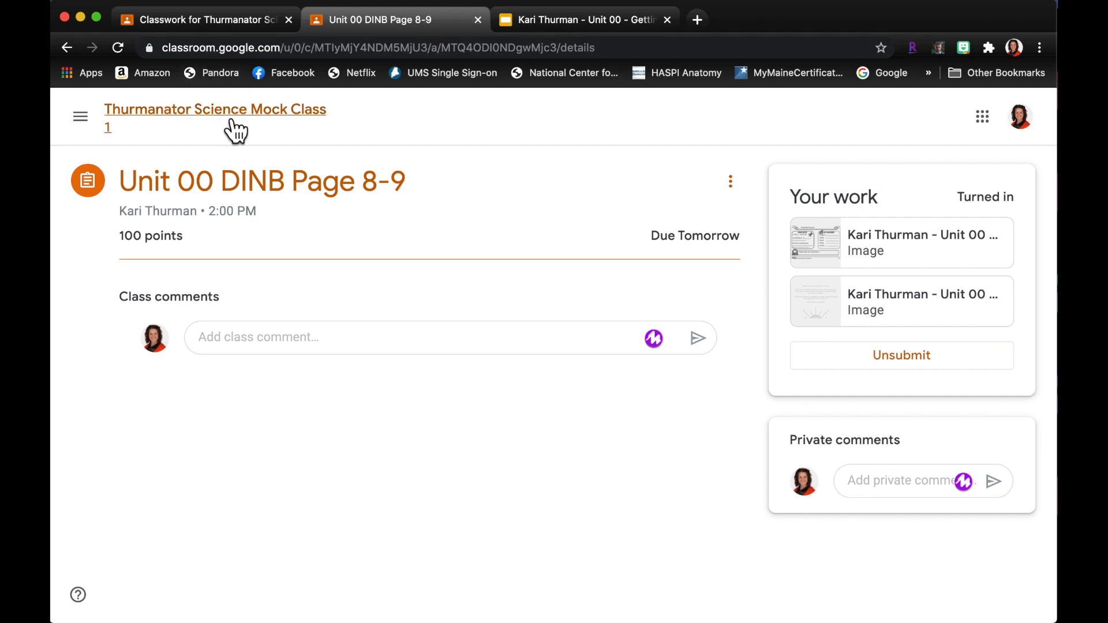
- Return to the class Classwork list showing the Page 8-9 assignment as Turned in
click(215, 109)
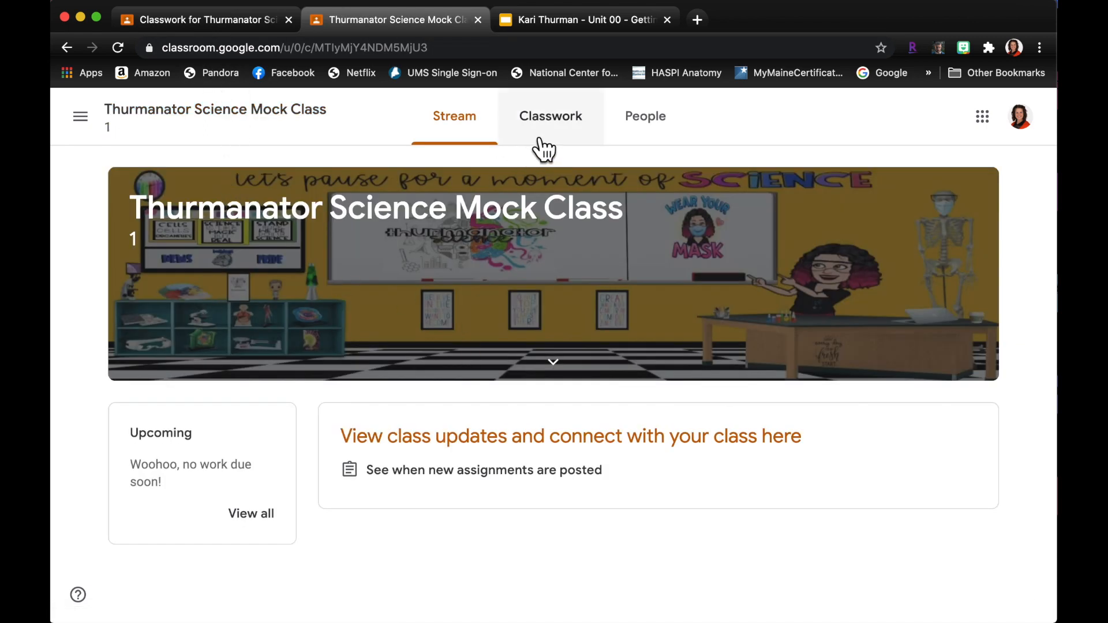
click(549, 115)
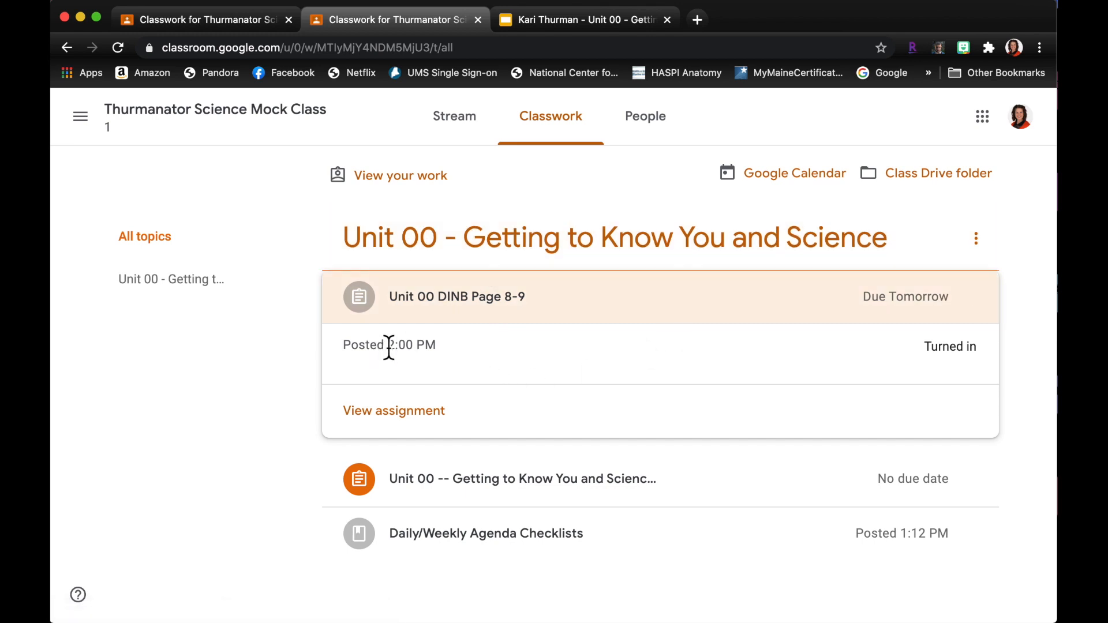
mouse_move(958, 349)
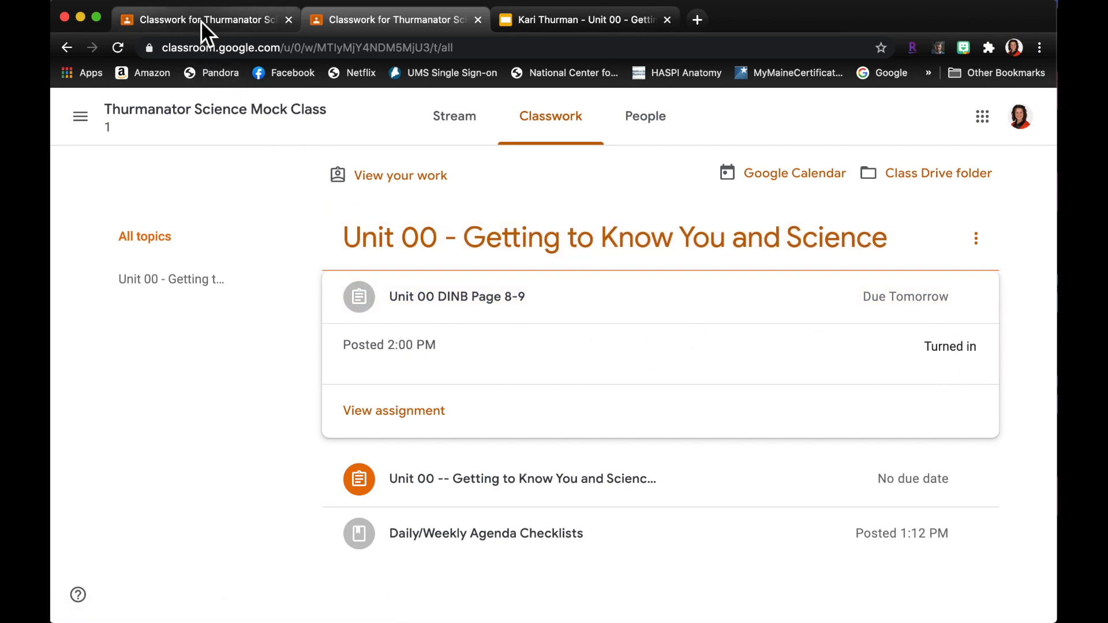
mouse_move(205, 27)
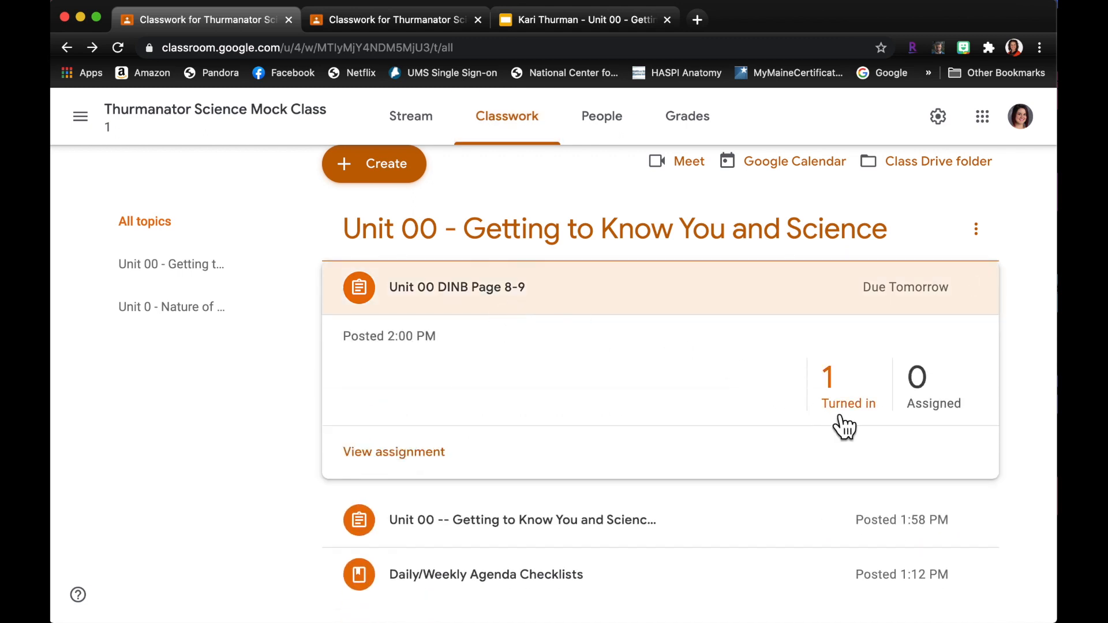
mouse_move(790, 446)
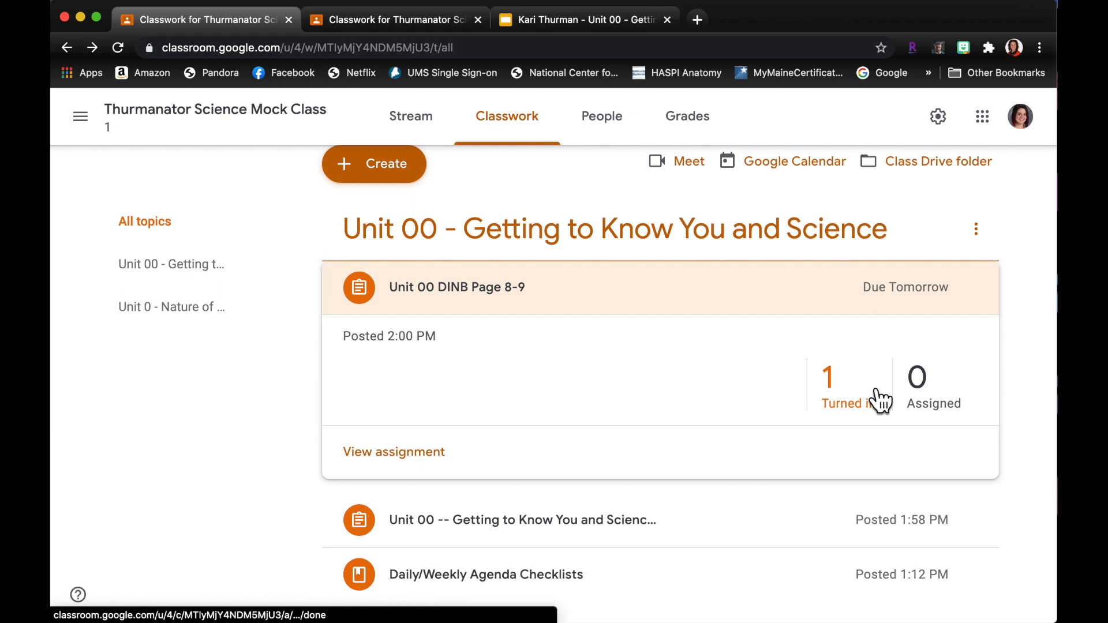
- Open the turned-in Page 8-9 student submission from the '1 Turned in' count
click(837, 386)
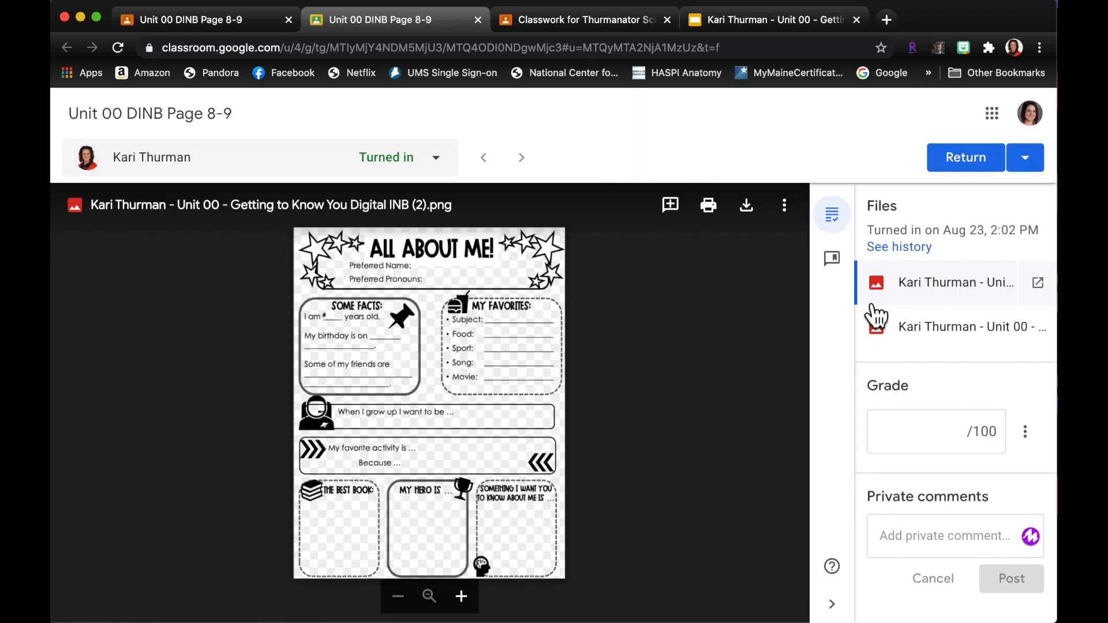
- View the first submitted image file and try text in the private comment box
click(936, 283)
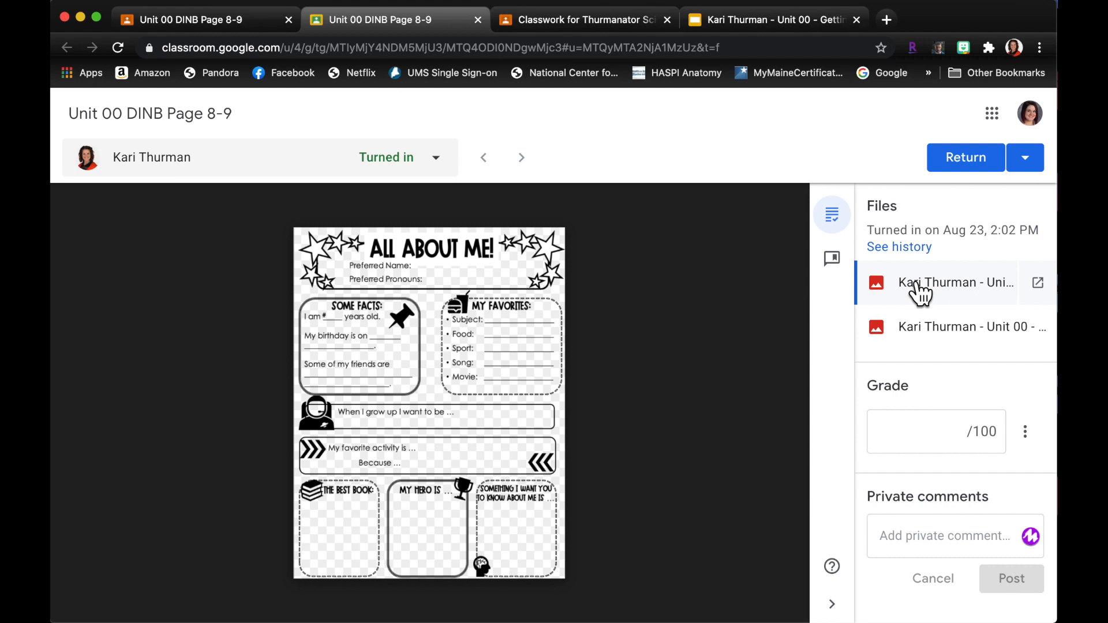
mouse_move(1027, 535)
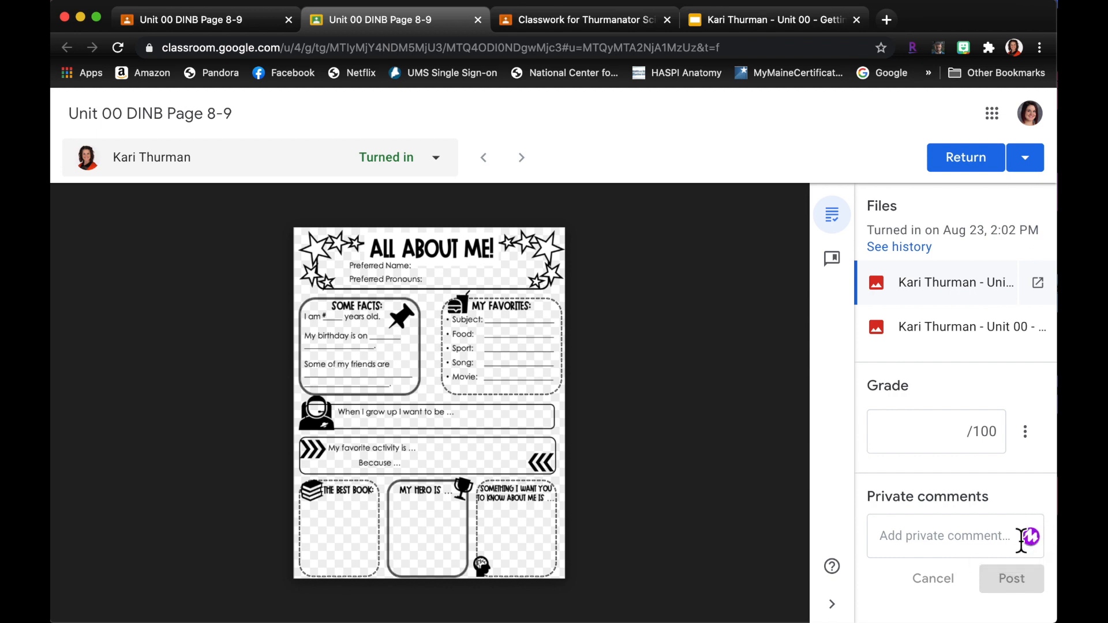
text(liijds)
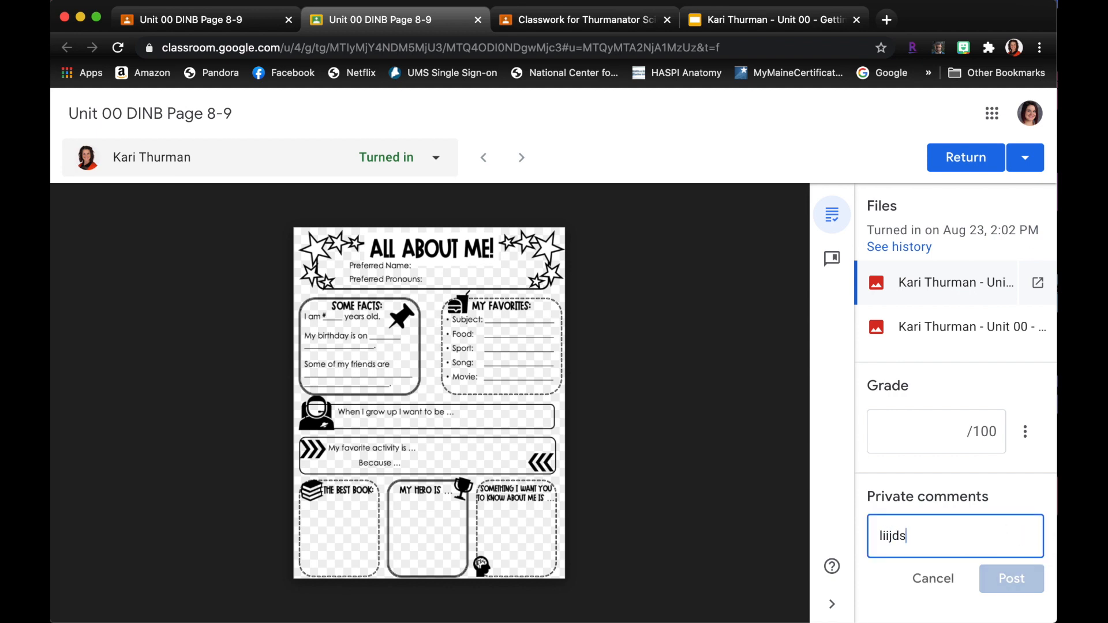
text(alk)
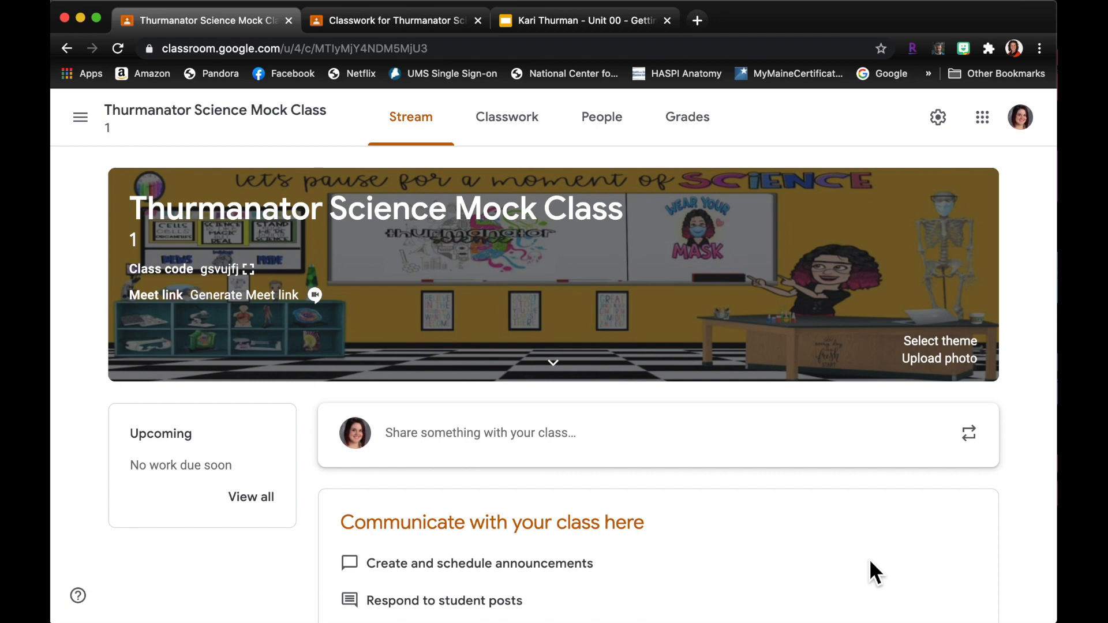
mouse_move(464, 17)
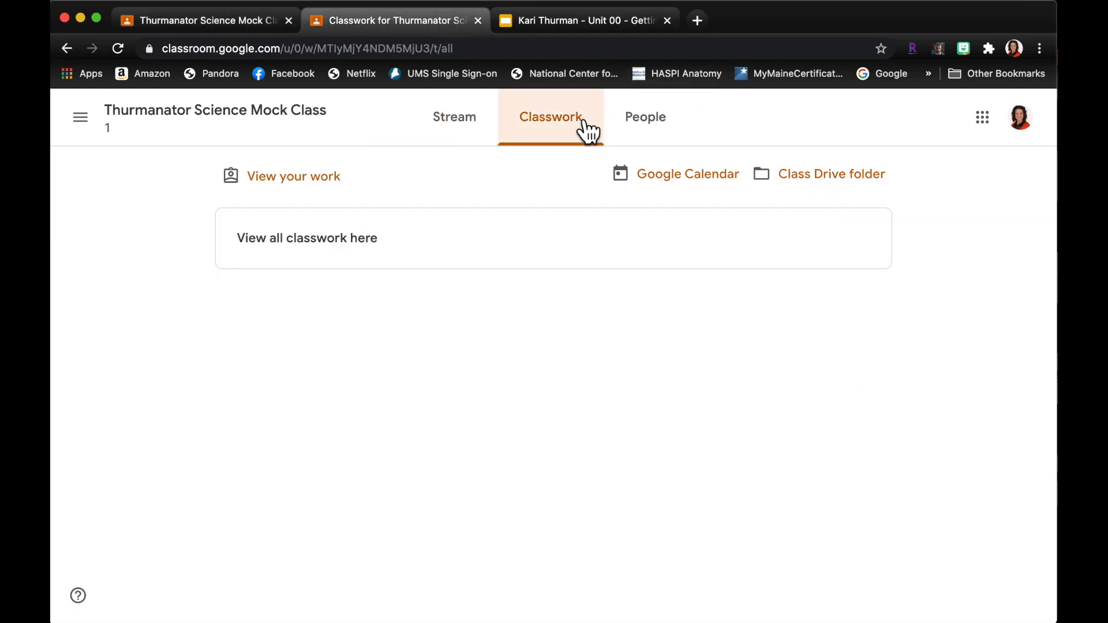
mouse_move(165, 53)
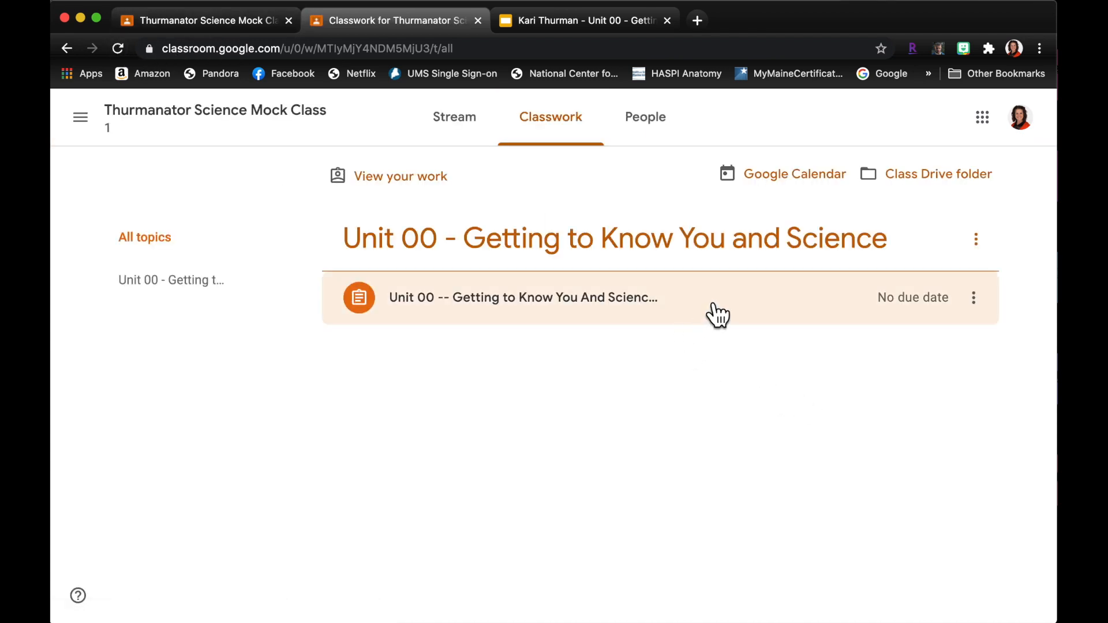
mouse_move(624, 323)
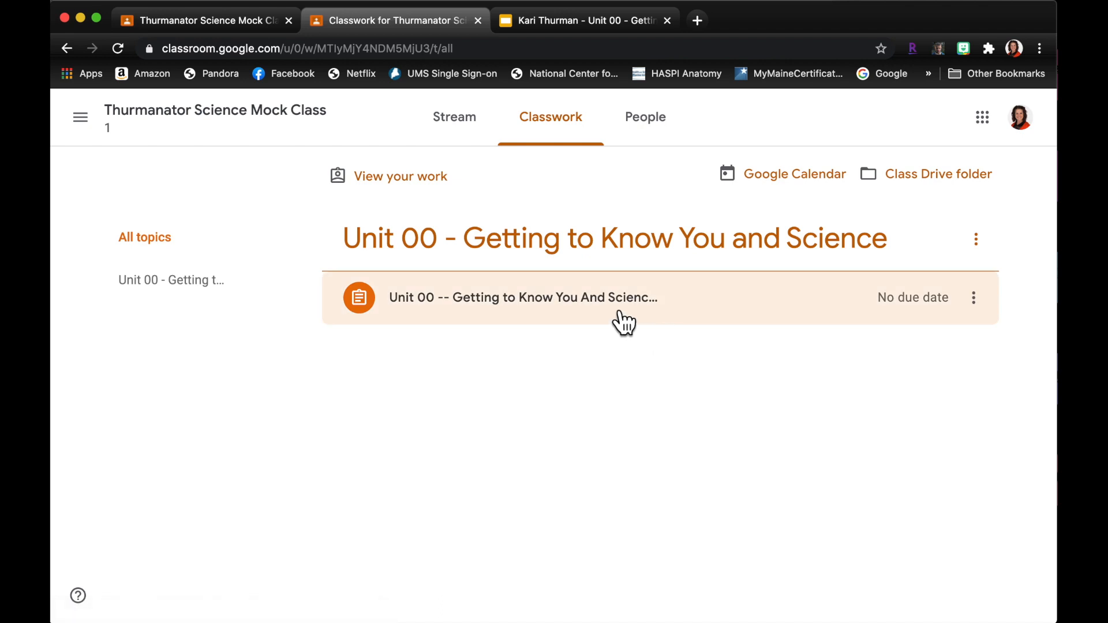
- Review the All Slides Complete and One Pager rubric criteria on the Getting to Know You assignment as the student
click(523, 297)
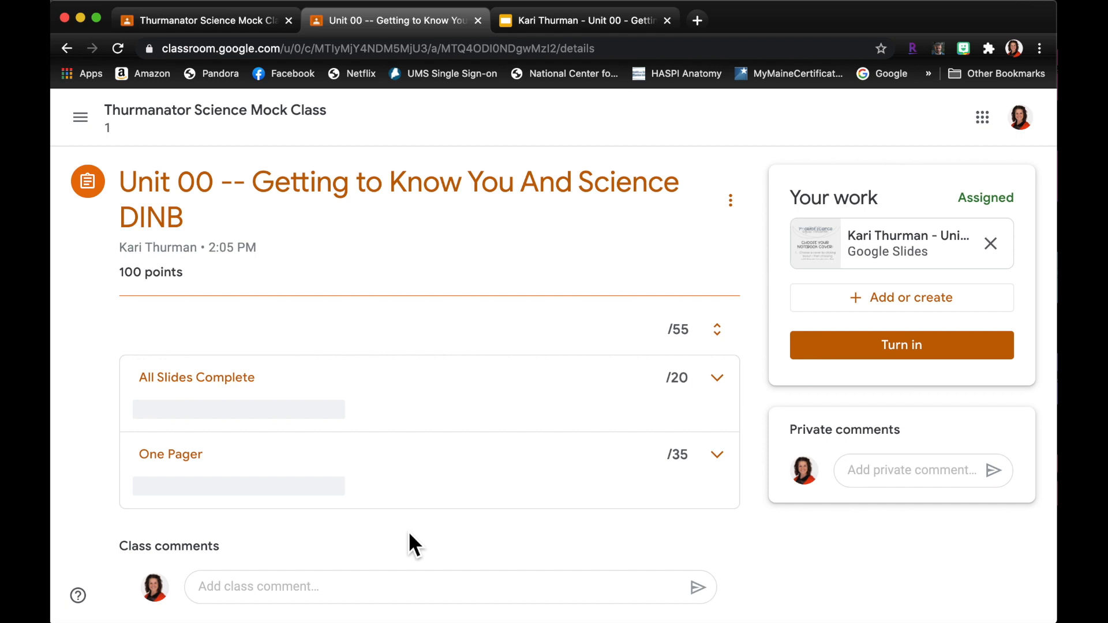
mouse_move(271, 497)
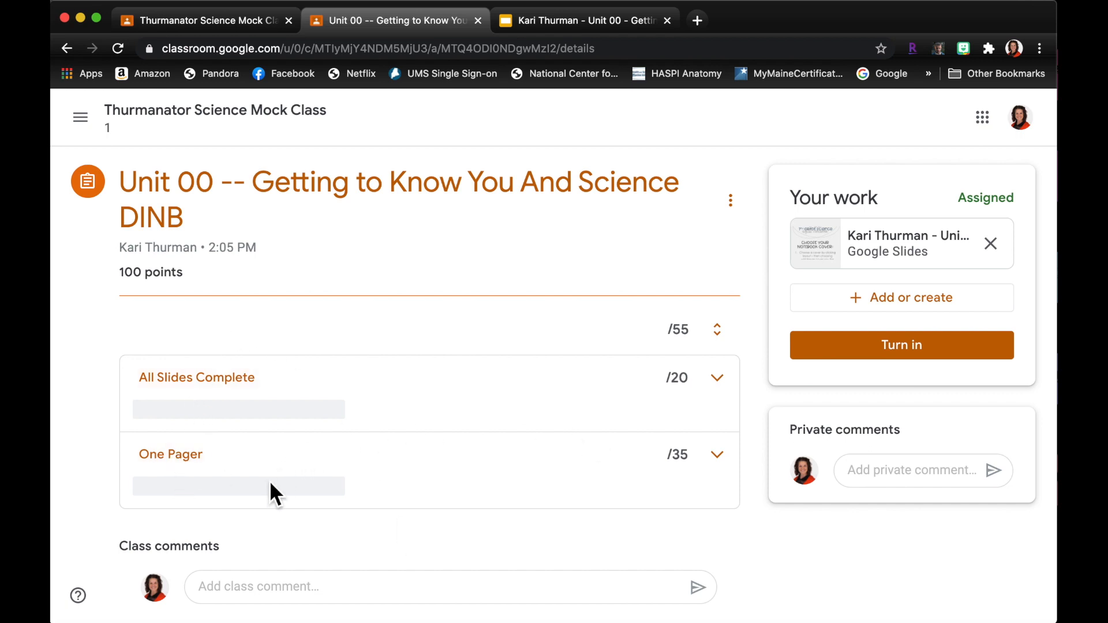
click(717, 439)
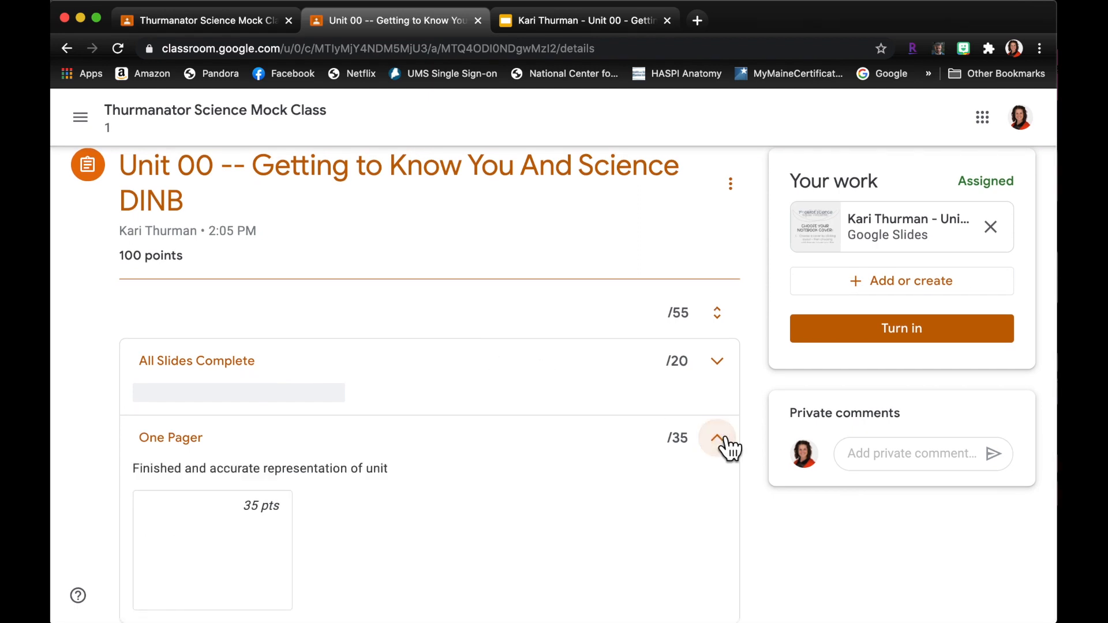
click(717, 360)
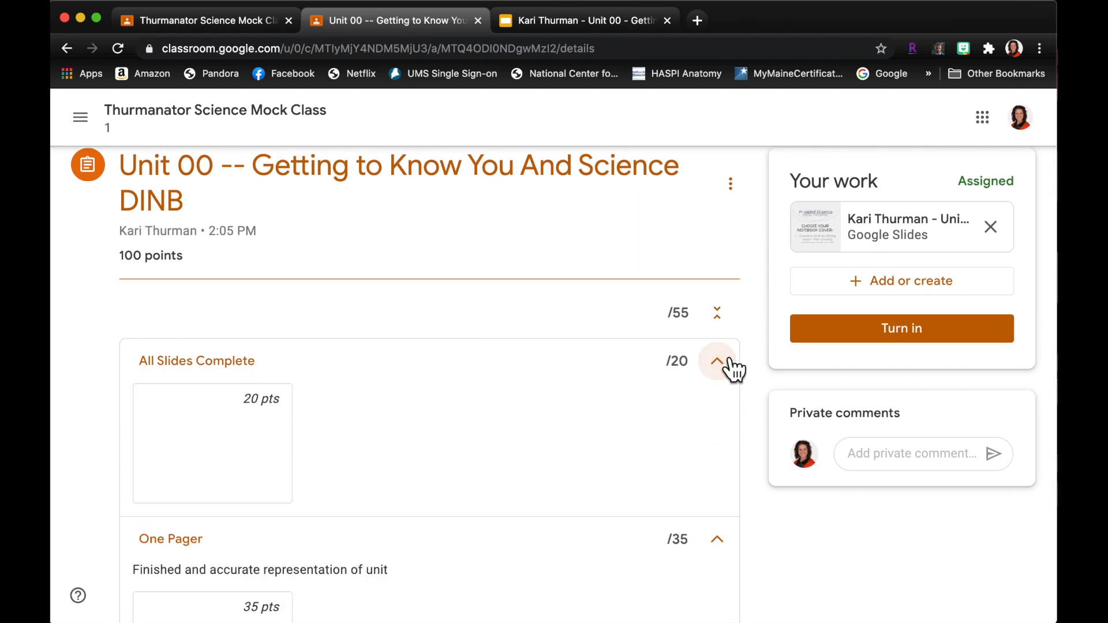
scroll(down, 3)
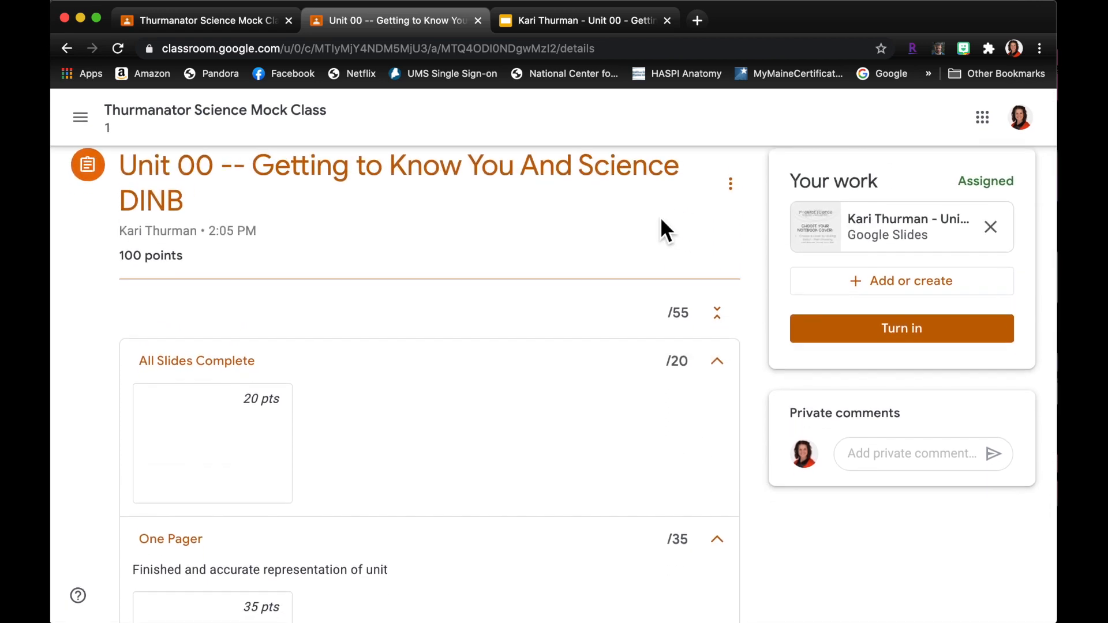
scroll(down, 3)
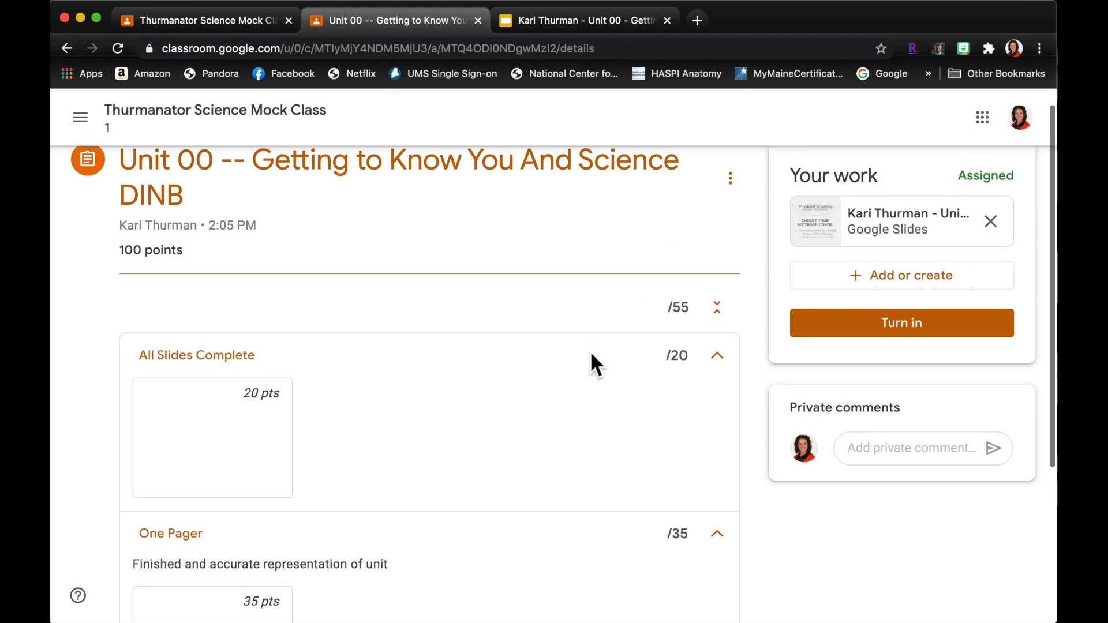
click(202, 21)
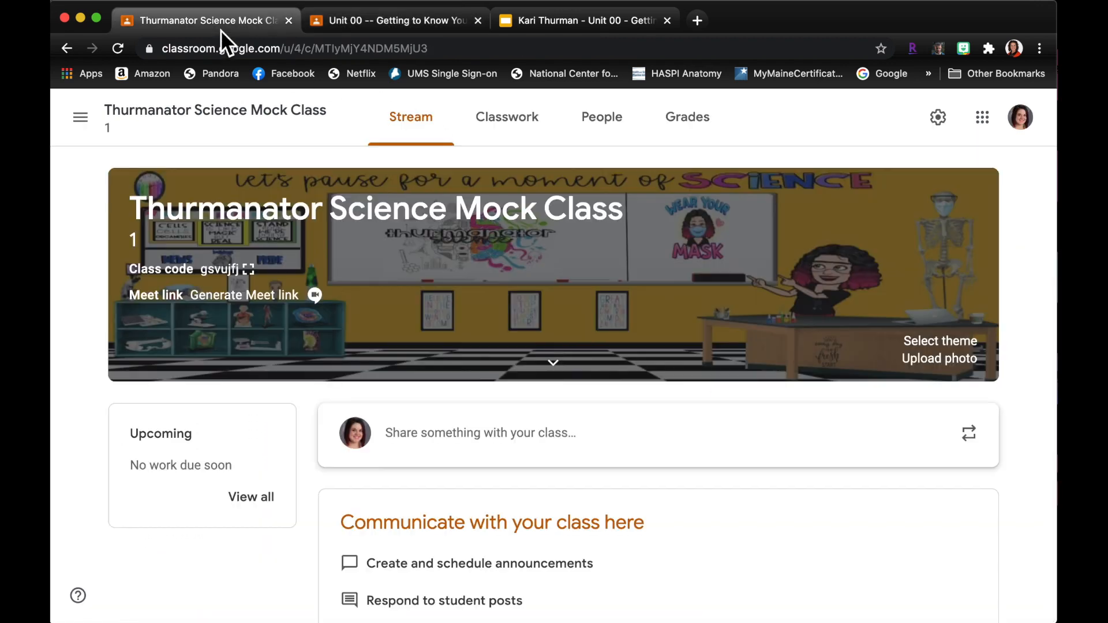
- From the teacher's Classwork list, view the full Getting to Know You And Science assignment page
click(507, 117)
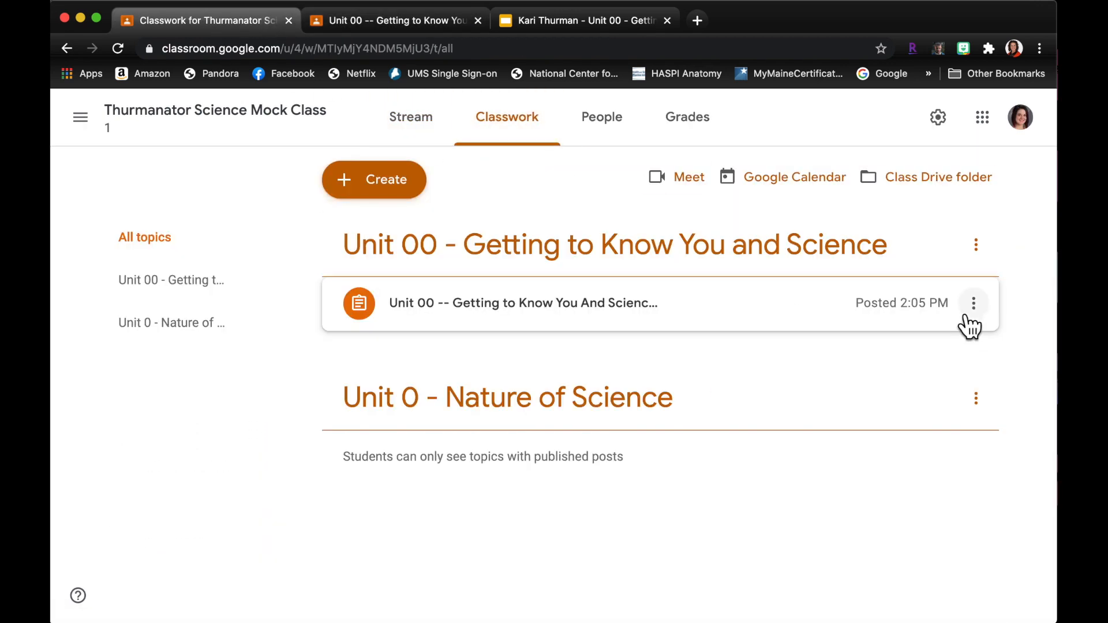
click(523, 303)
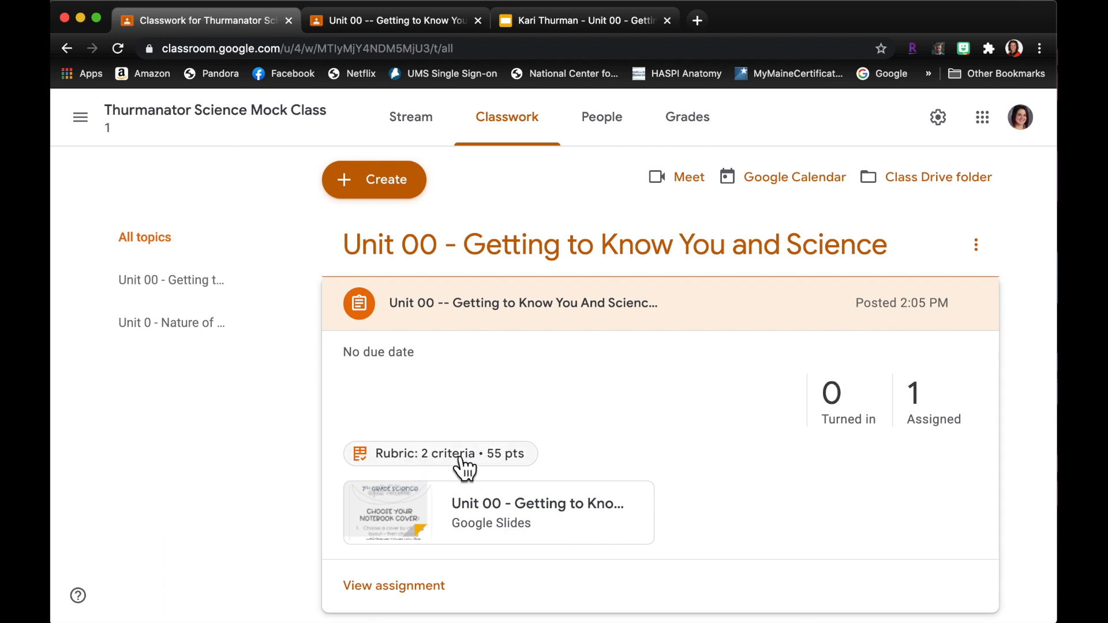
click(406, 21)
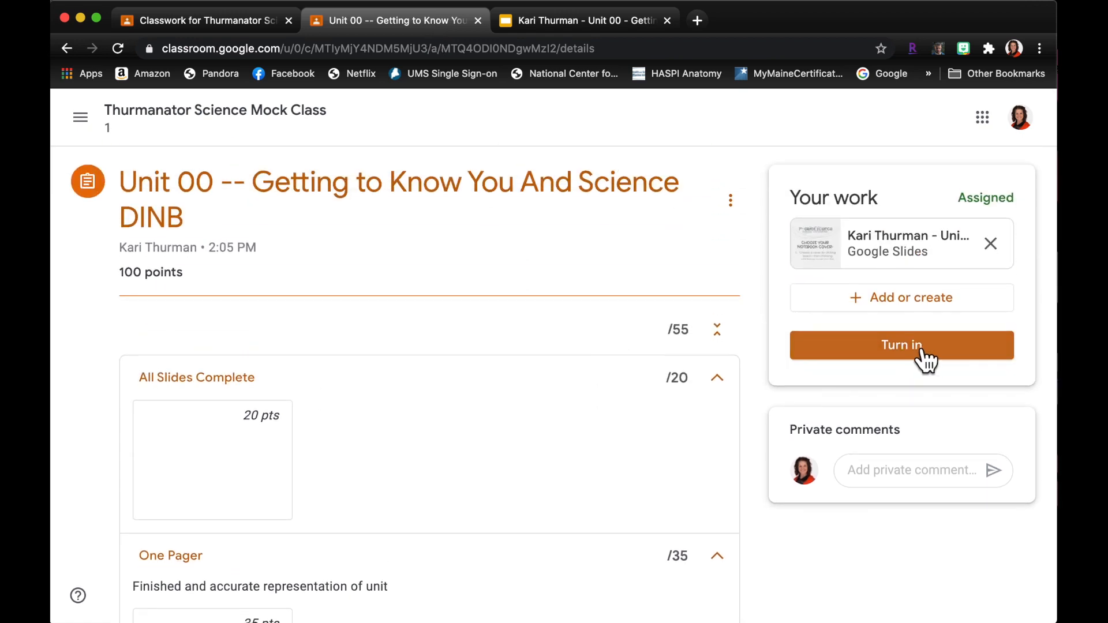
- Turn in the Getting to Know You notebook and confirm in the dialog
click(902, 345)
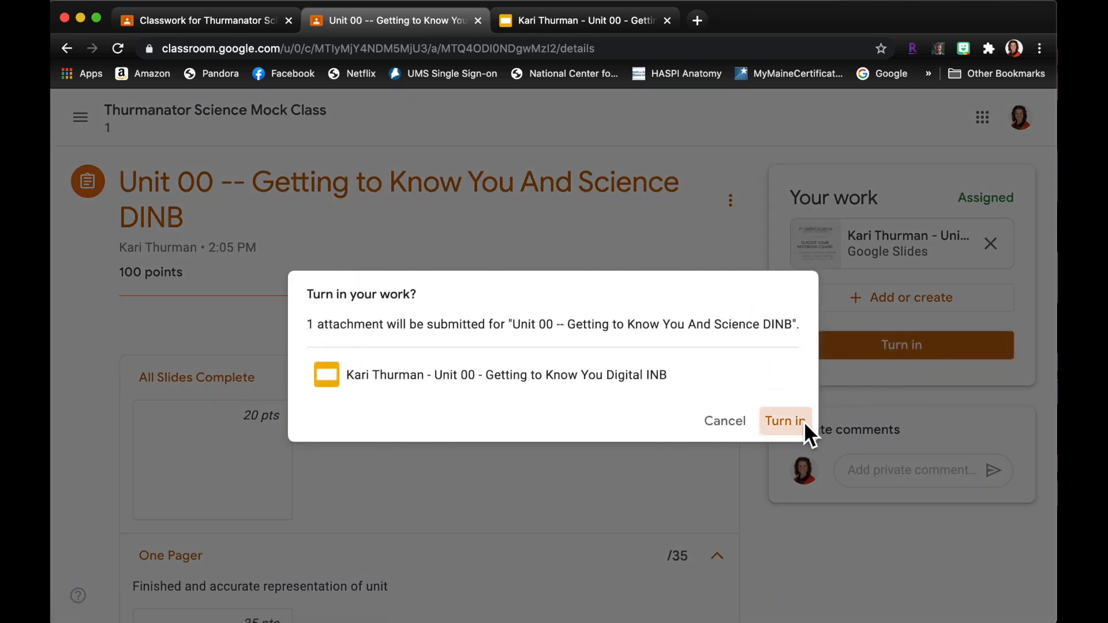
click(785, 420)
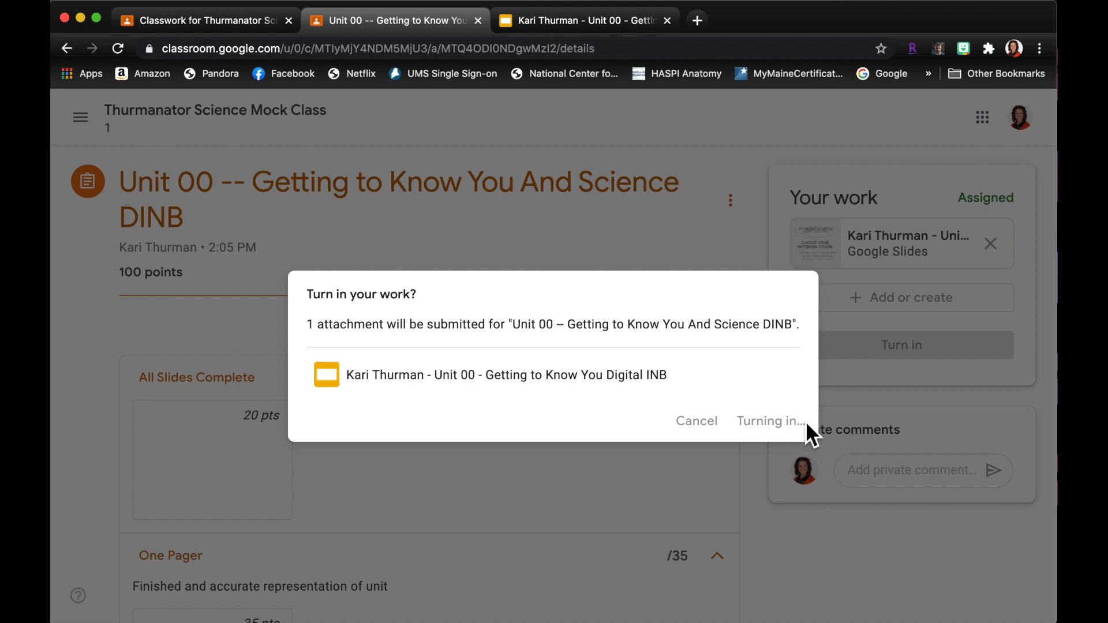
click(772, 421)
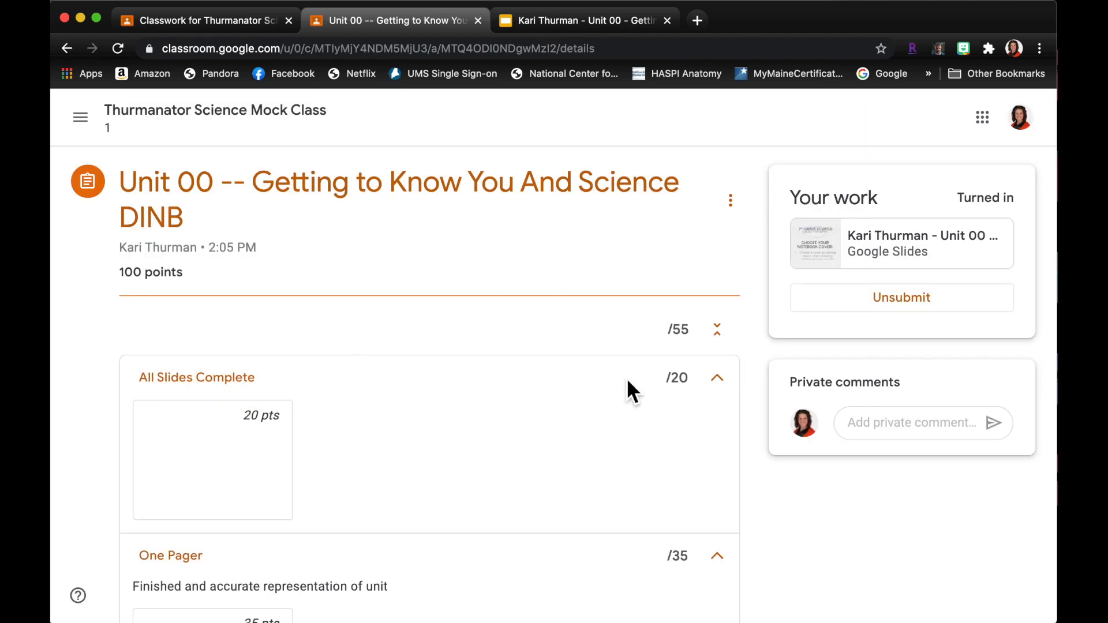
mouse_move(939, 395)
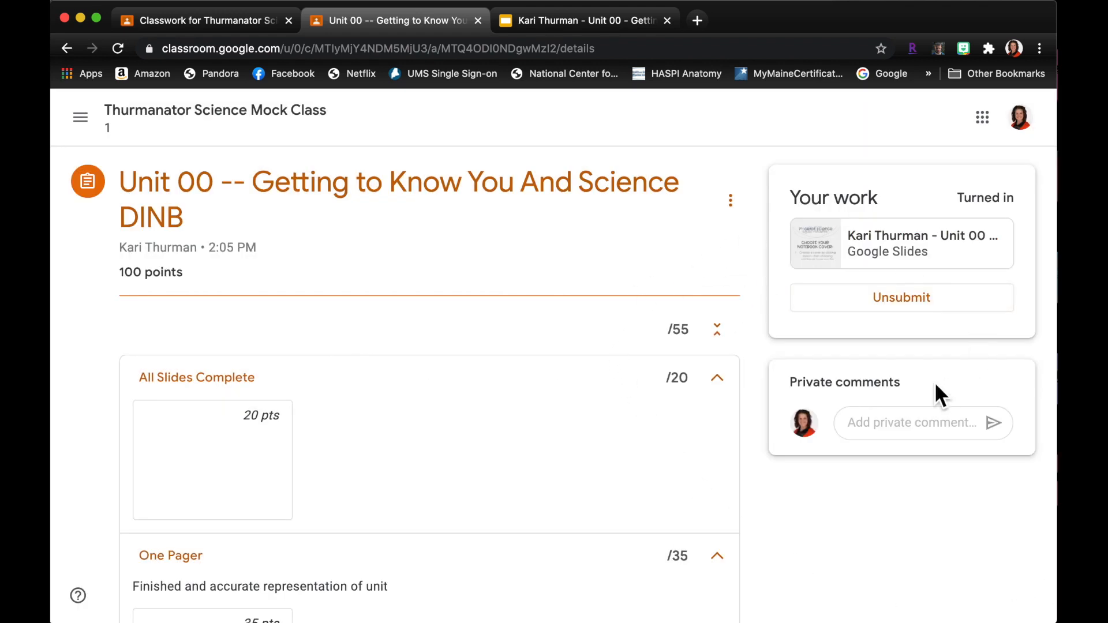
mouse_move(1014, 197)
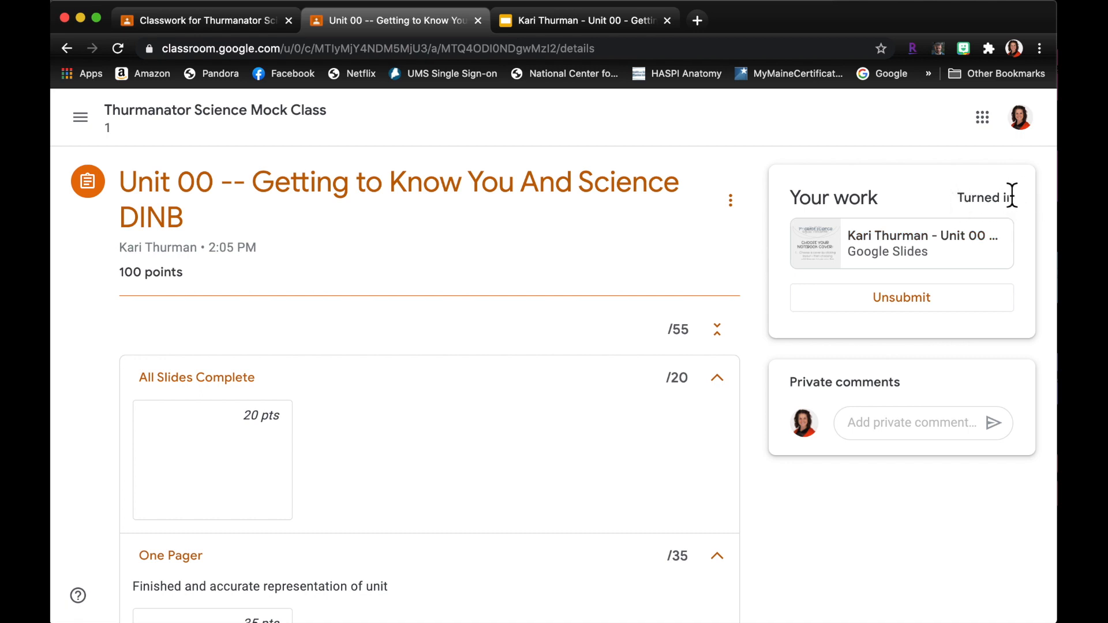
mouse_move(196, 122)
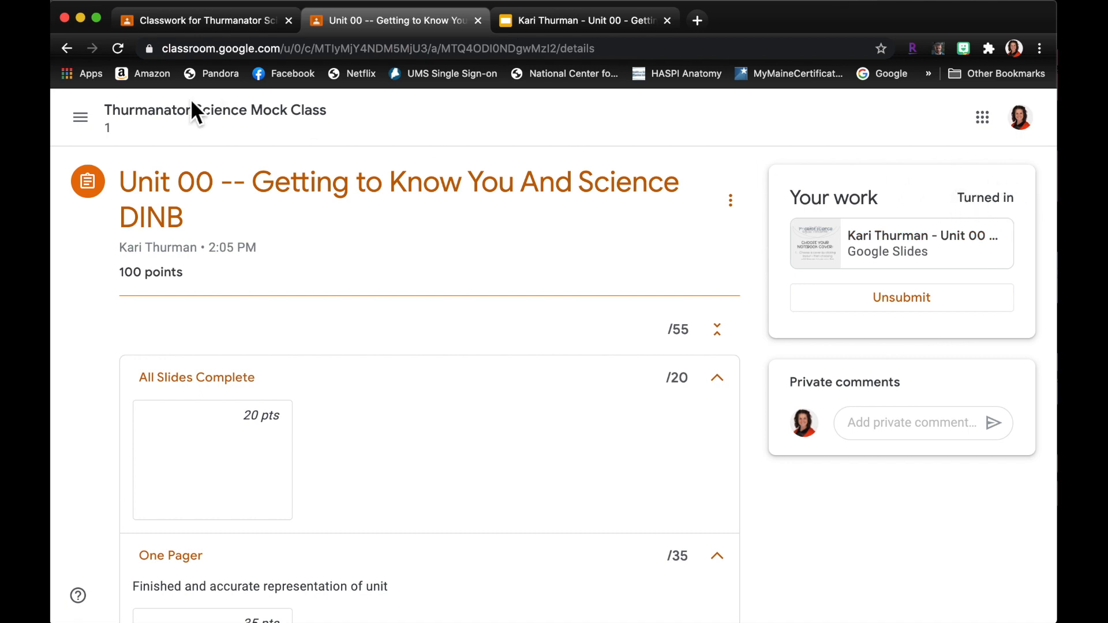
mouse_move(111, 128)
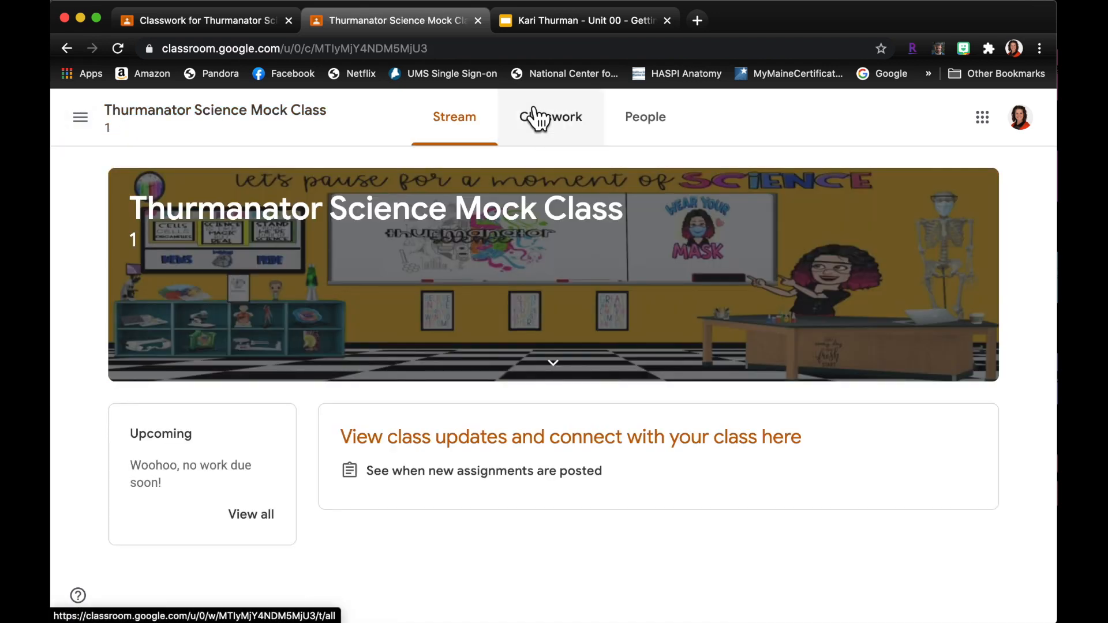
- Score One Pager 20/35 for a 20/100 draft grade and start returning the work
click(549, 118)
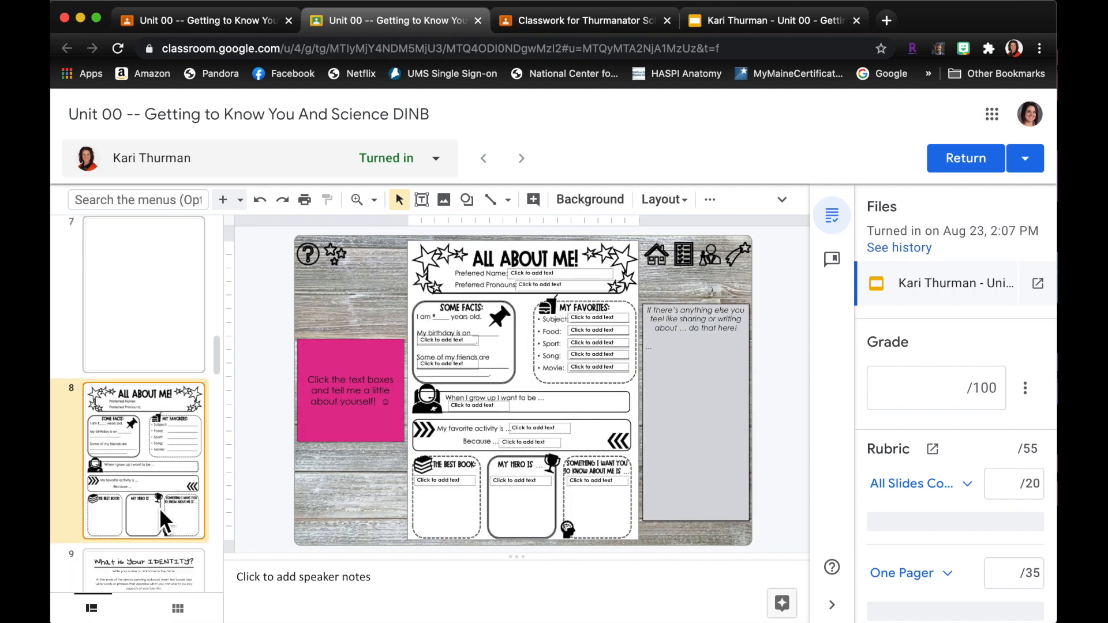
scroll(down, 3)
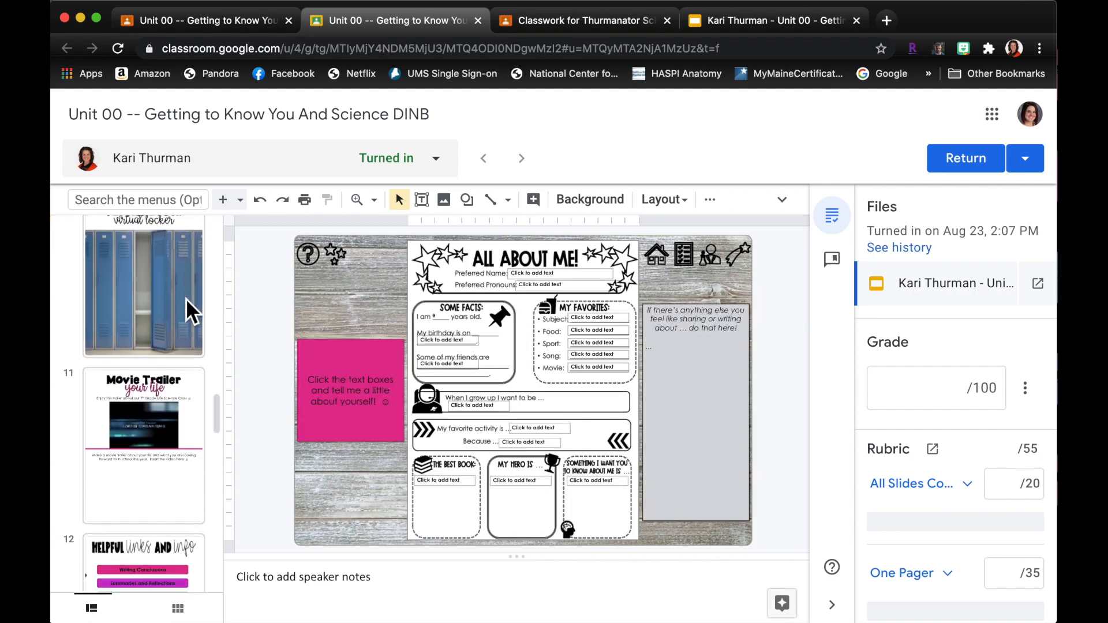
scroll(down, 3)
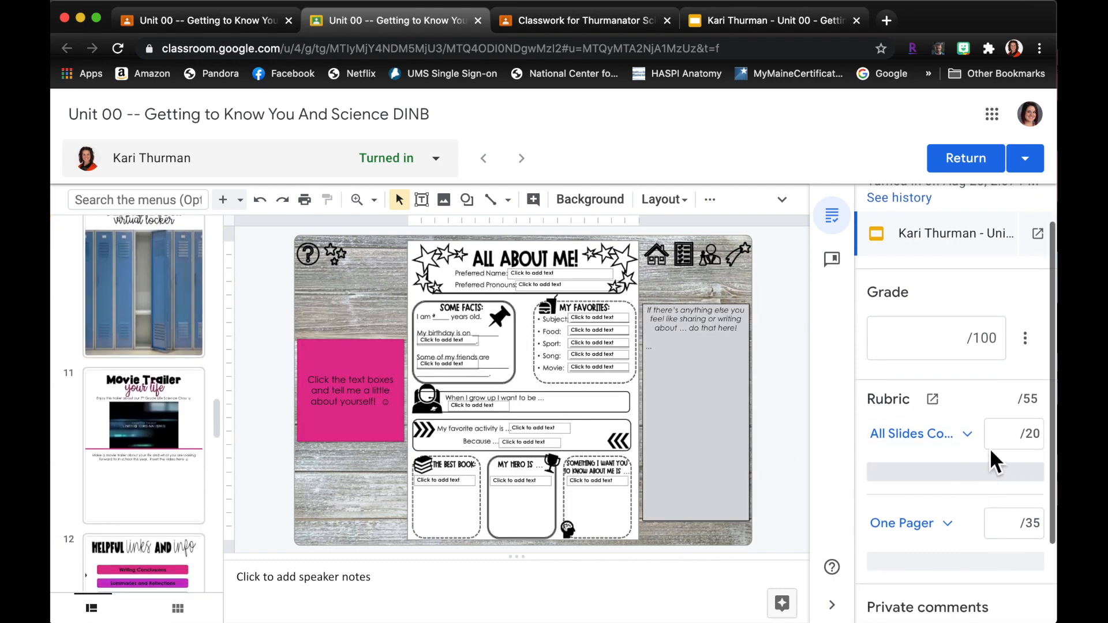
click(1004, 434)
text(0)
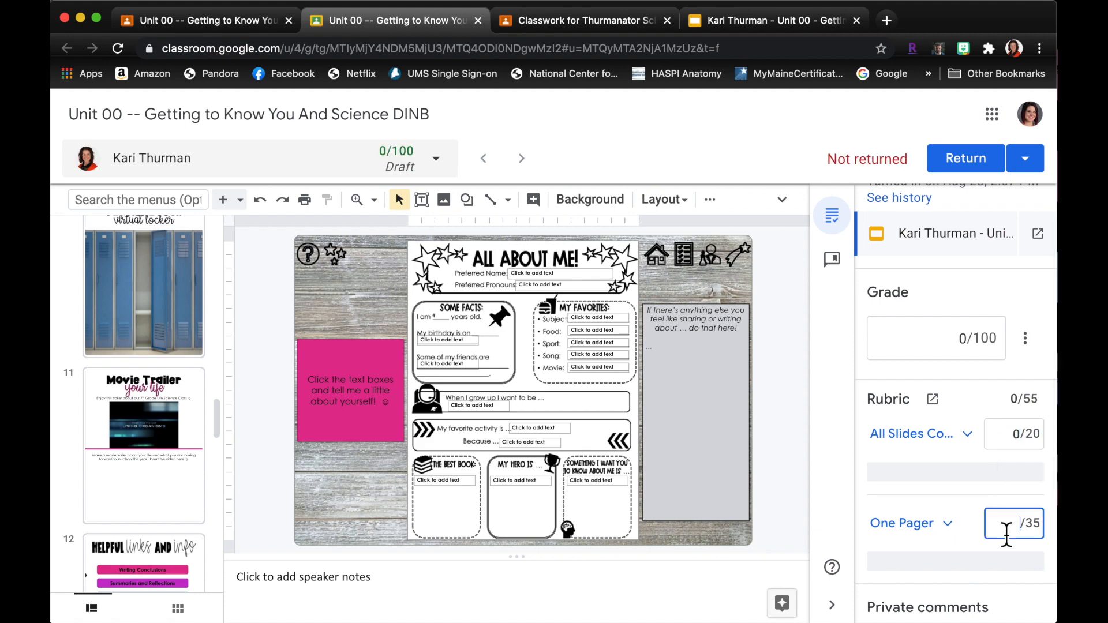
text(20)
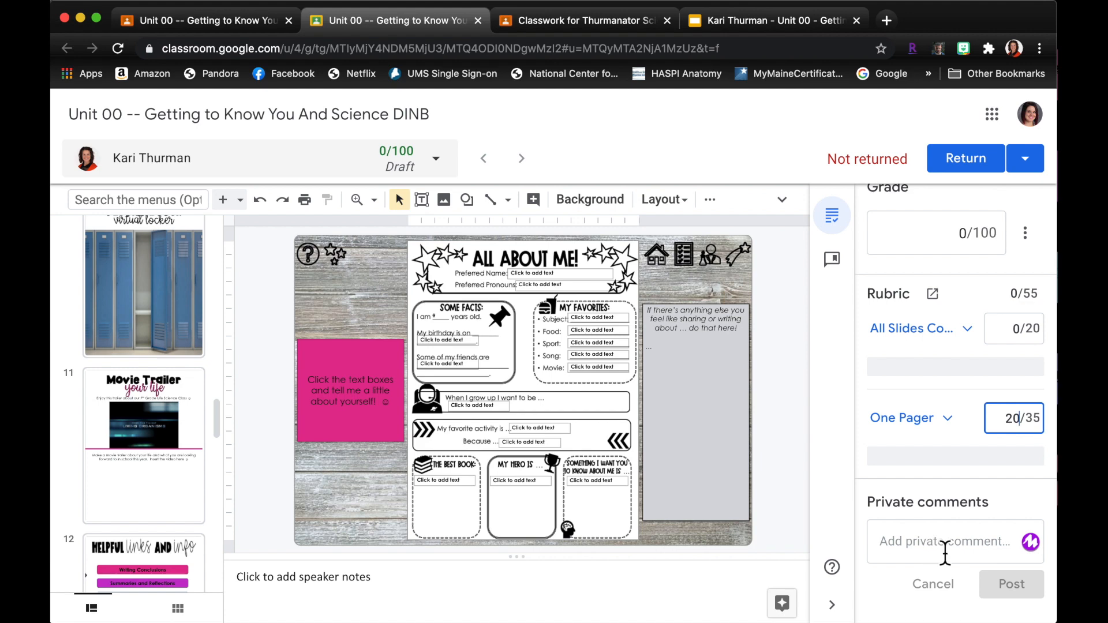
mouse_move(1006, 556)
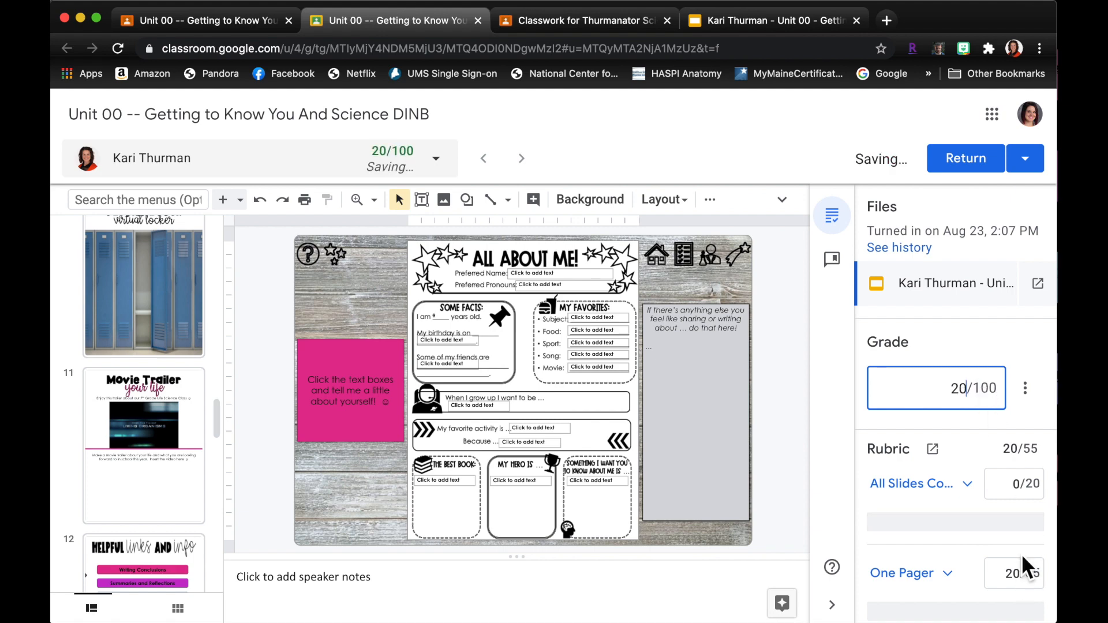
click(1014, 484)
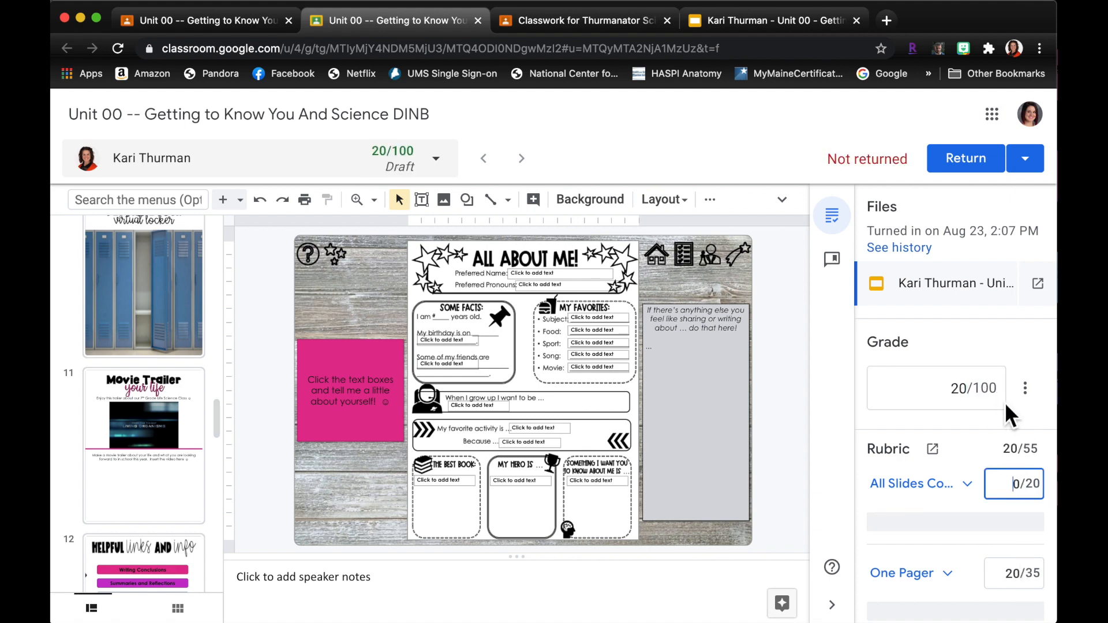
click(965, 158)
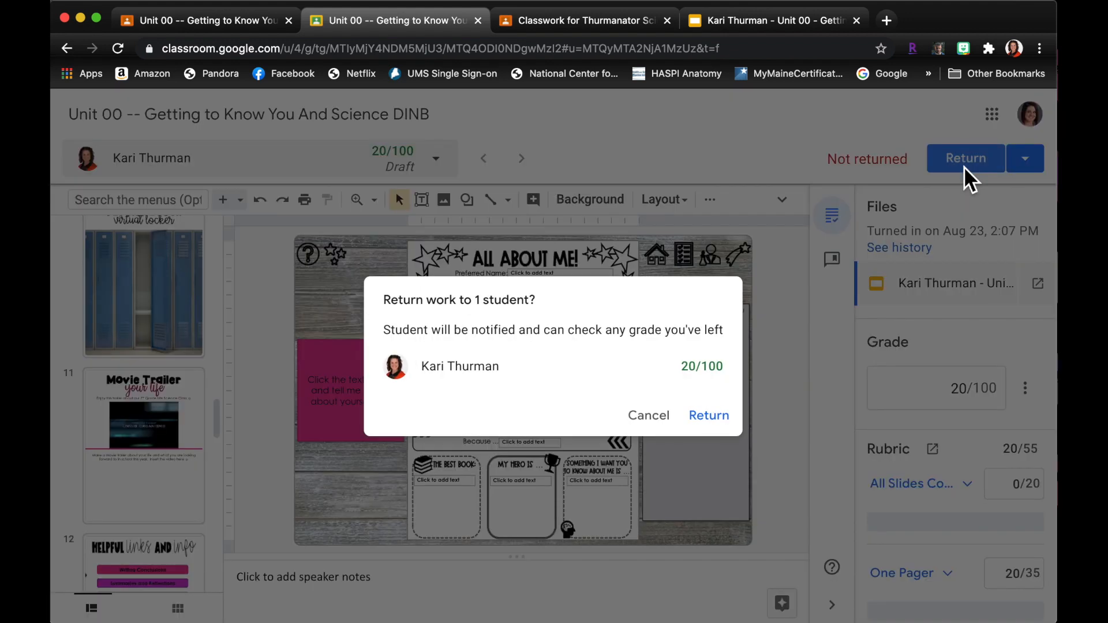
mouse_move(808, 326)
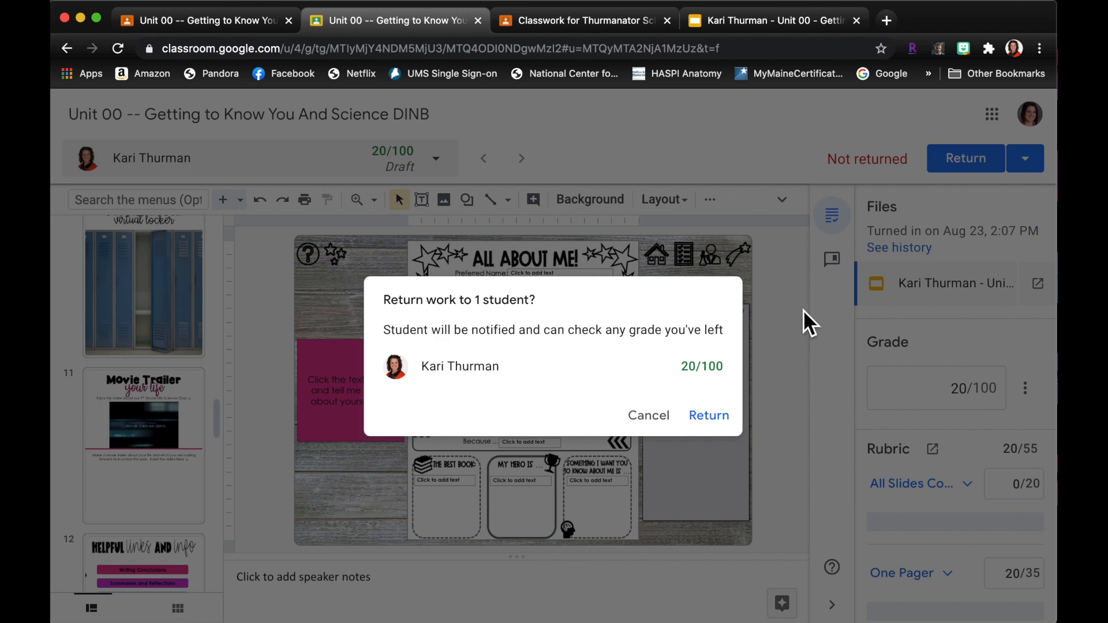
mouse_move(882, 524)
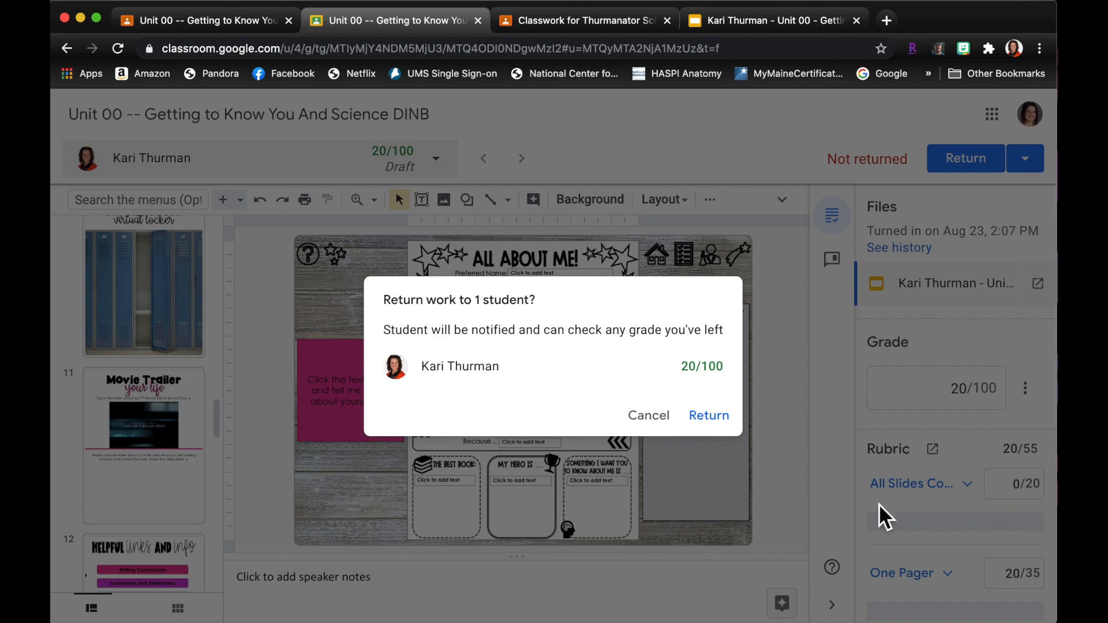
- Confirm returning the graded notebook to the student with its 20/100 grade
click(709, 416)
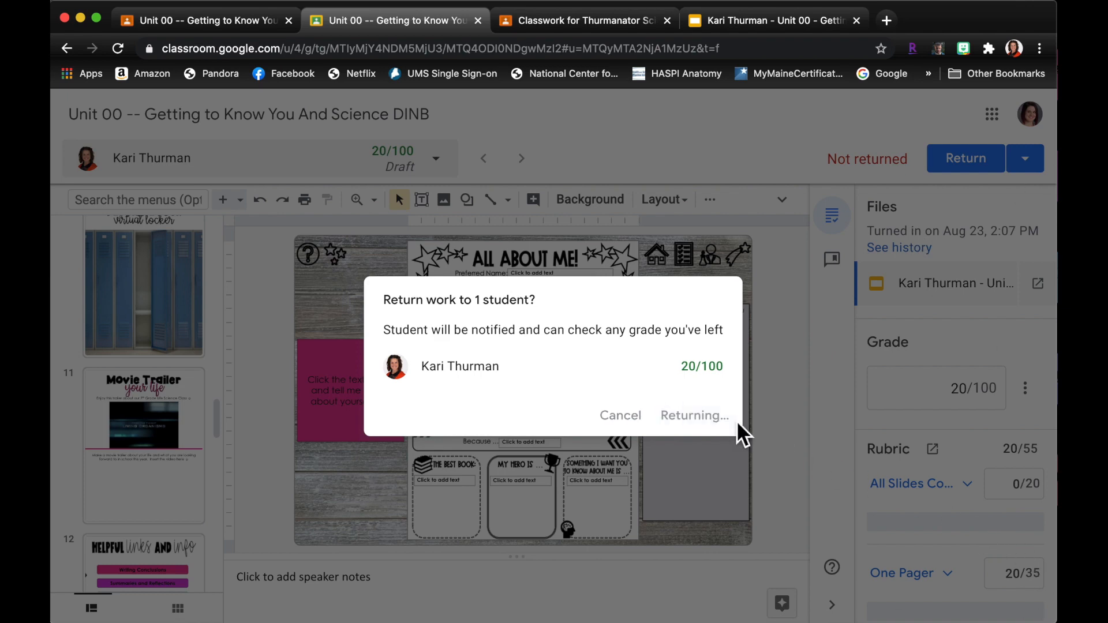
click(694, 415)
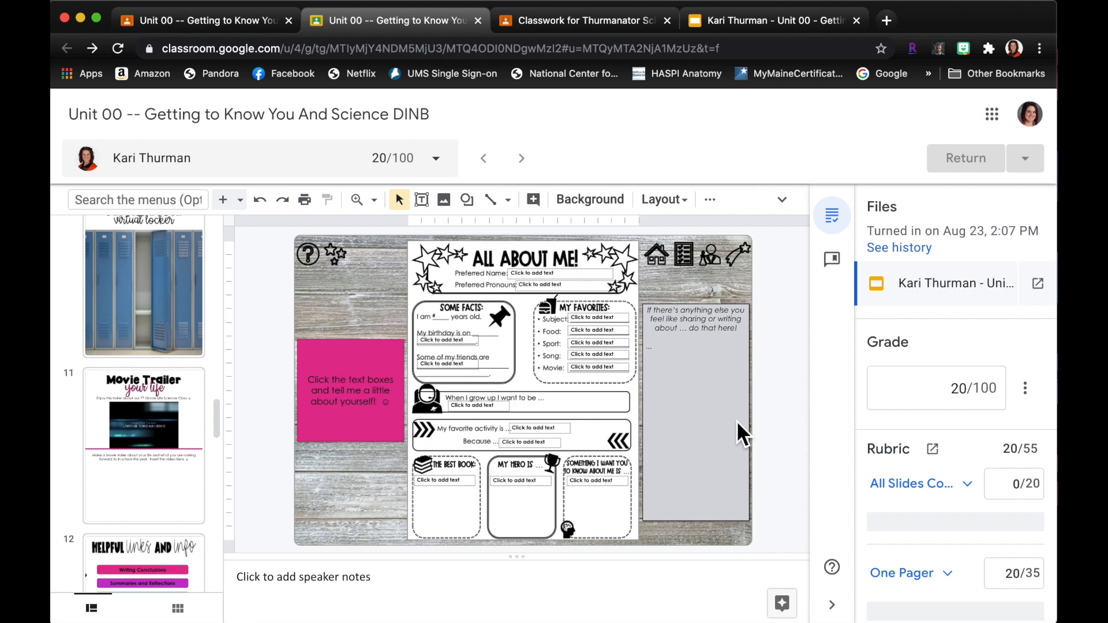
mouse_move(884, 238)
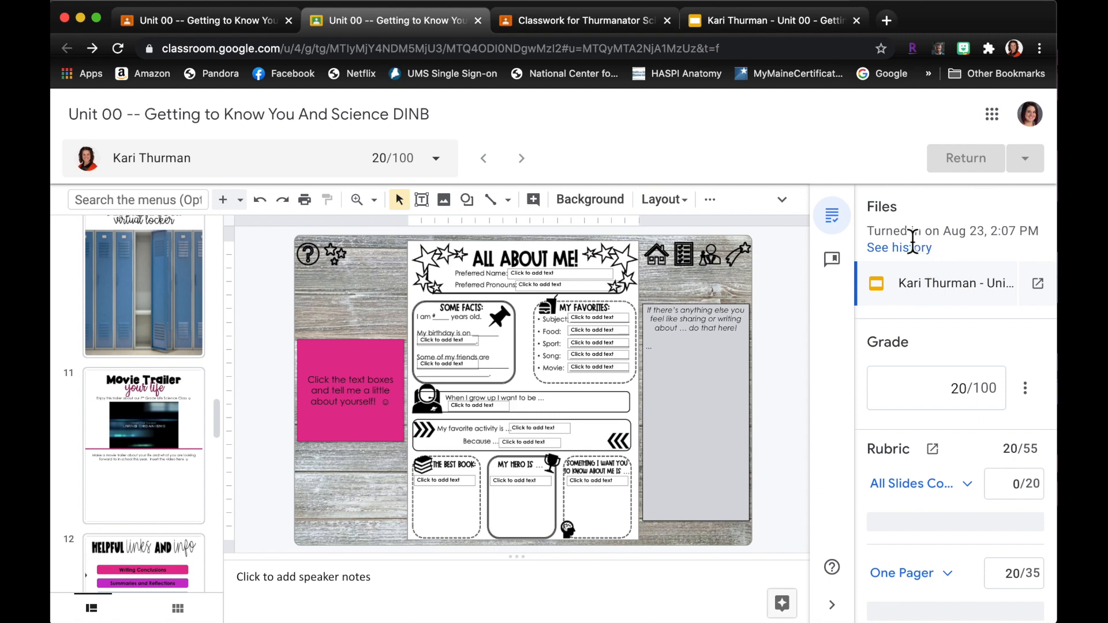
mouse_move(658, 60)
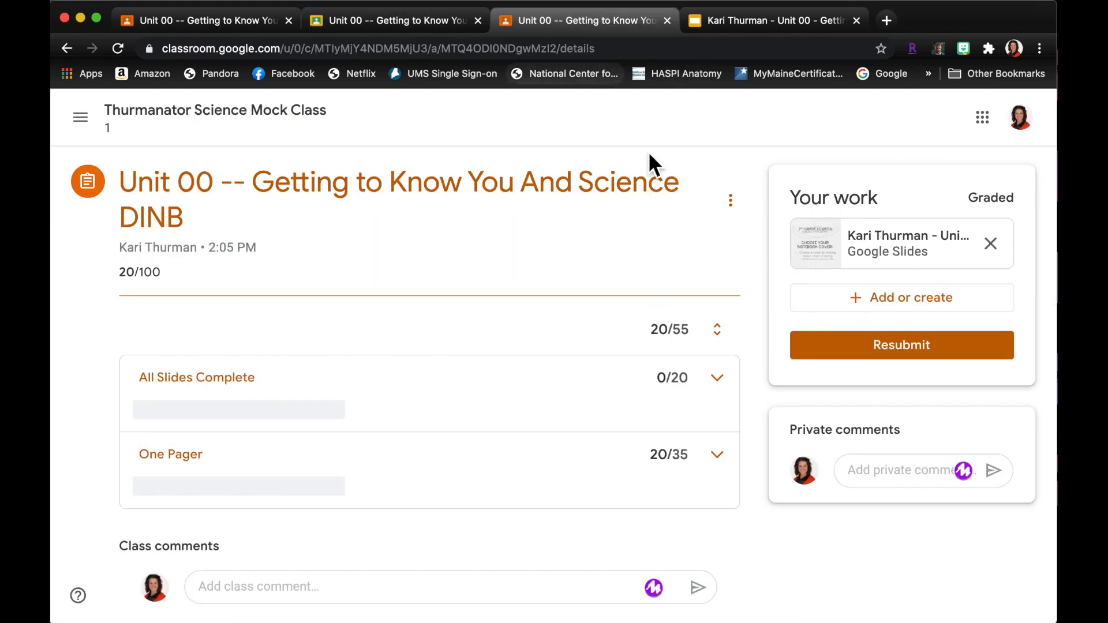
mouse_move(762, 356)
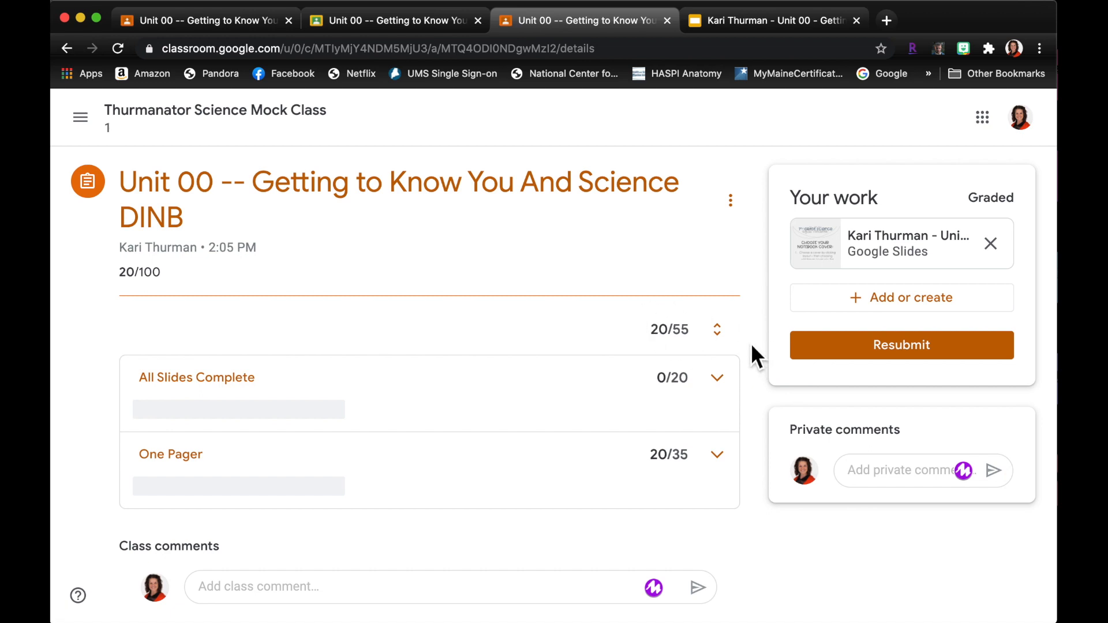
mouse_move(778, 171)
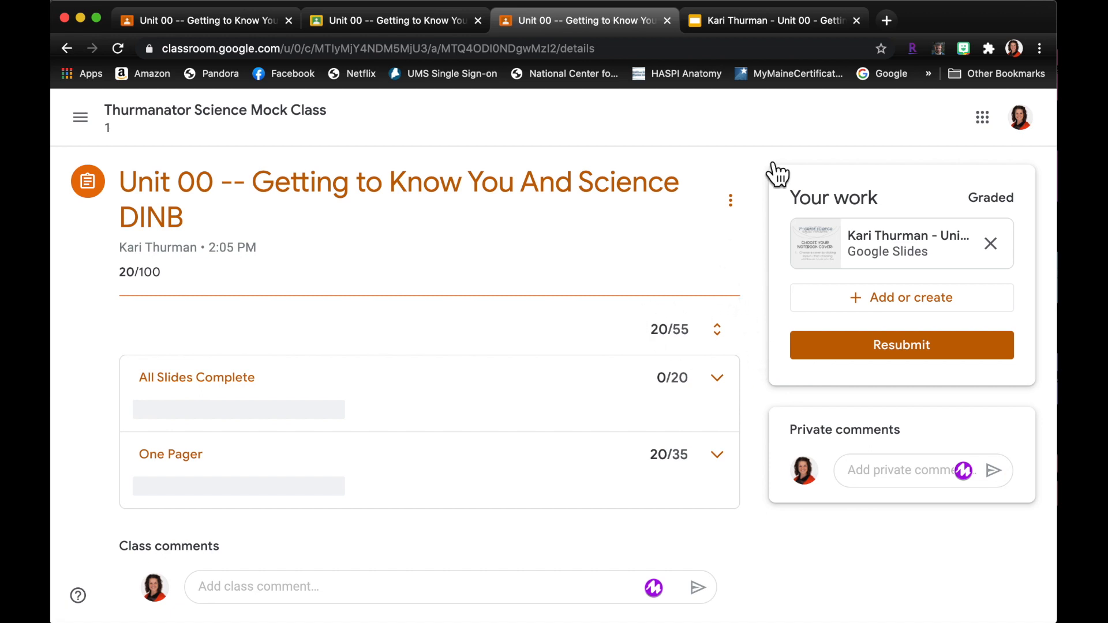
mouse_move(941, 36)
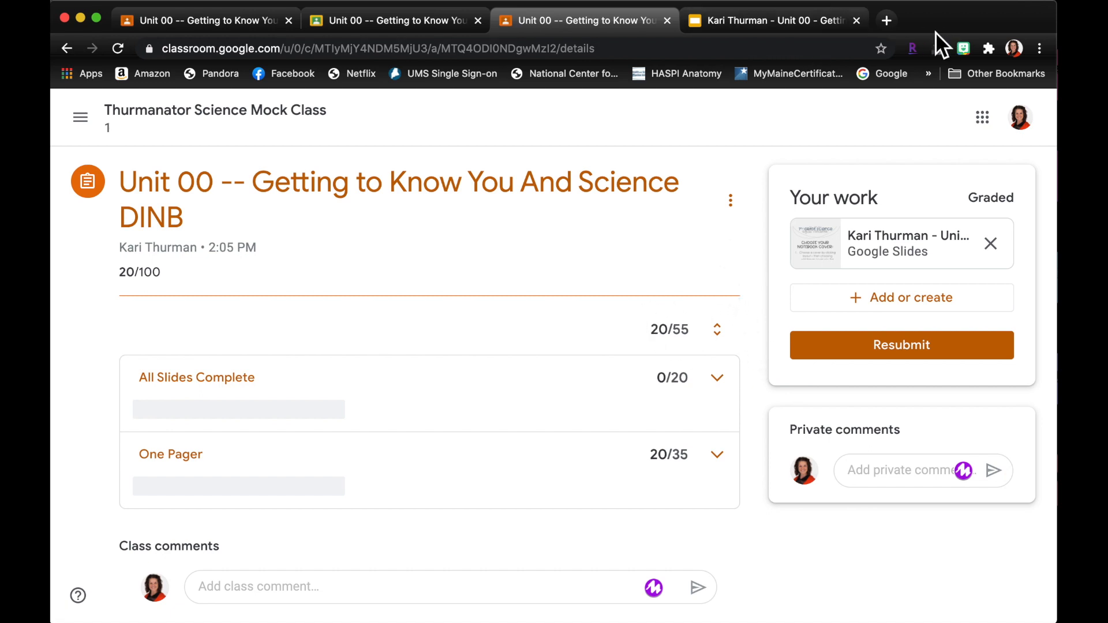